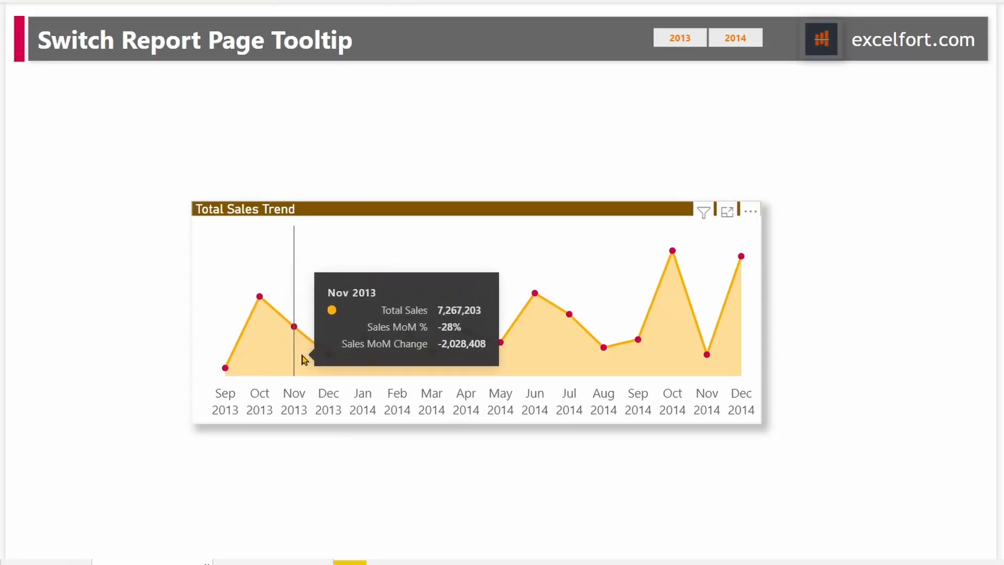
mouse_move(615, 347)
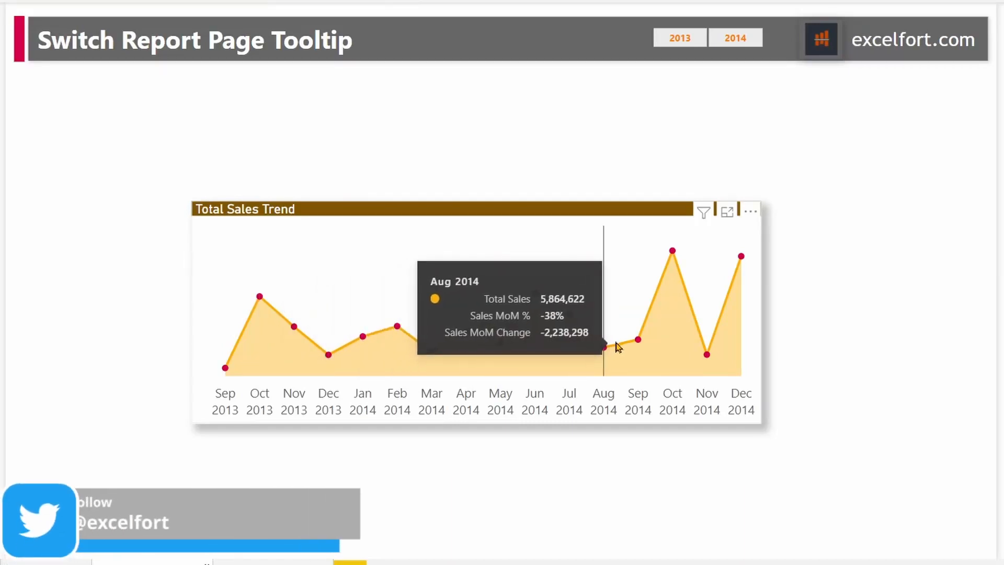
mouse_move(292, 344)
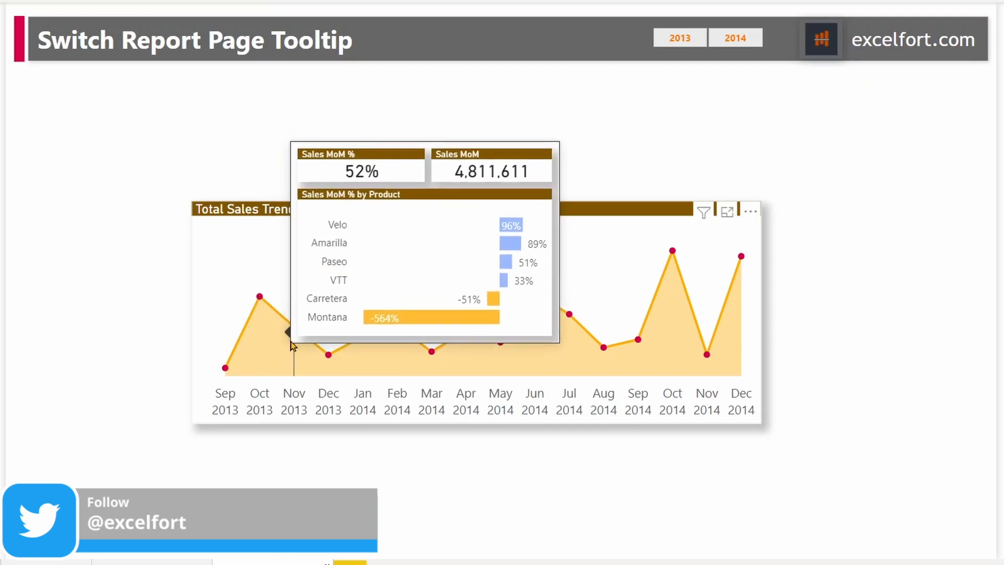
mouse_move(329, 361)
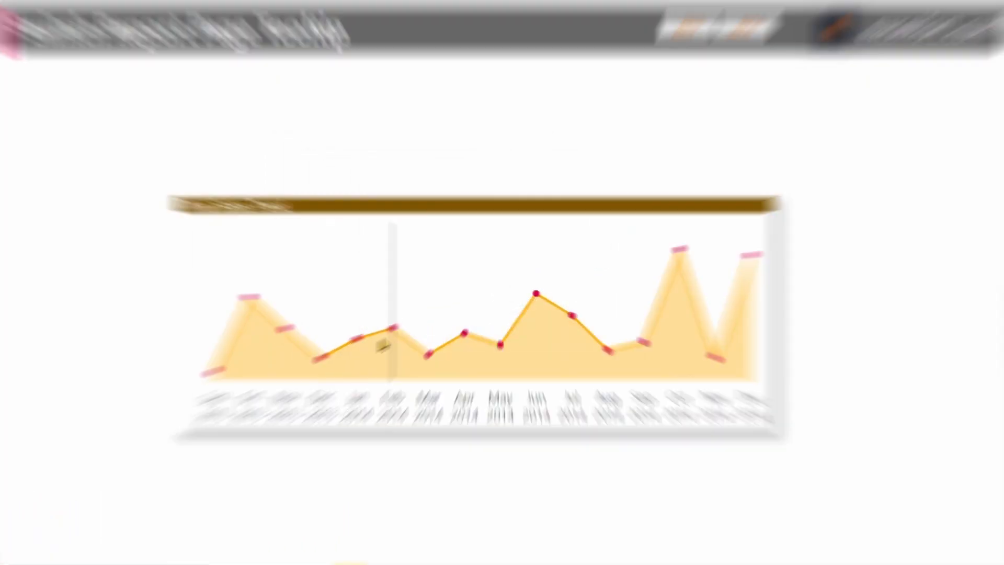
mouse_move(569, 315)
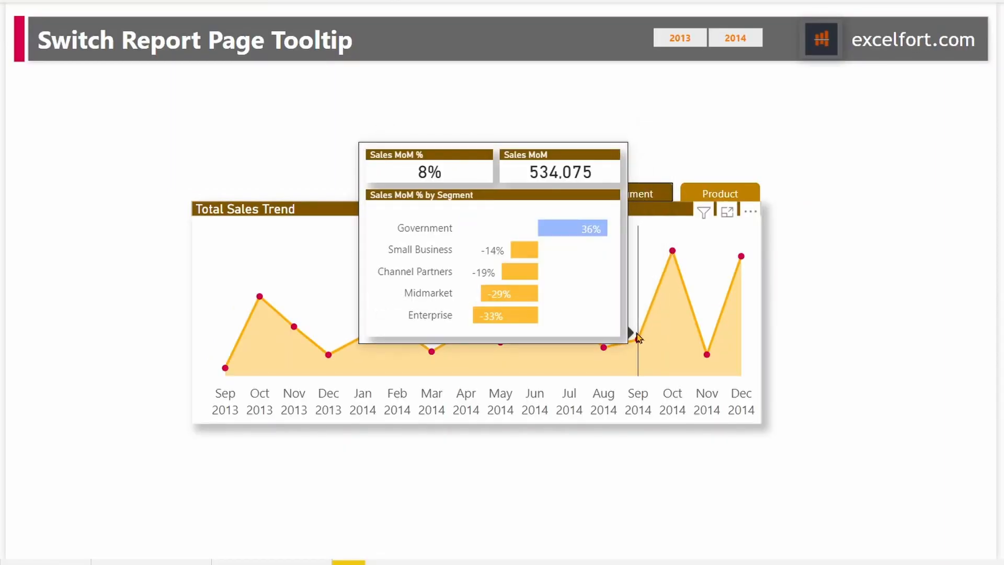
mouse_move(528, 320)
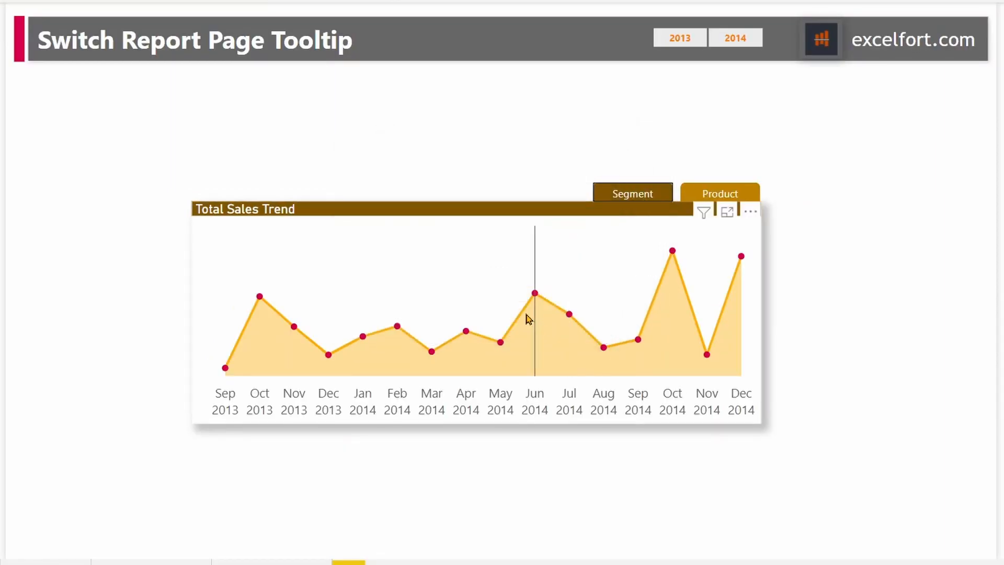
mouse_move(497, 335)
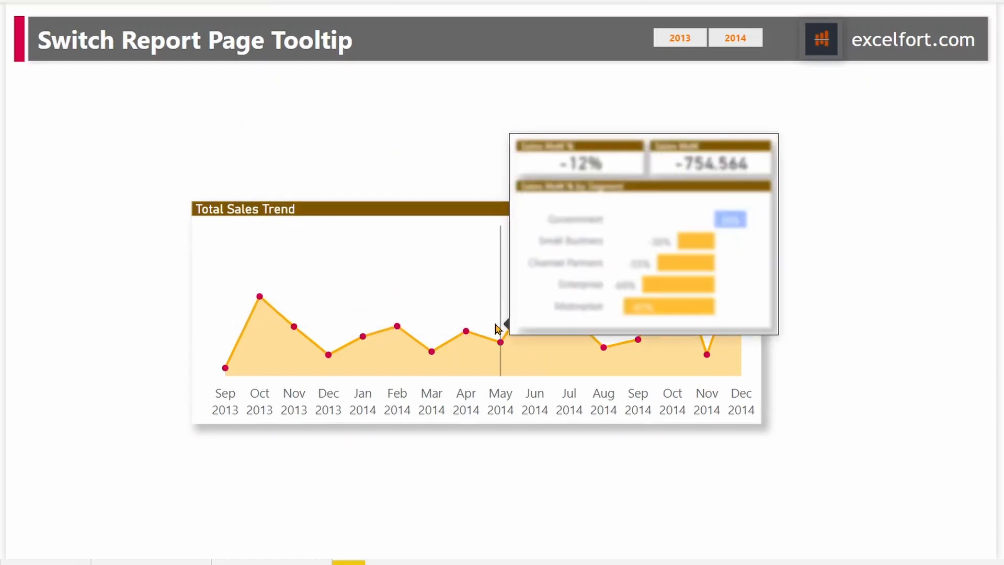
mouse_move(765, 173)
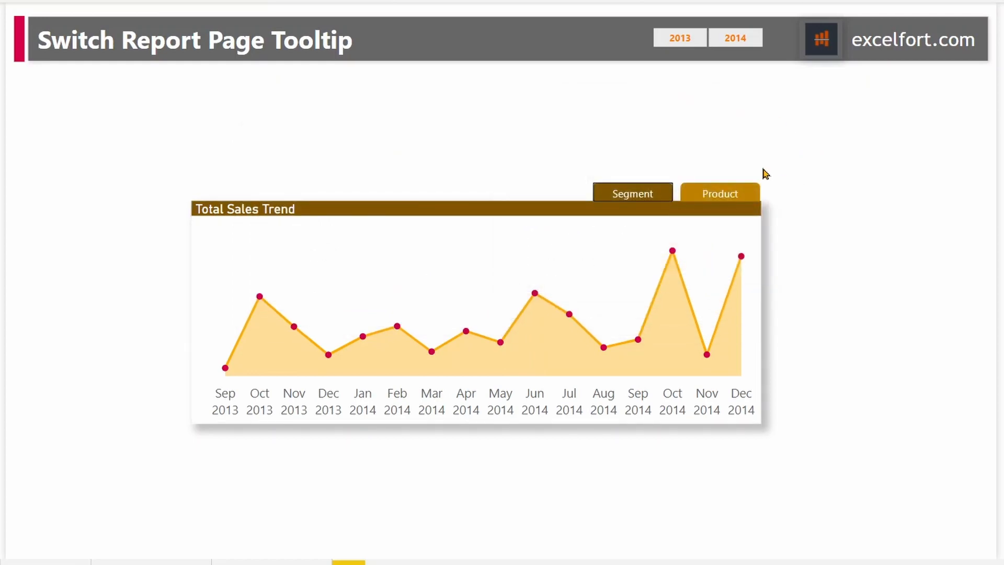
mouse_move(752, 198)
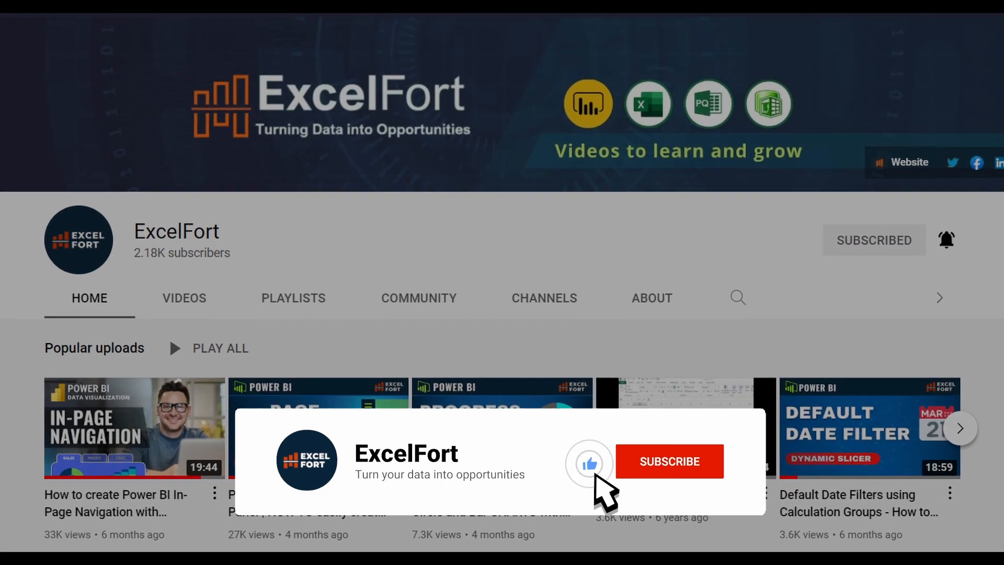
- Subscribe to the ExcelFort YouTube channel and turn on its notification bell
click(670, 461)
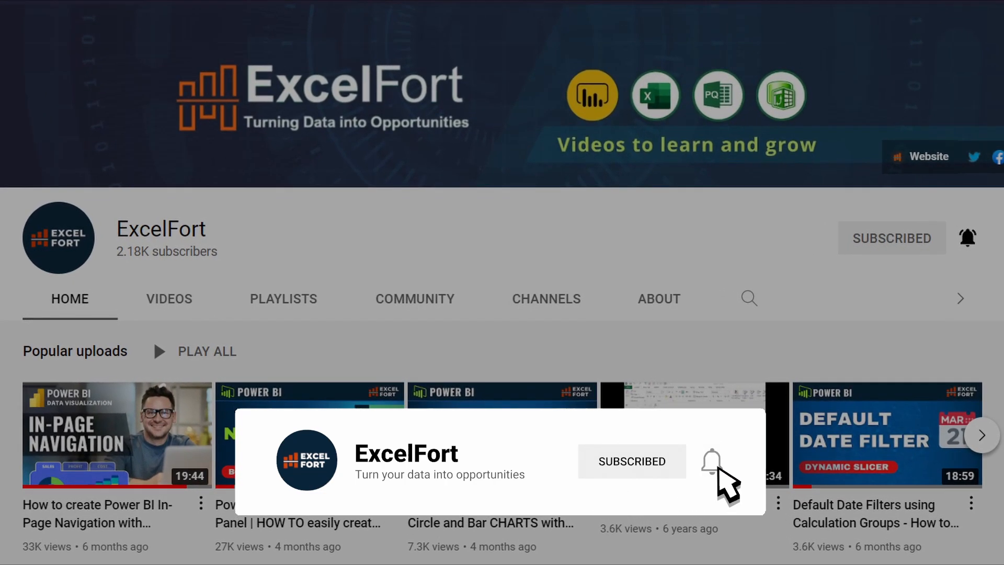
click(710, 461)
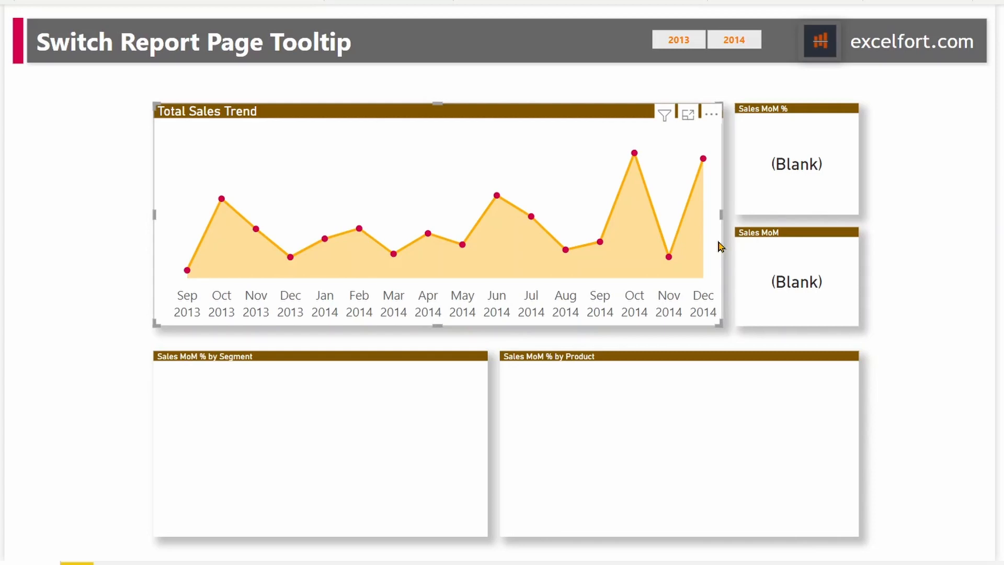
mouse_move(607, 255)
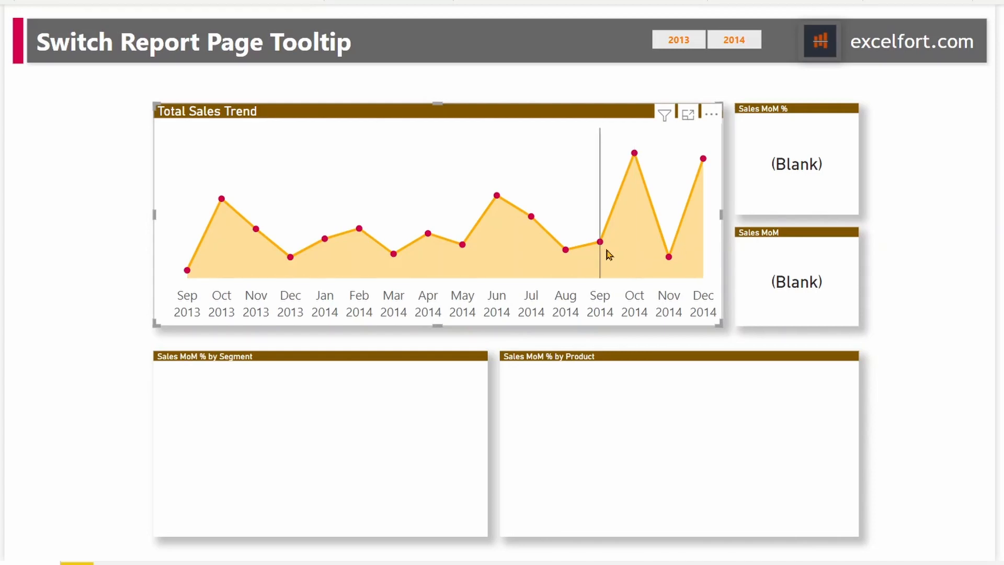
mouse_move(496, 198)
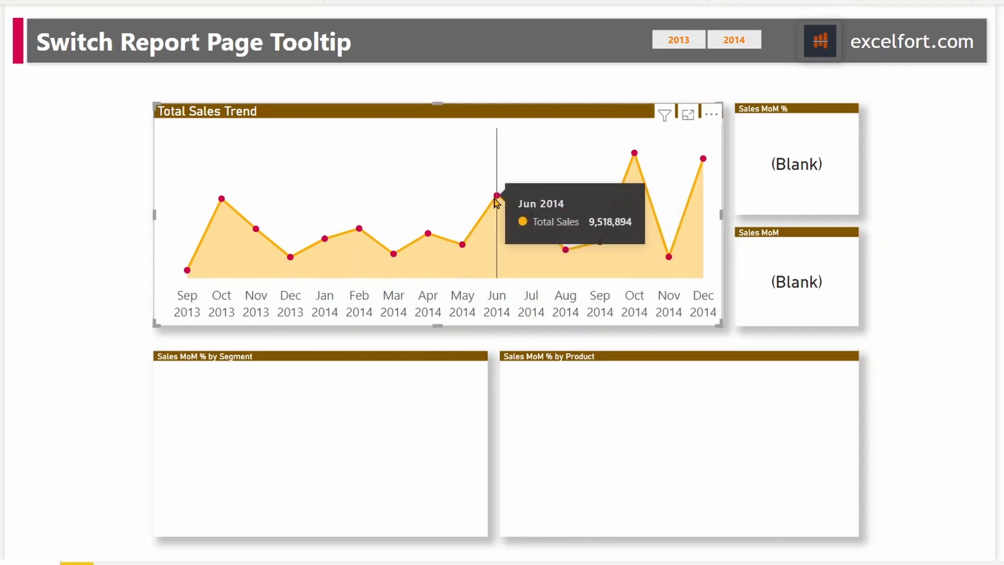
mouse_move(462, 227)
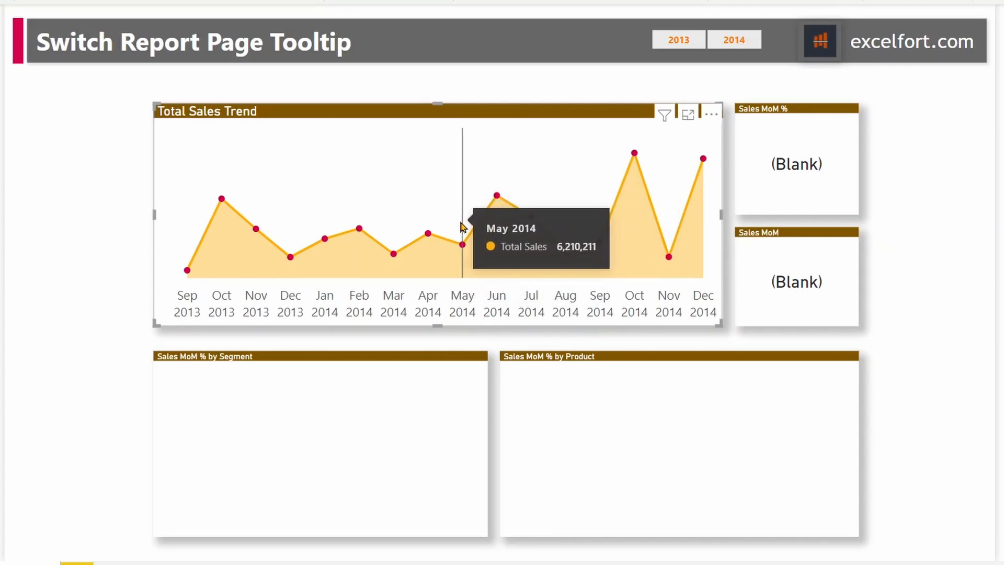
mouse_move(488, 213)
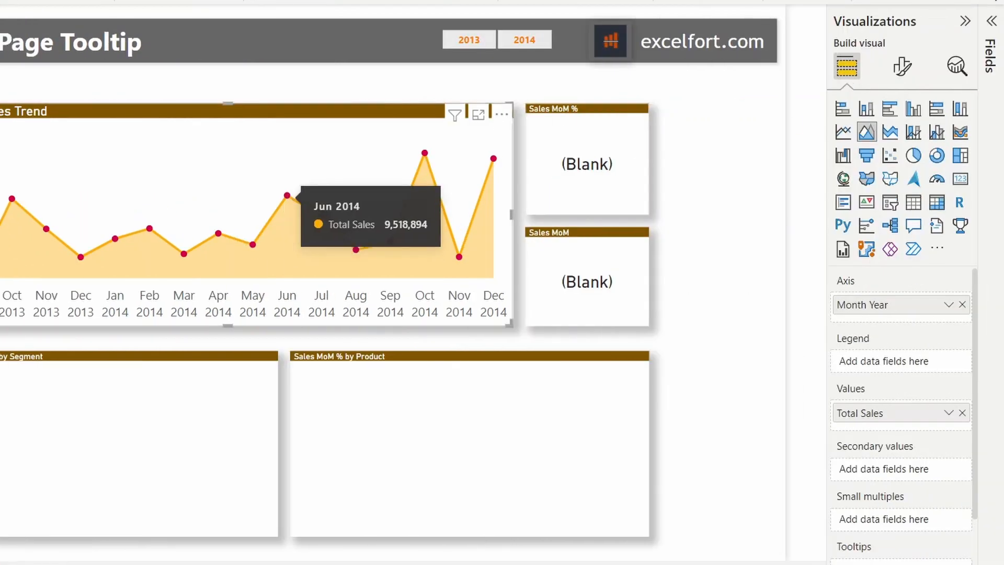
- Review the Sales MoM Change DAX formula subtracting previous-month from current-month Total Sales
click(990, 20)
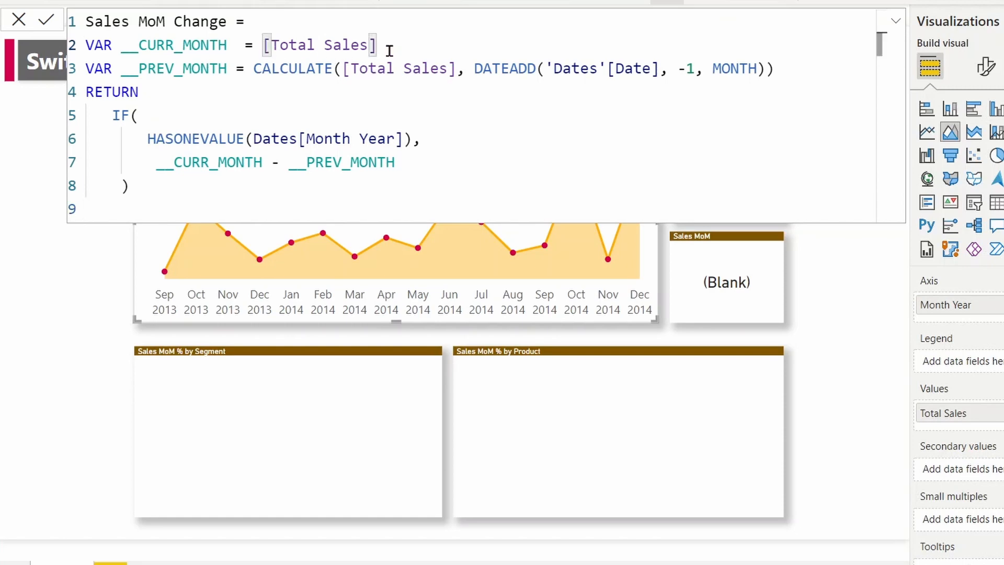
drag(268, 45, 377, 45)
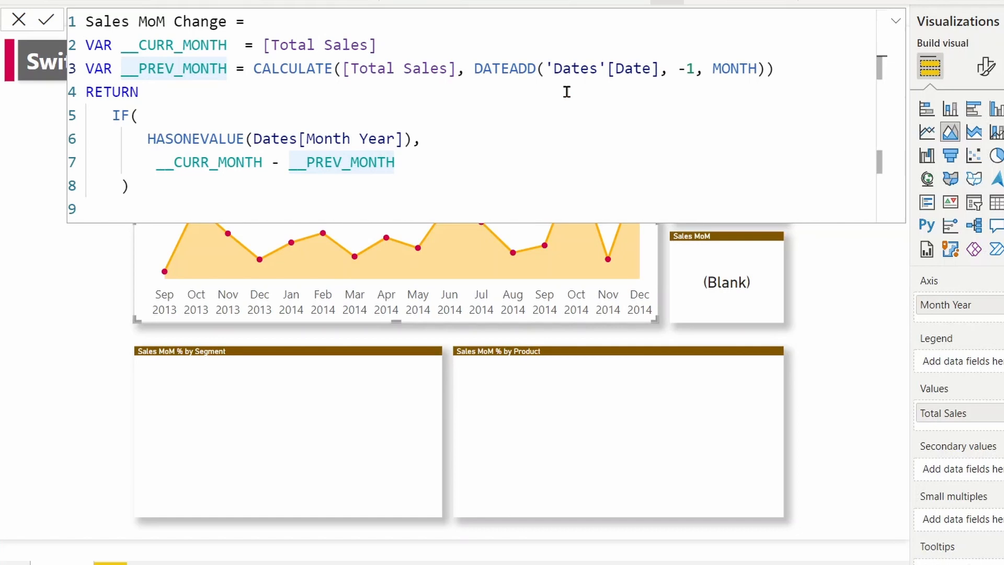
mouse_move(517, 85)
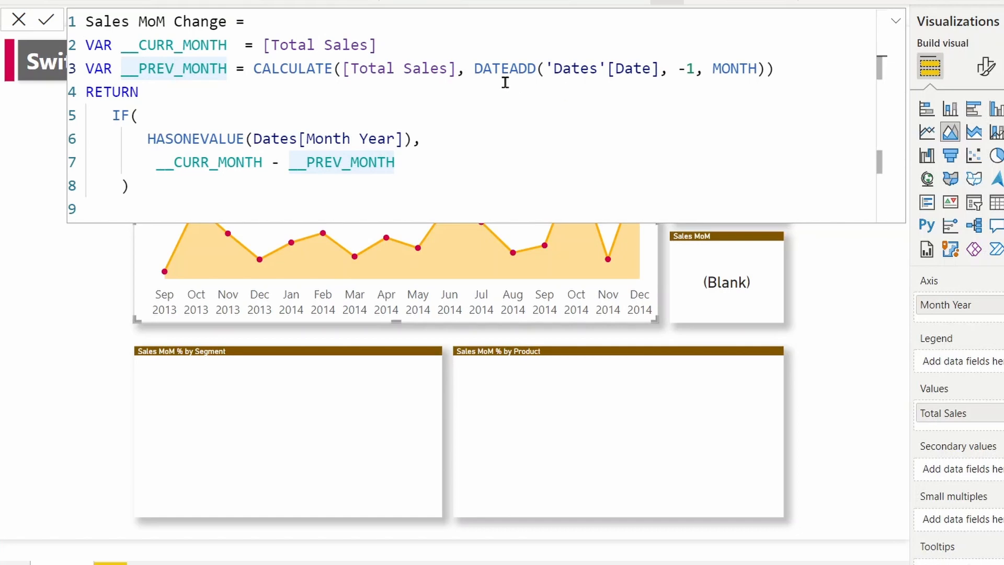
mouse_move(198, 177)
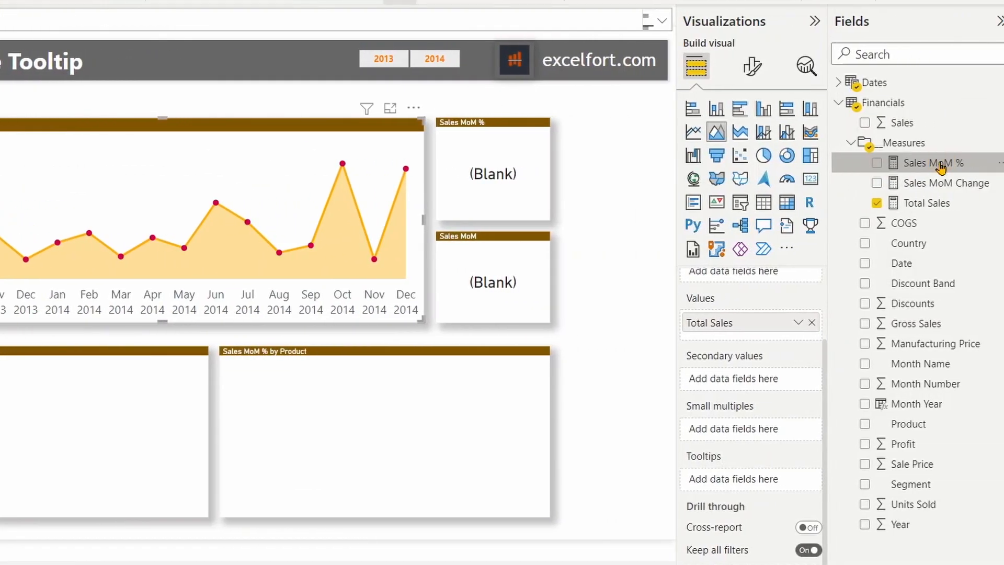
mouse_move(914, 170)
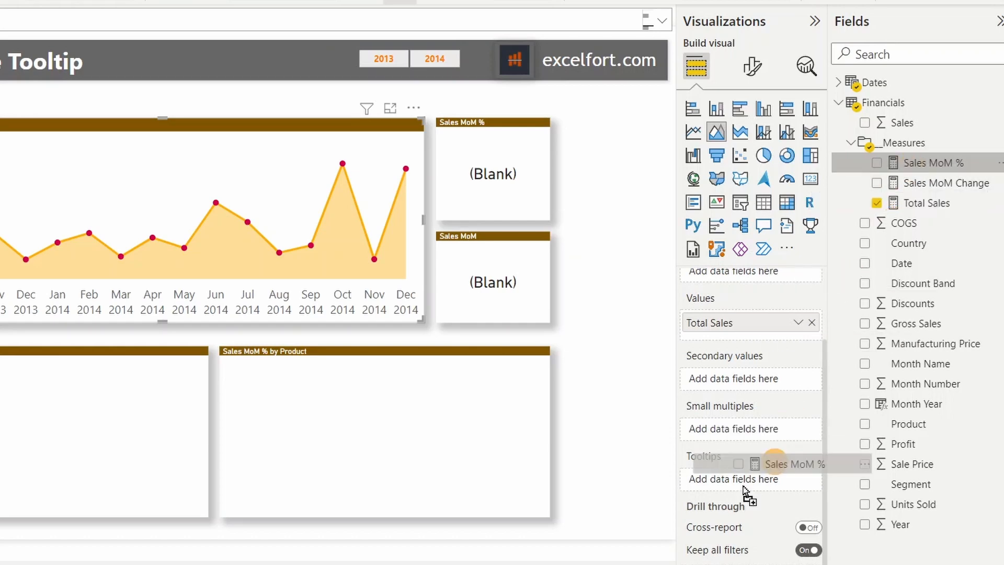
- Add Sales MoM % from the Fields pane to the trend chart's Tooltips well
drag(797, 464, 733, 479)
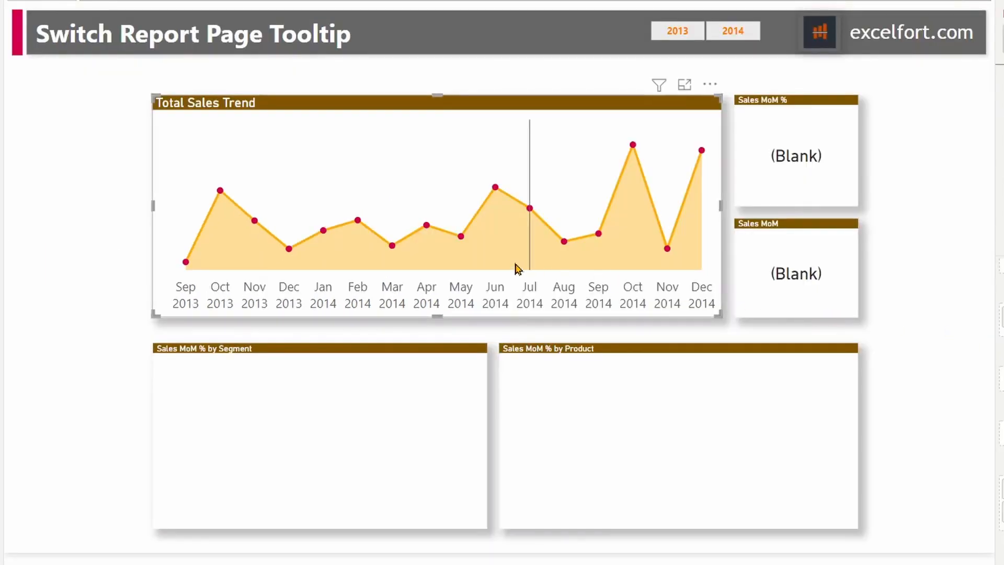
mouse_move(460, 251)
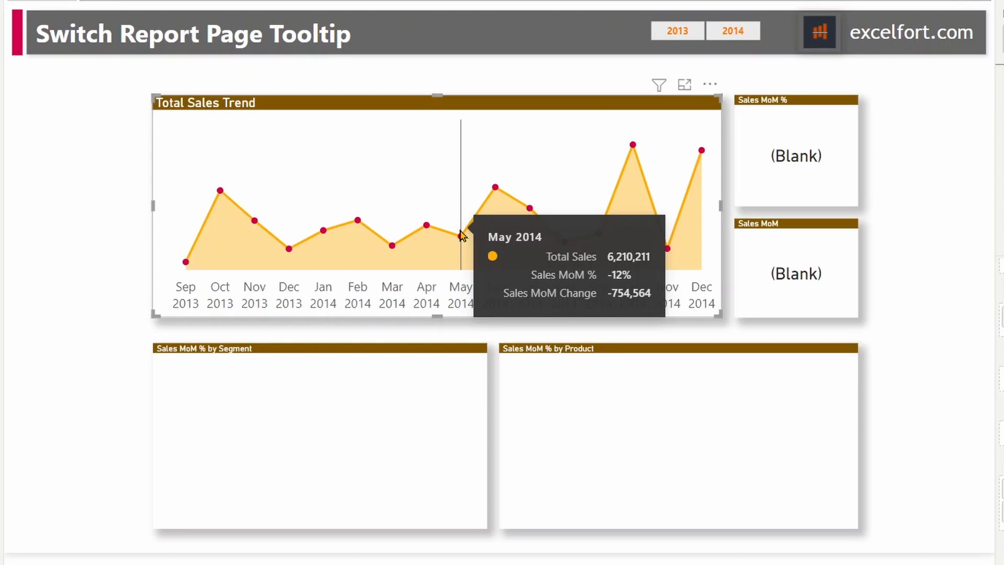
mouse_move(168, 371)
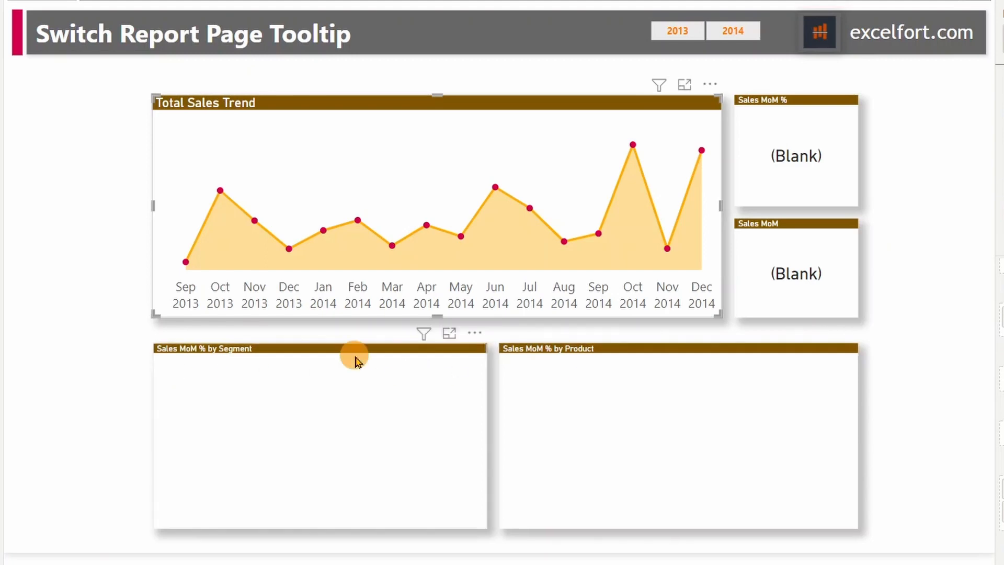
- Select the Sales MoM % by Segment bar chart
click(354, 357)
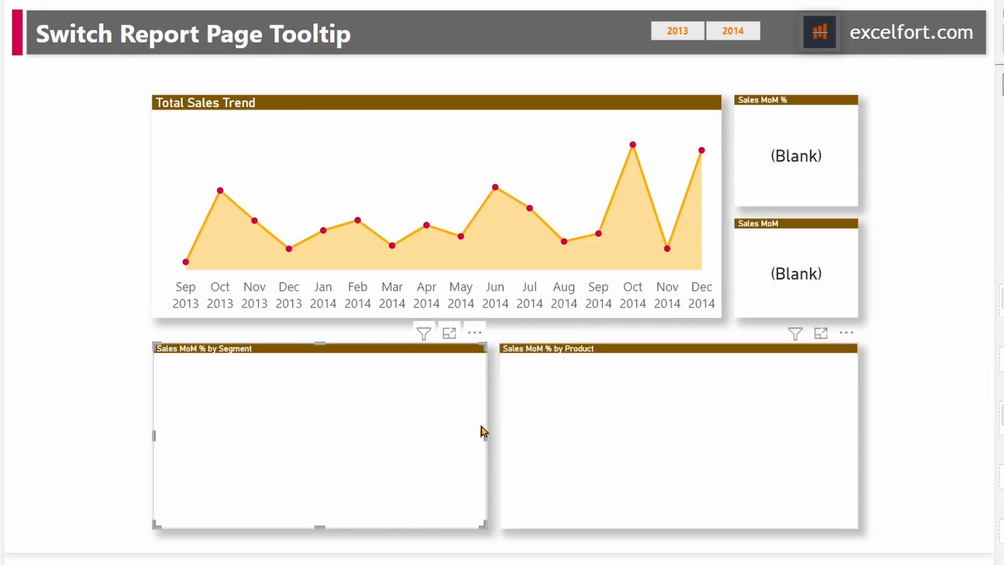
mouse_move(348, 429)
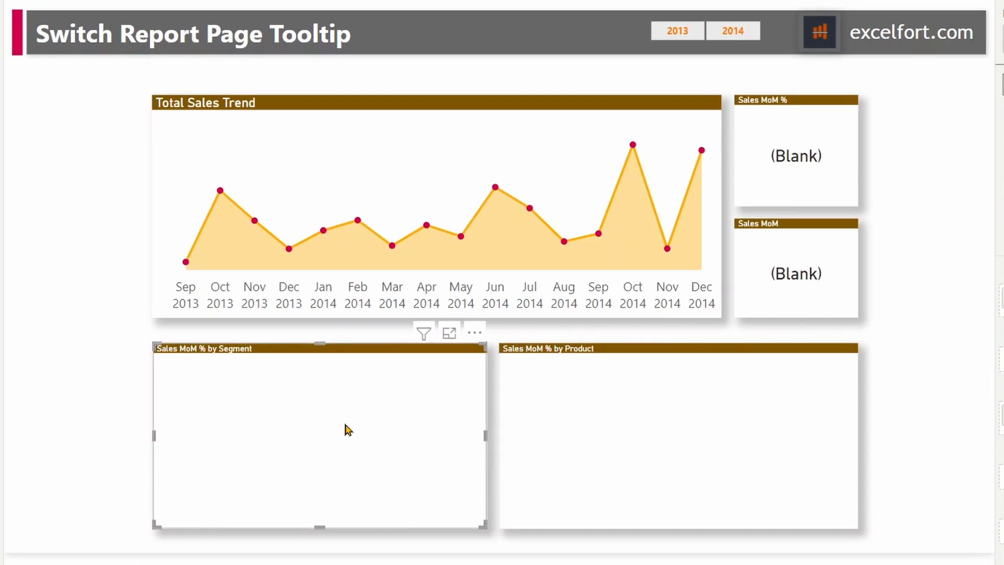
mouse_move(368, 407)
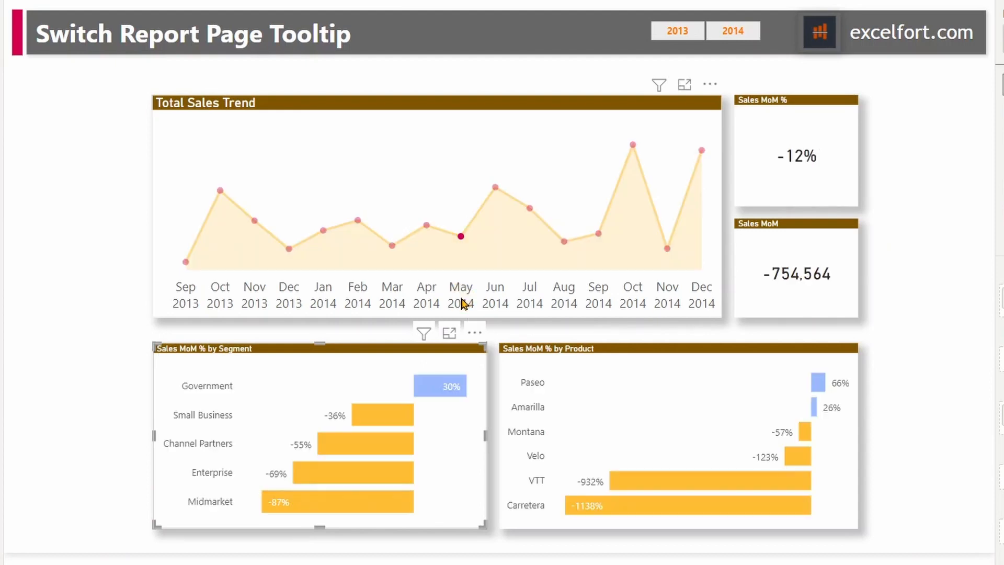
mouse_move(455, 327)
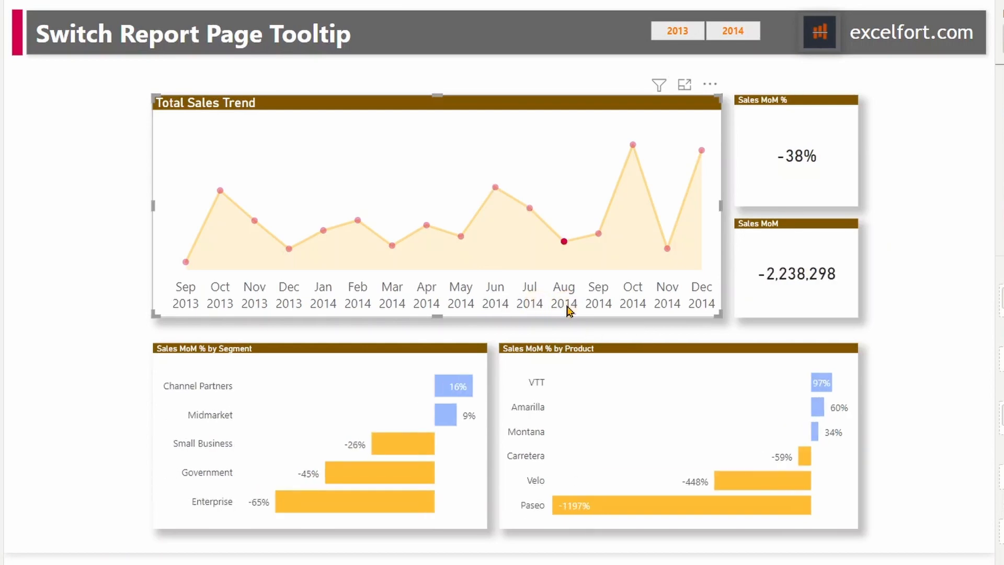
mouse_move(563, 244)
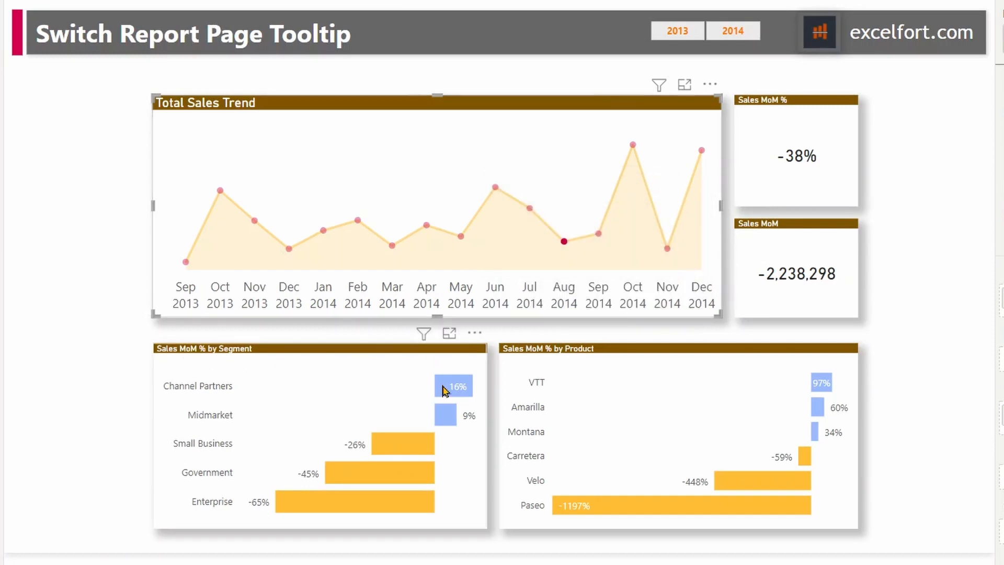
mouse_move(495, 186)
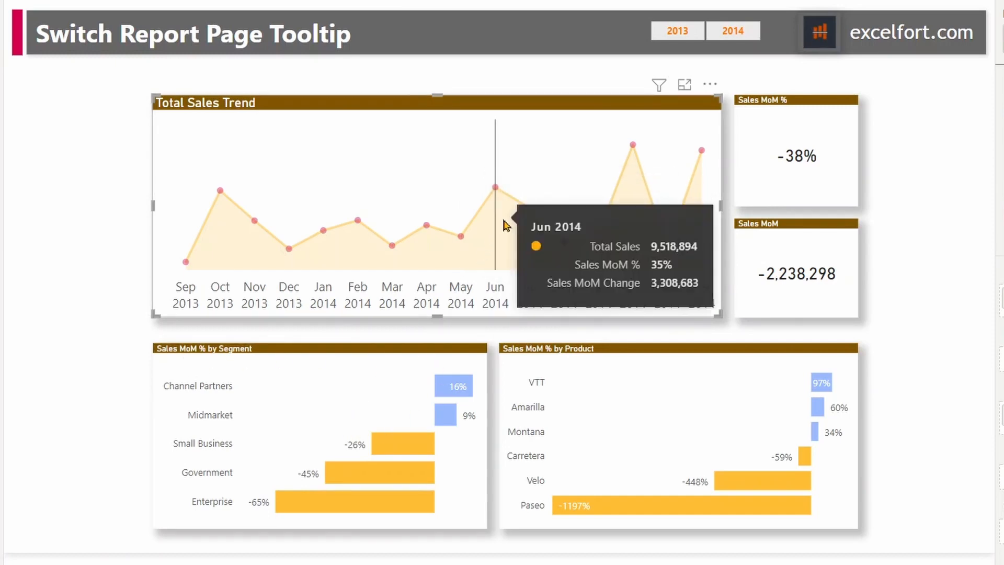
mouse_move(531, 225)
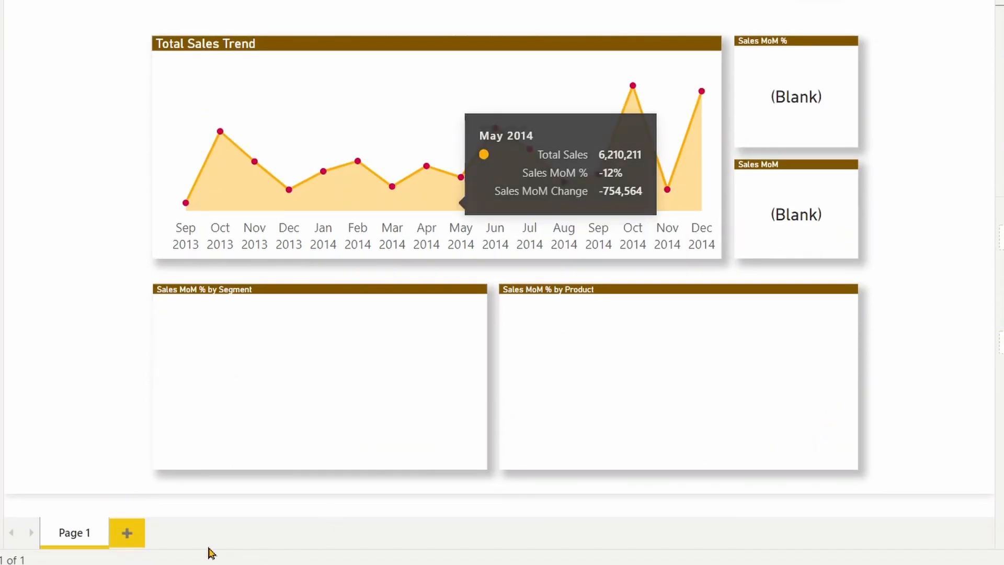
- Add a new page named 'MoM Tooltip' with Allow use as tooltip switched On
click(127, 532)
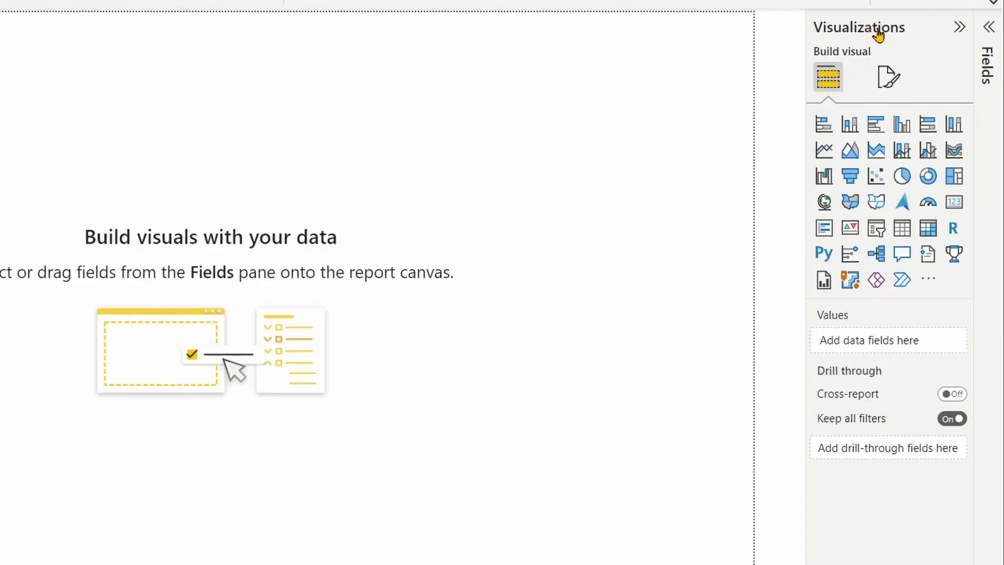
click(888, 77)
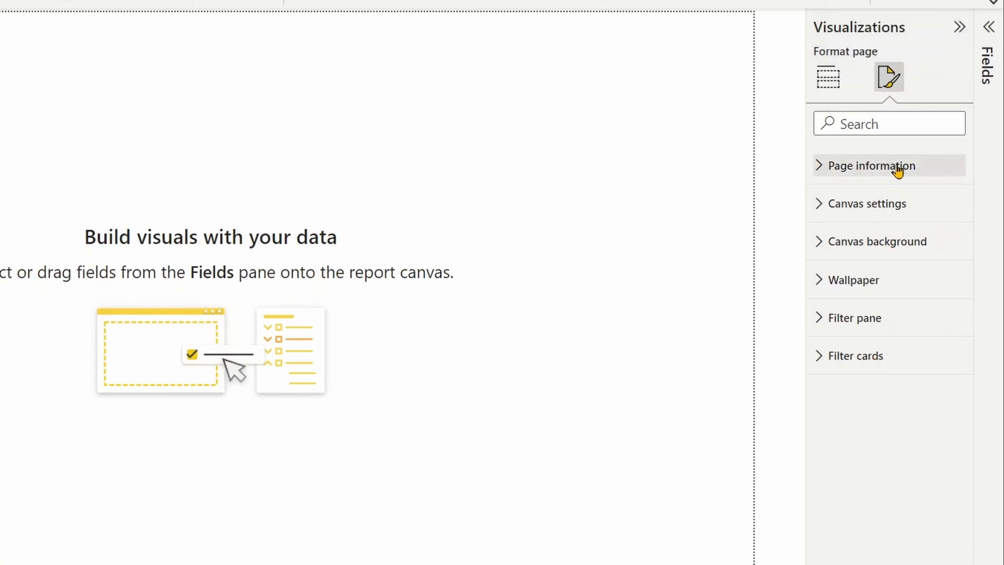
click(872, 166)
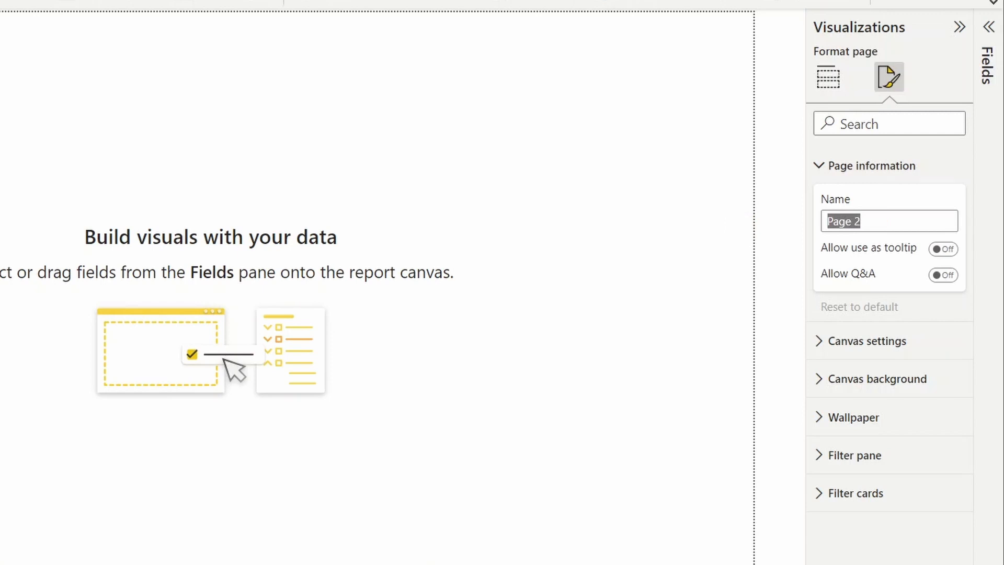
text(M)
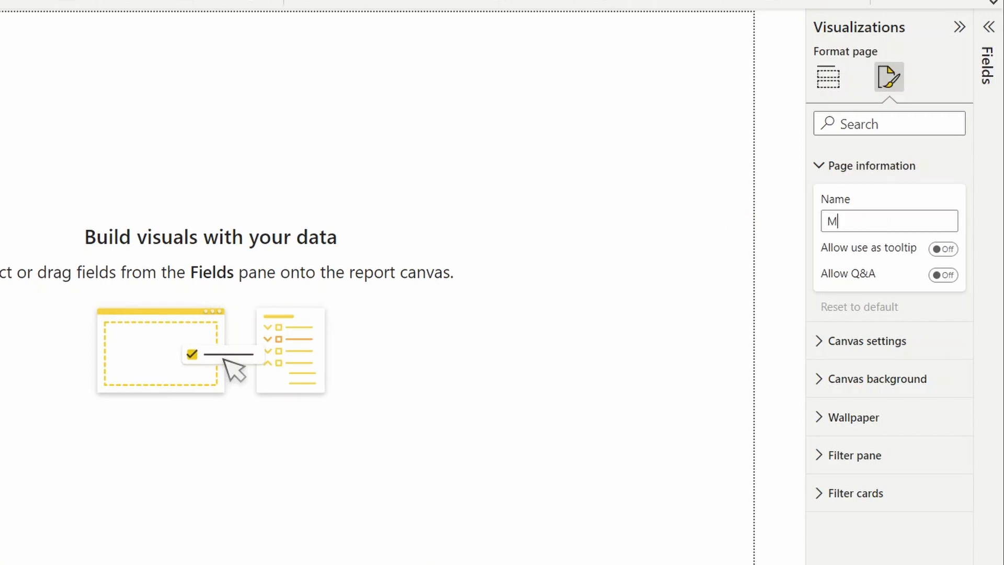
text(oM)
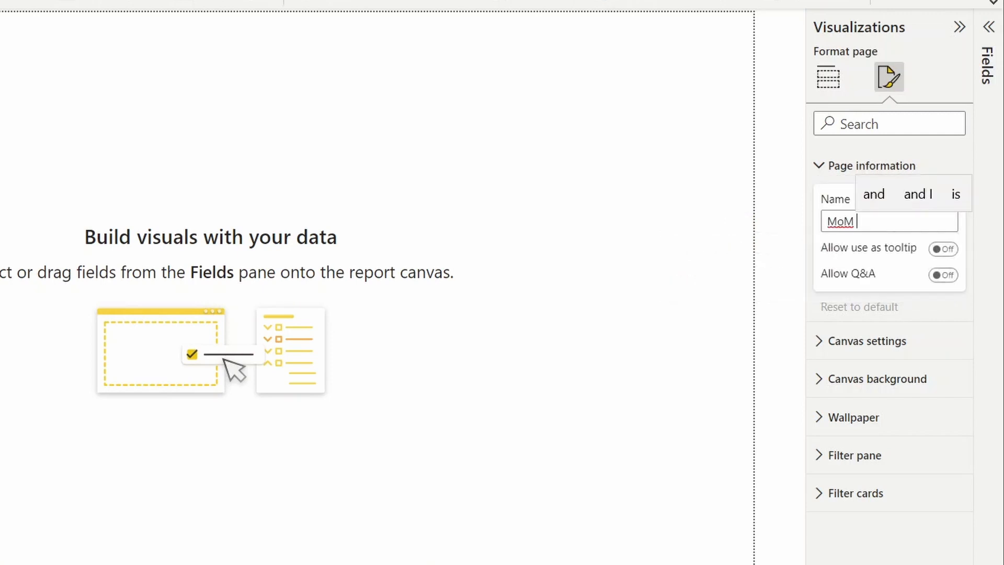
text(Tooltip)
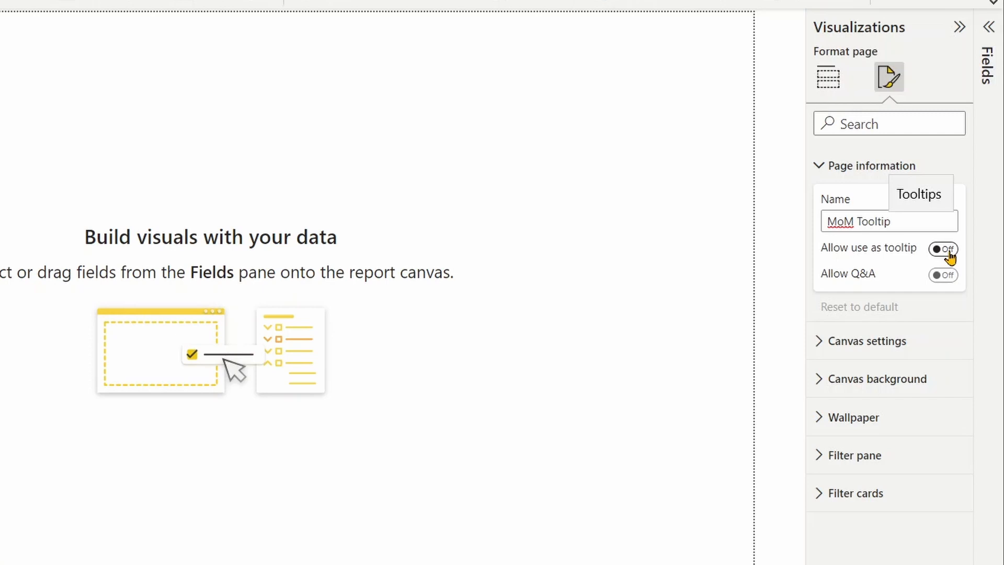
click(942, 248)
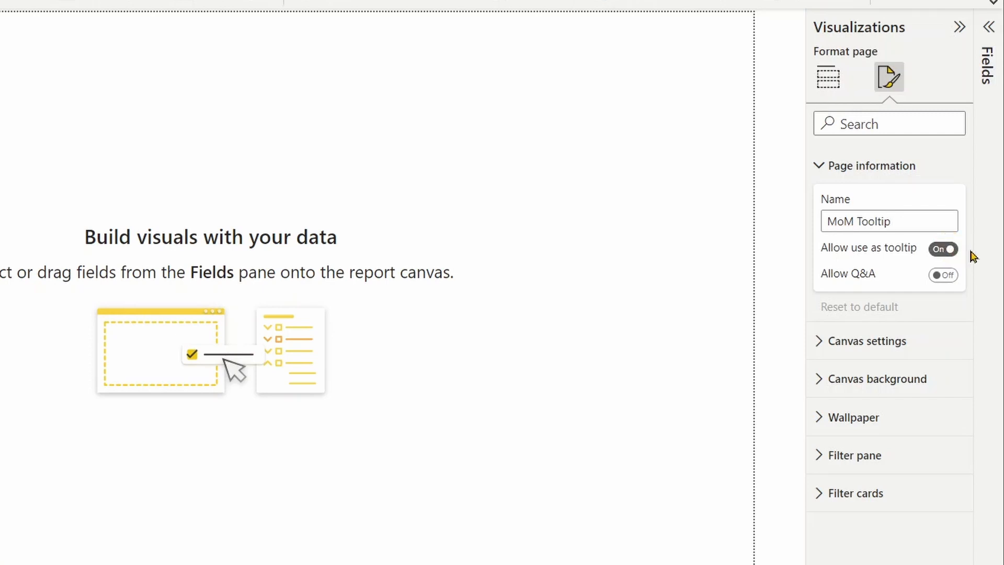
click(848, 166)
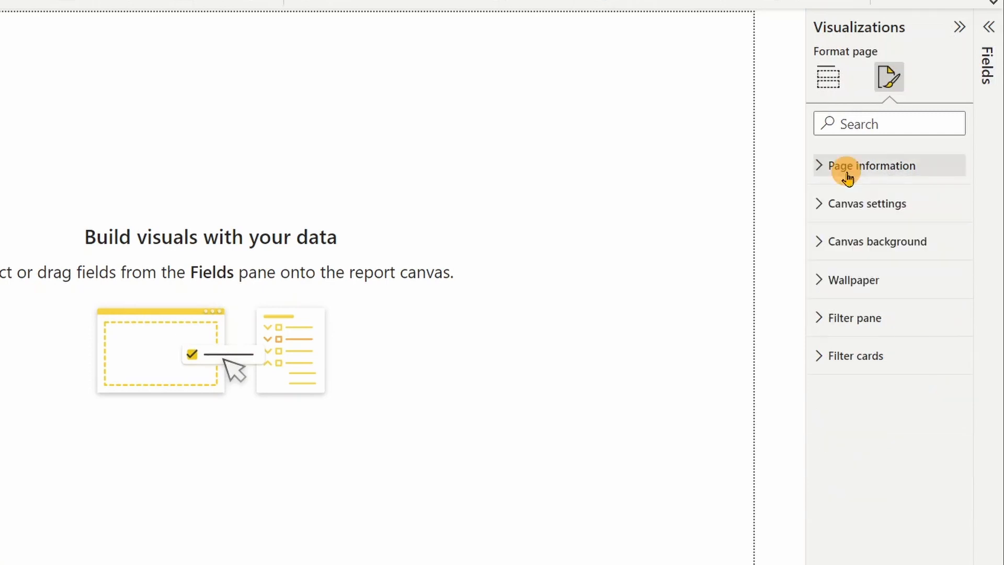
mouse_move(872, 262)
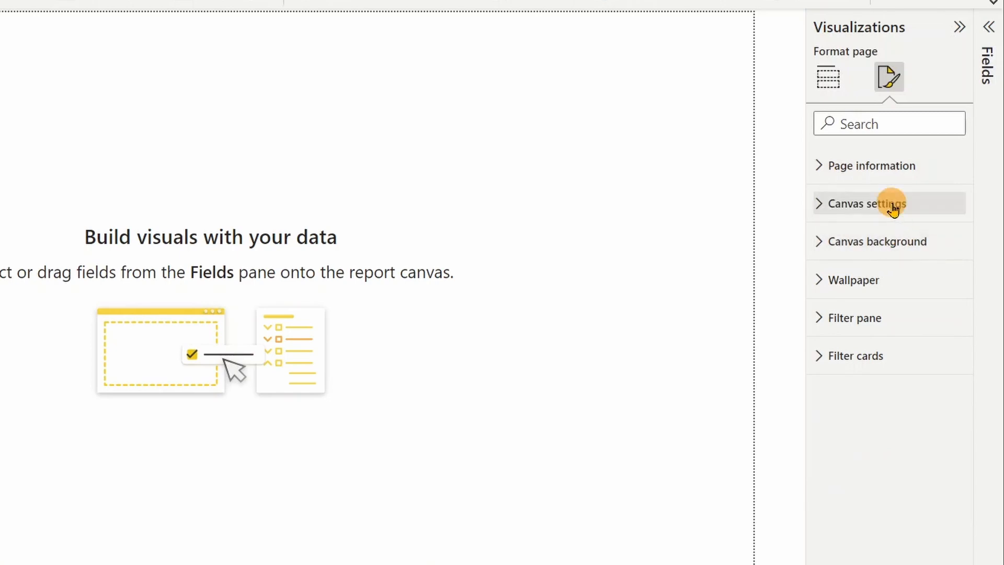
- Set the MoM Tooltip canvas Type to Tooltip, about 320 by 240 pixels
click(866, 203)
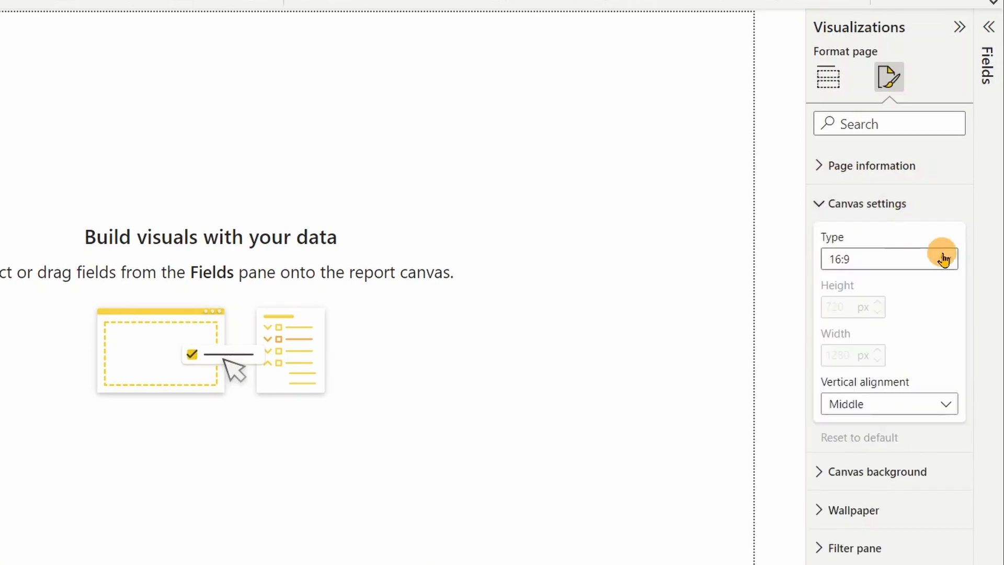
click(889, 259)
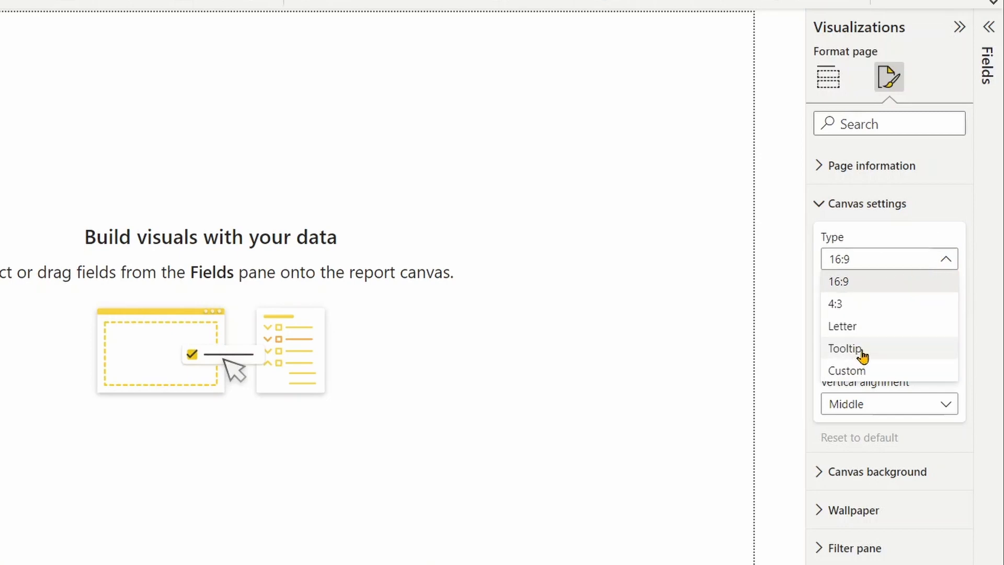
click(845, 348)
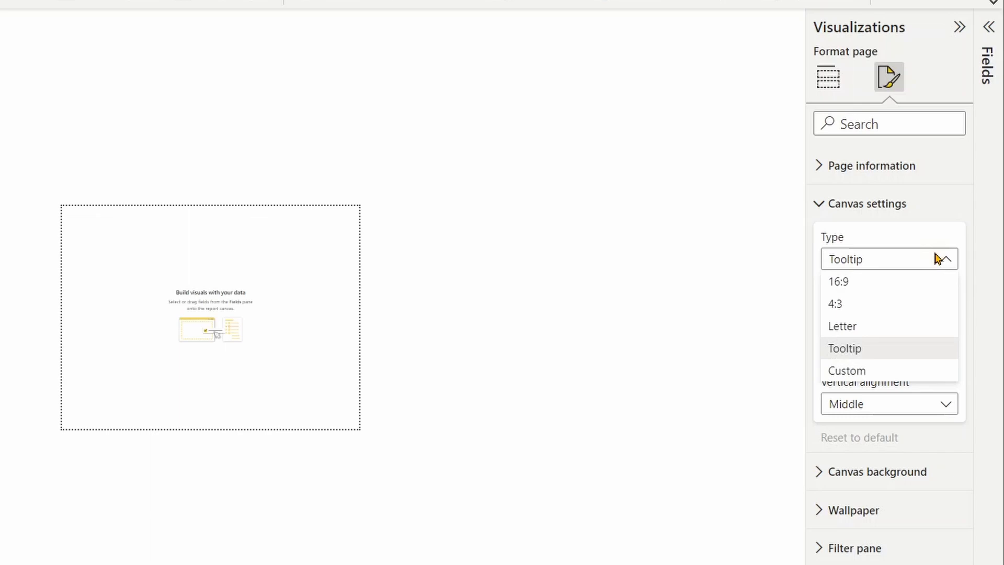
click(847, 371)
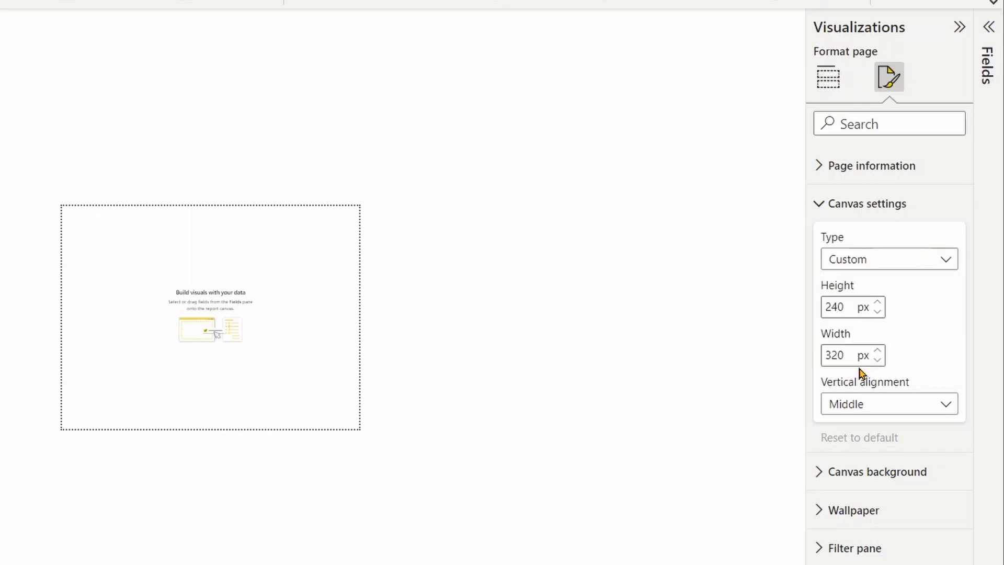
click(889, 259)
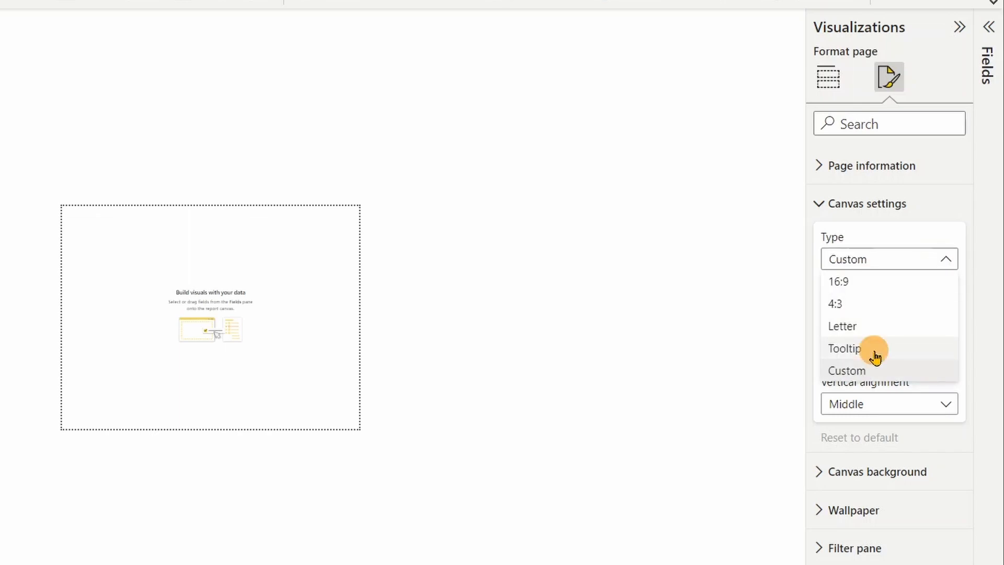
click(845, 349)
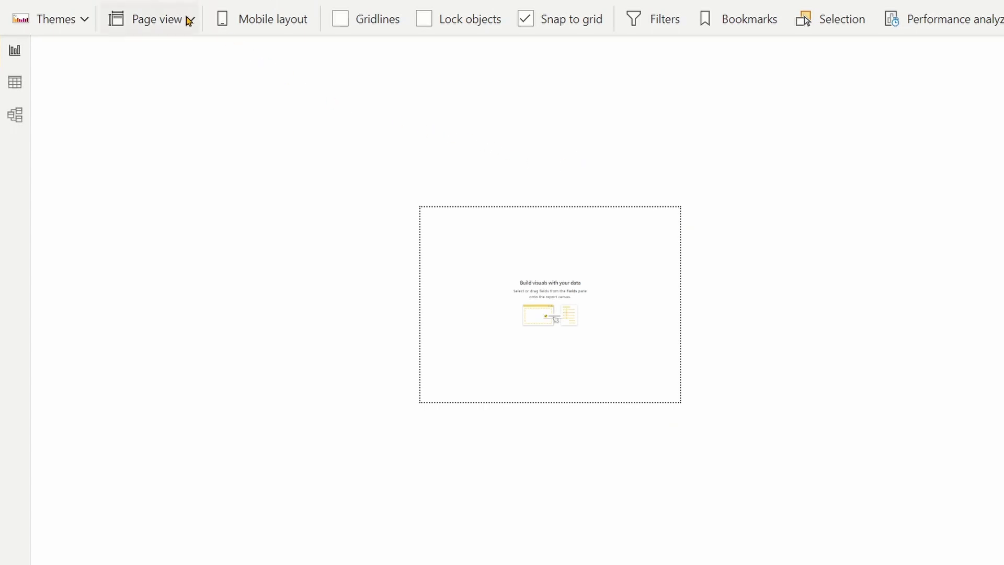
- Fit the page view and copy the MoM cards and Segment chart from Page 1 to MoM Tooltip
click(157, 18)
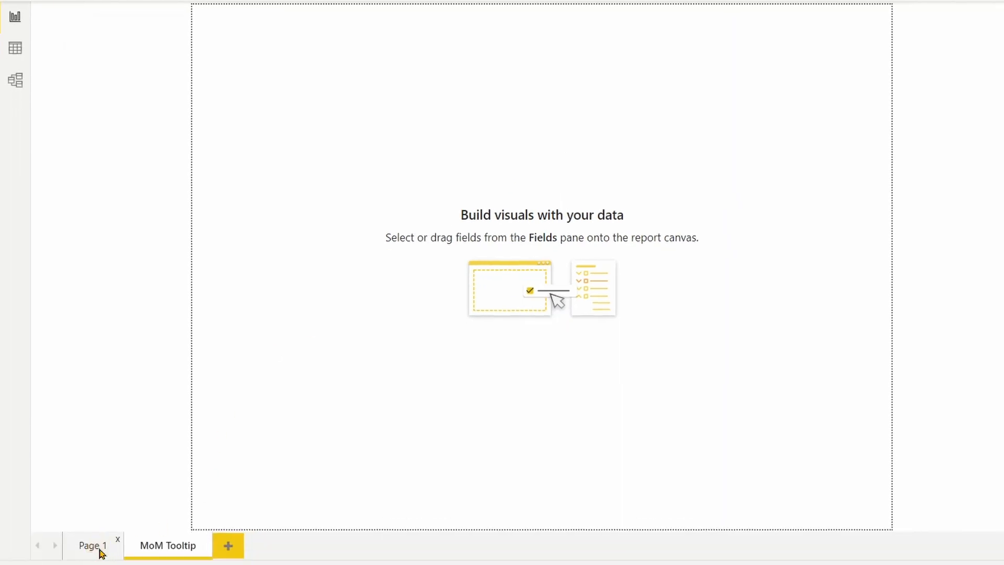
click(92, 545)
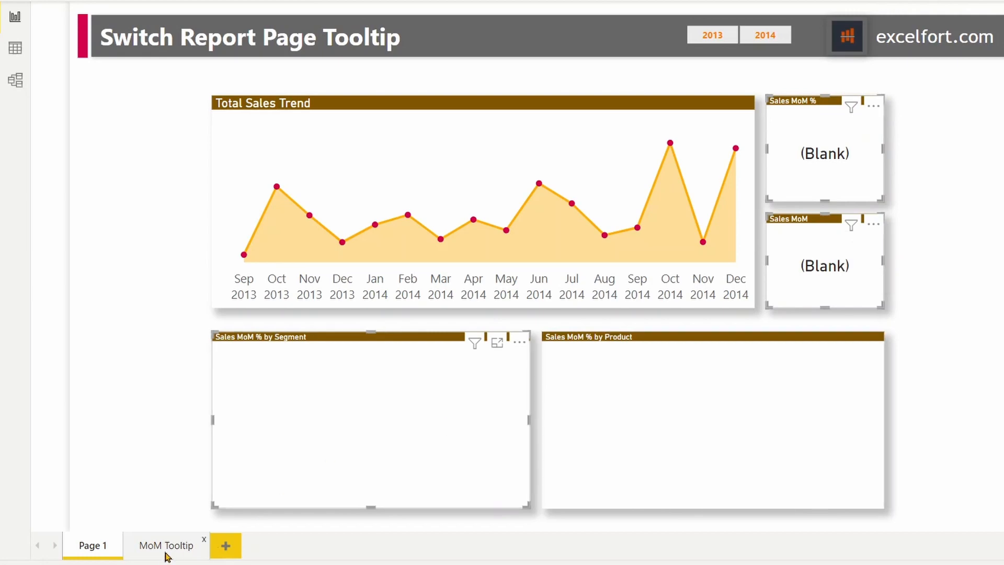
click(166, 545)
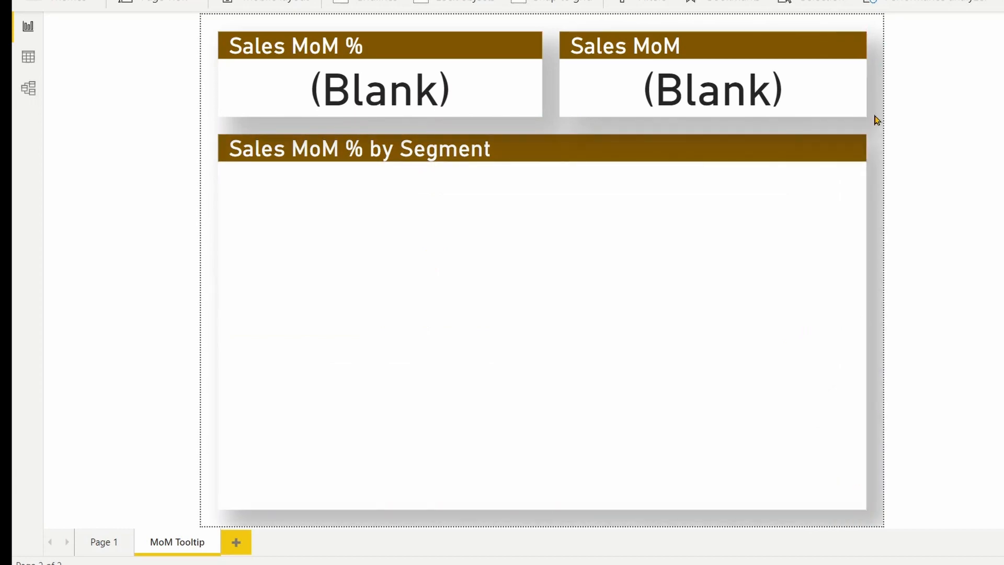
mouse_move(110, 547)
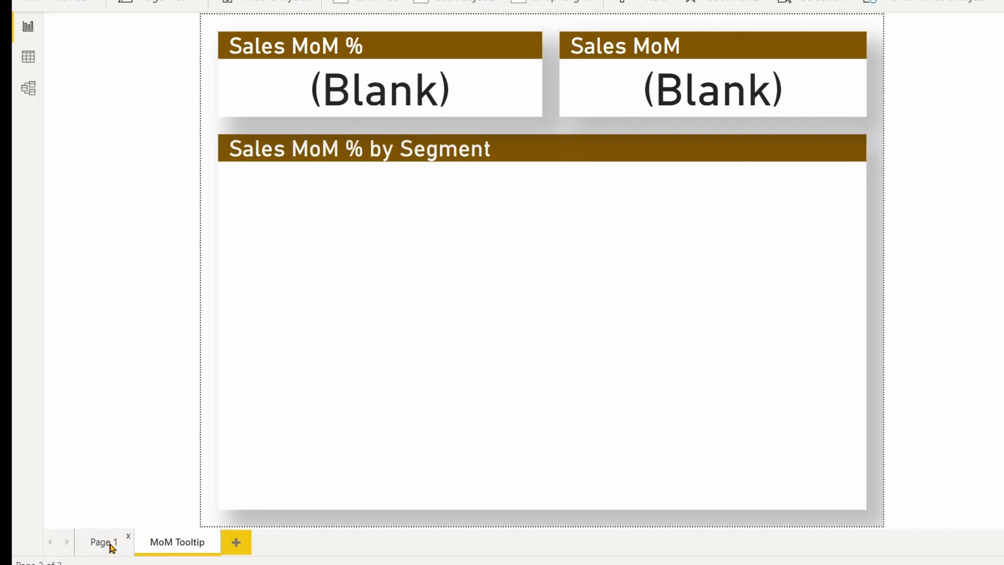
- Switch back to the Page 1 tab showing the Total Sales Trend chart
click(102, 557)
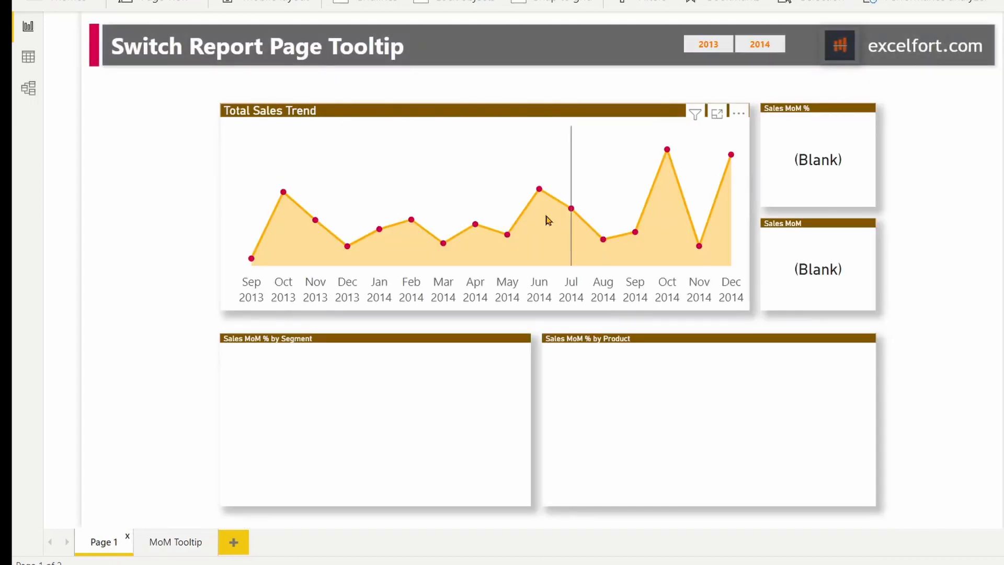
mouse_move(546, 197)
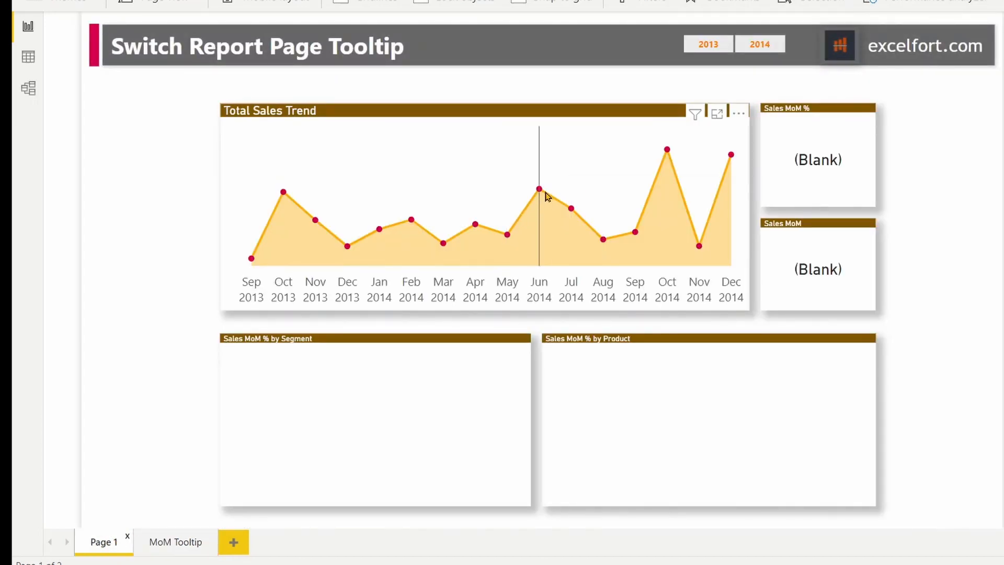
mouse_move(539, 188)
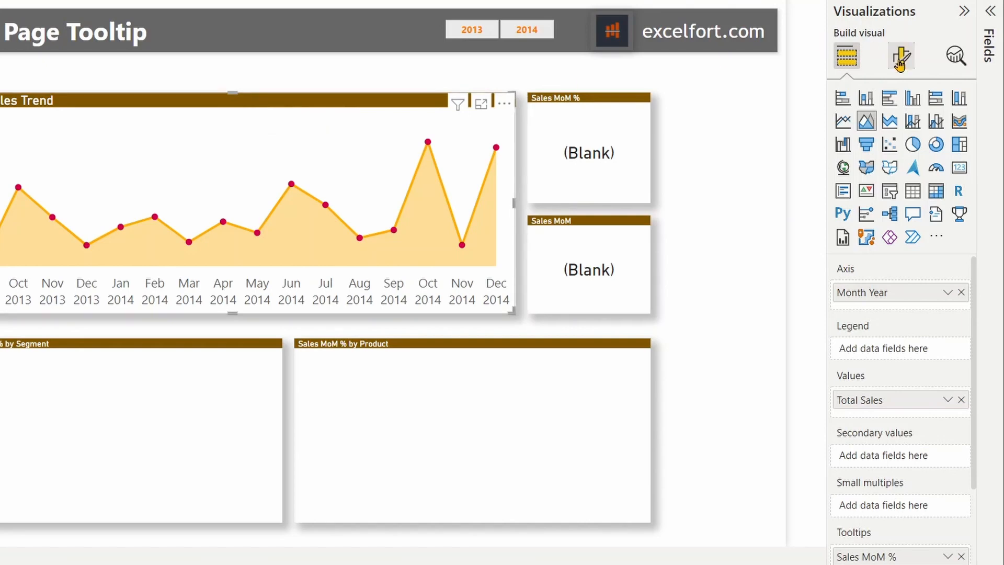
- Set the trend chart's Report page tooltip Page to MoM Tooltip in Format visual
click(900, 57)
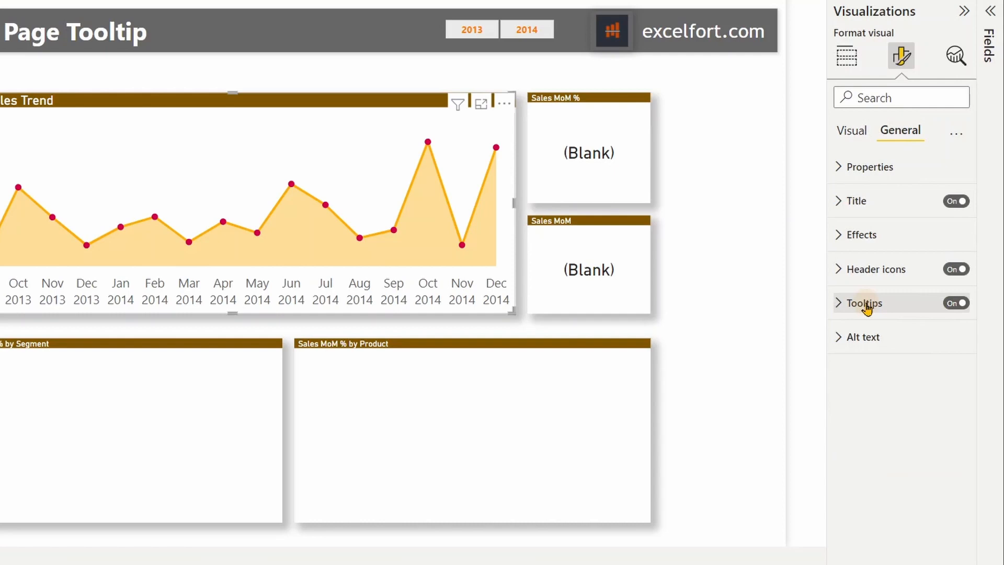
click(863, 303)
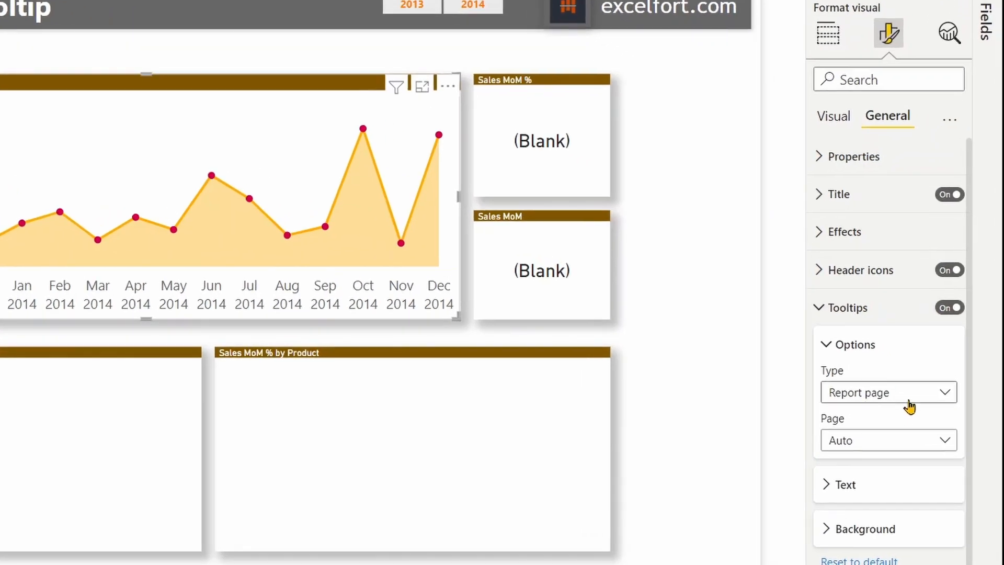
click(889, 440)
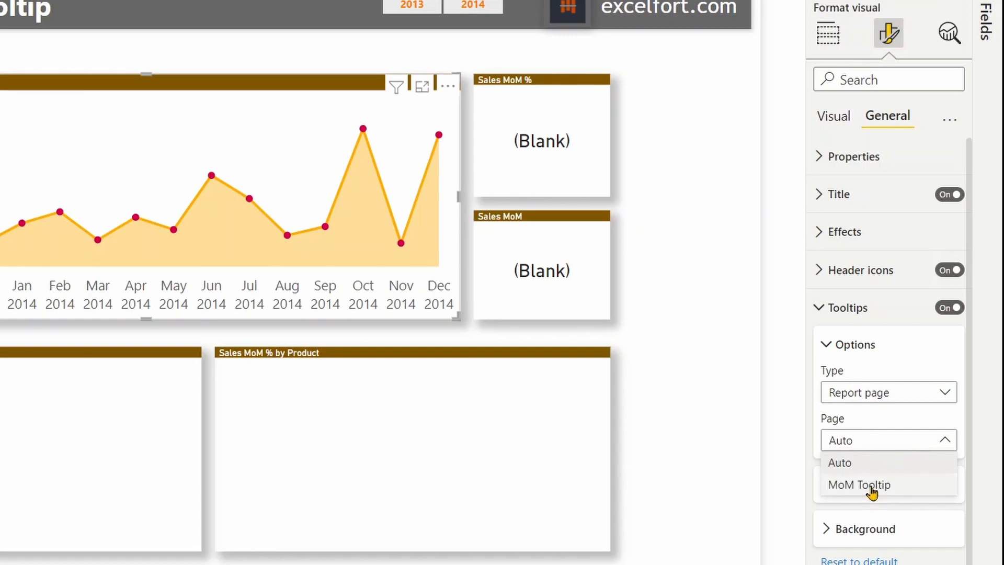
click(859, 485)
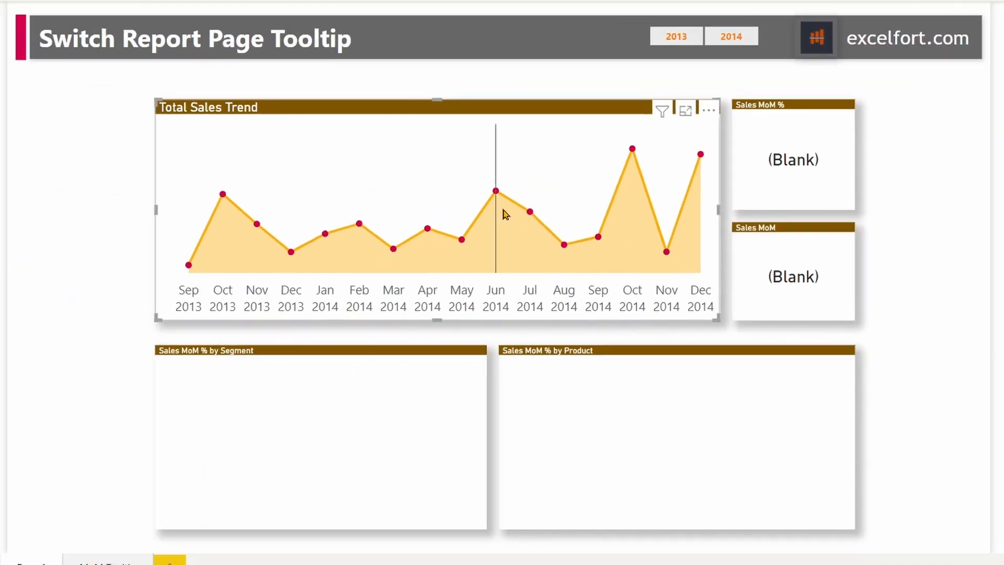
mouse_move(494, 191)
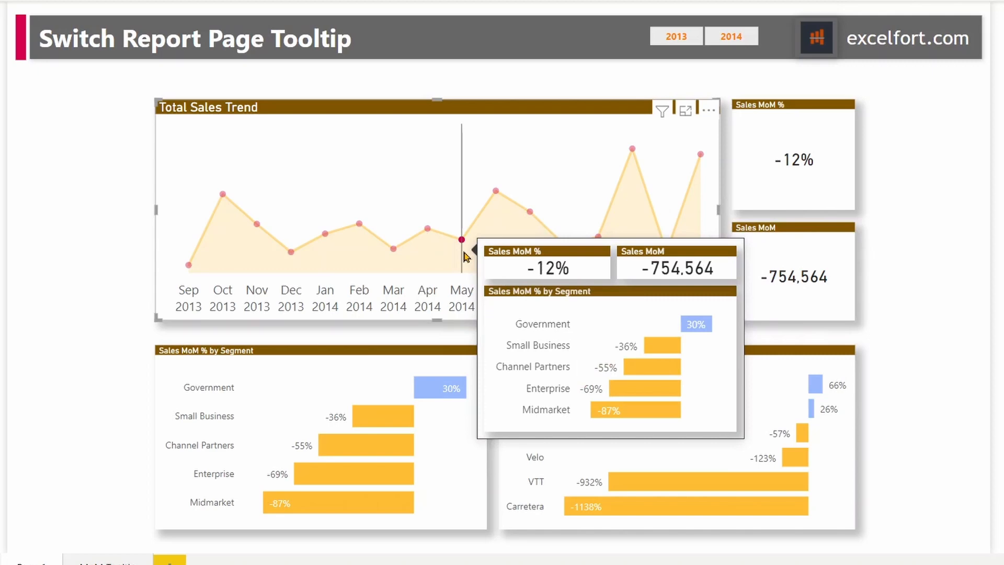
mouse_move(436, 269)
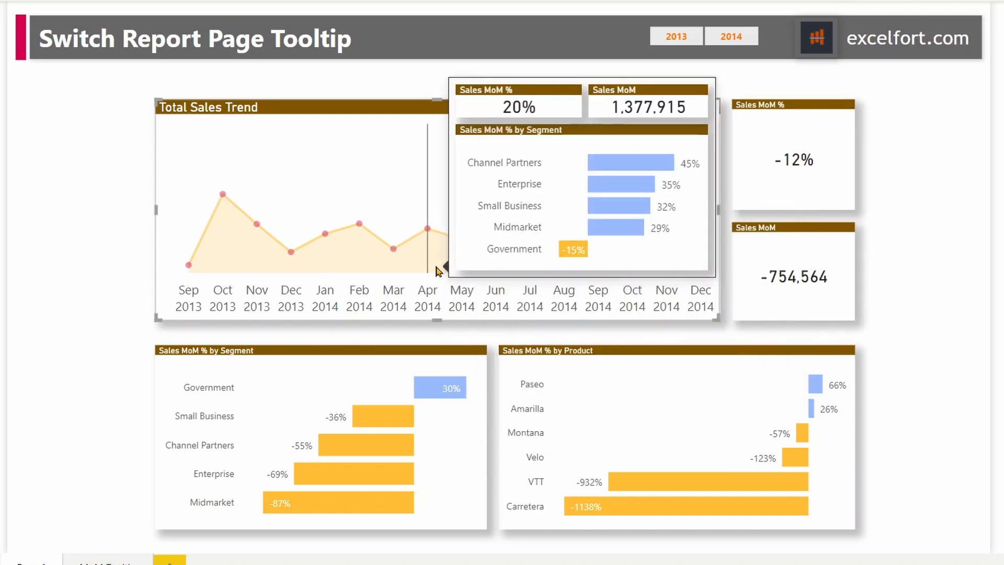
mouse_move(461, 239)
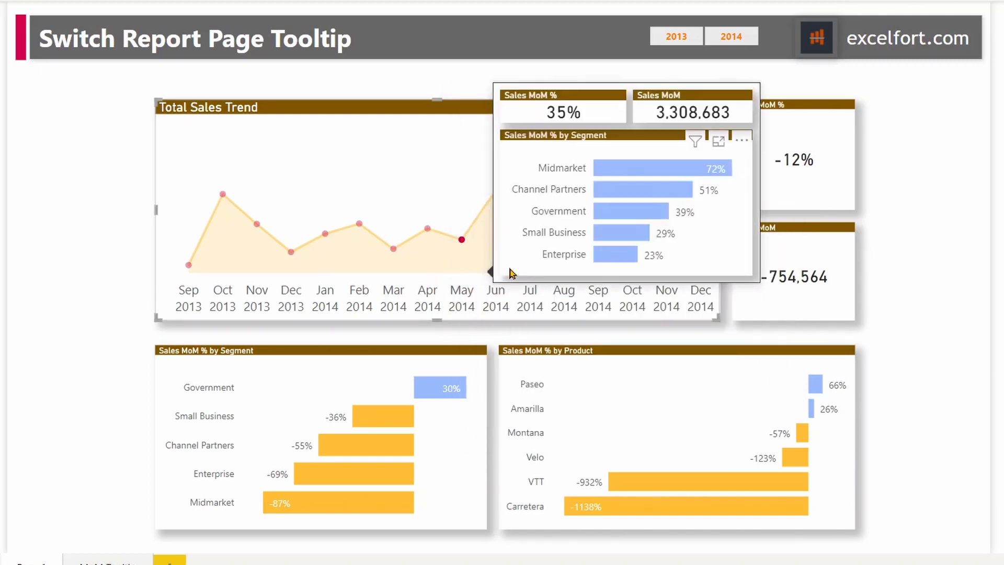
mouse_move(465, 253)
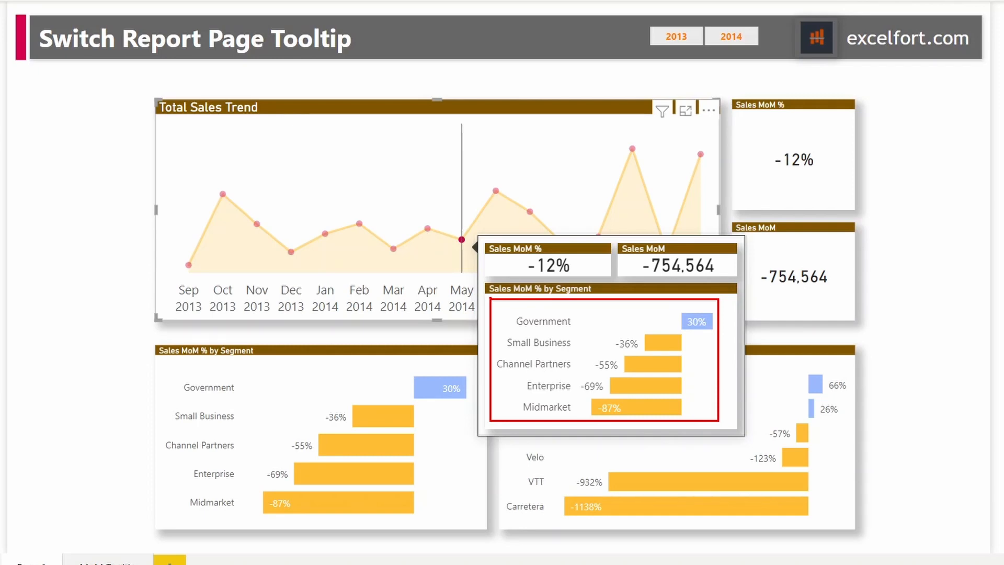
mouse_move(649, 354)
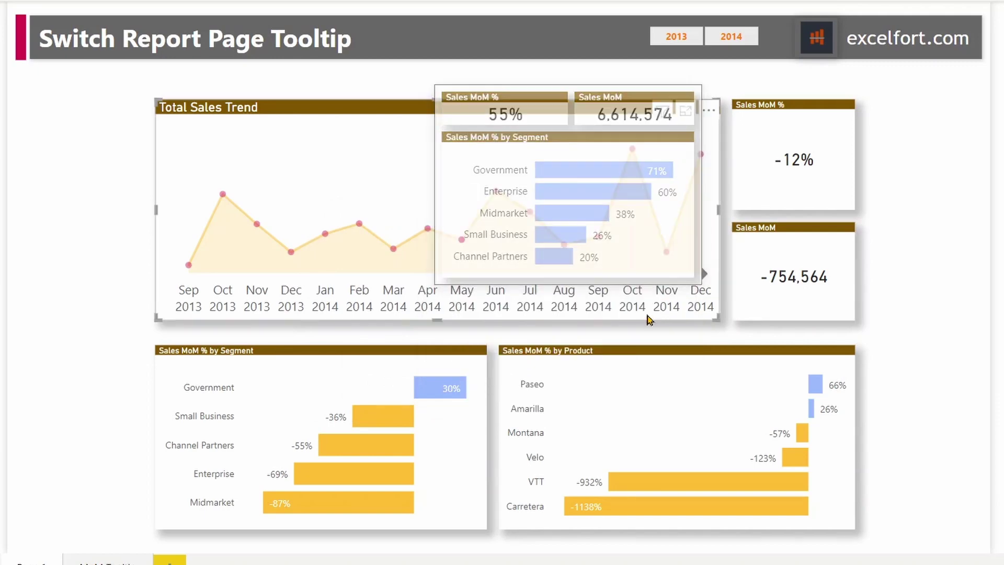
mouse_move(666, 300)
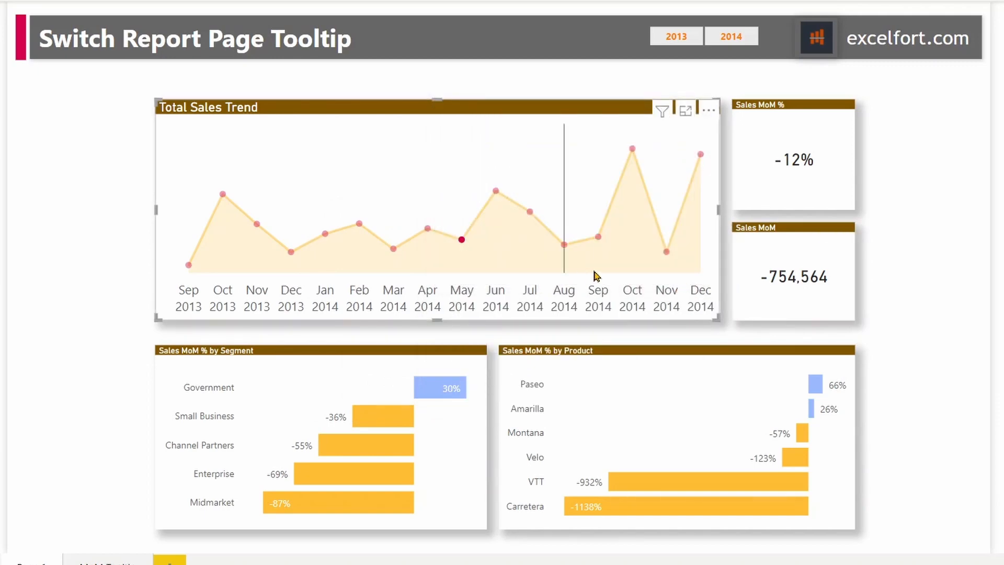
mouse_move(616, 279)
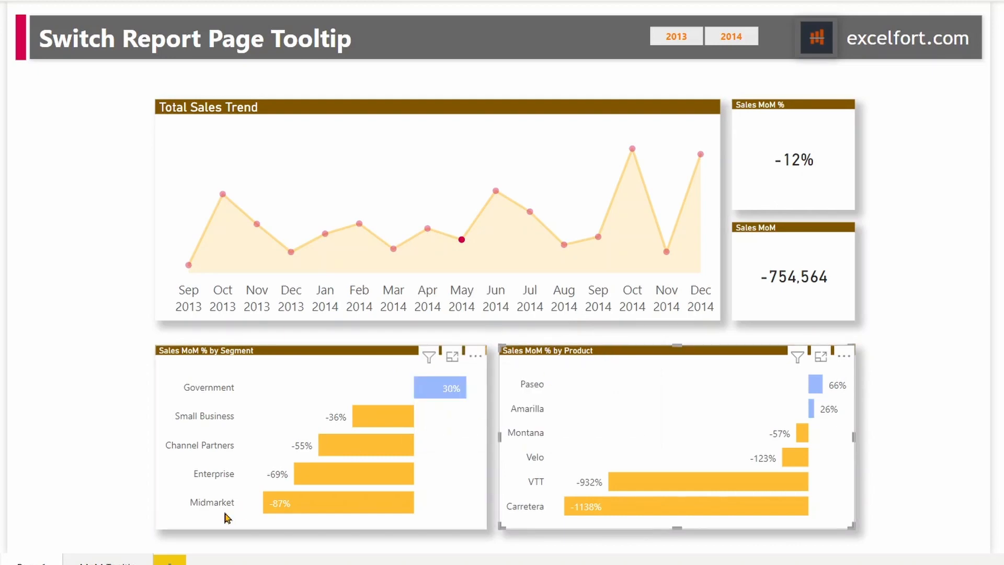
- On the MoM Tooltip page, drag the Sales MoM % by Product chart over the Segment chart
click(132, 538)
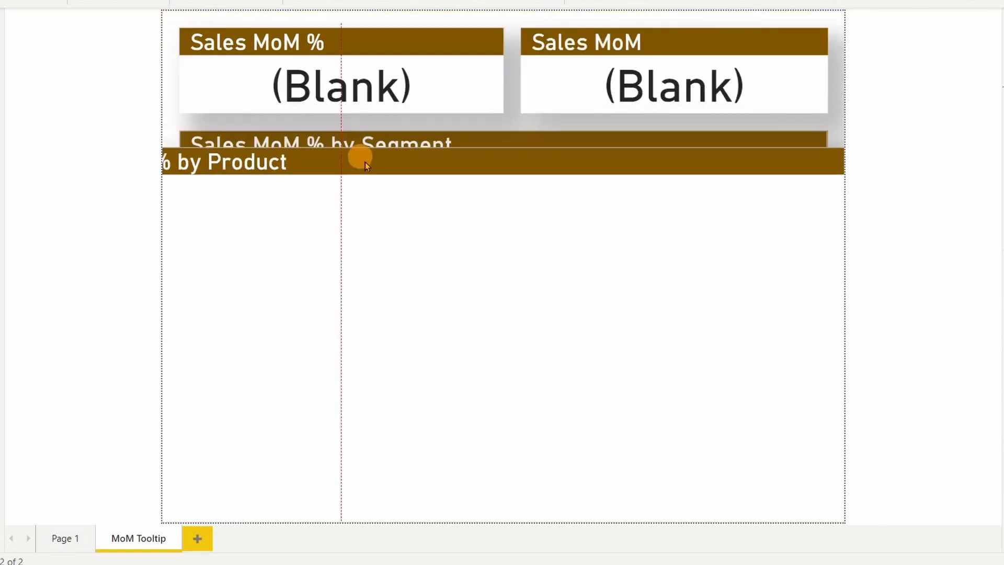
drag(359, 157, 490, 154)
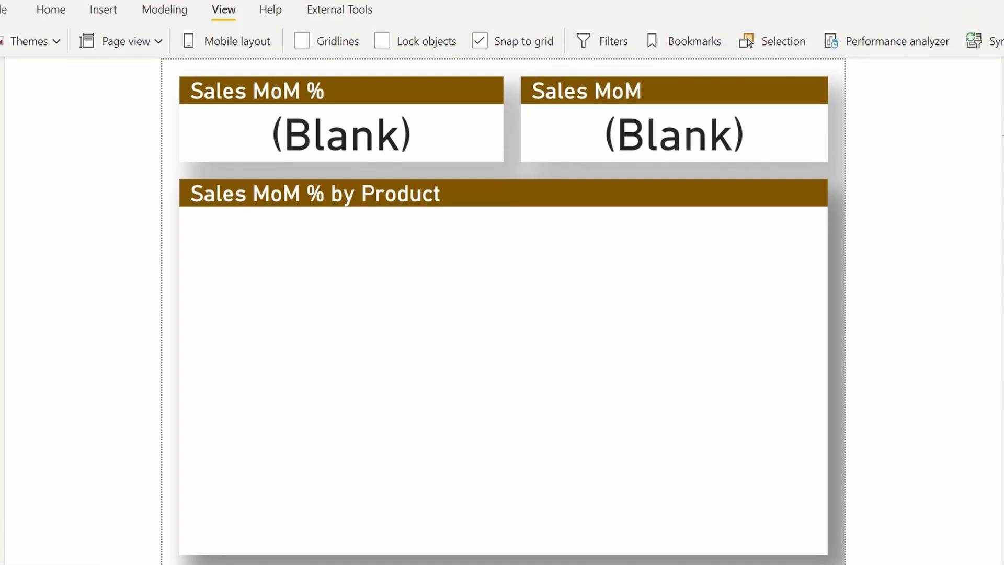
mouse_move(694, 41)
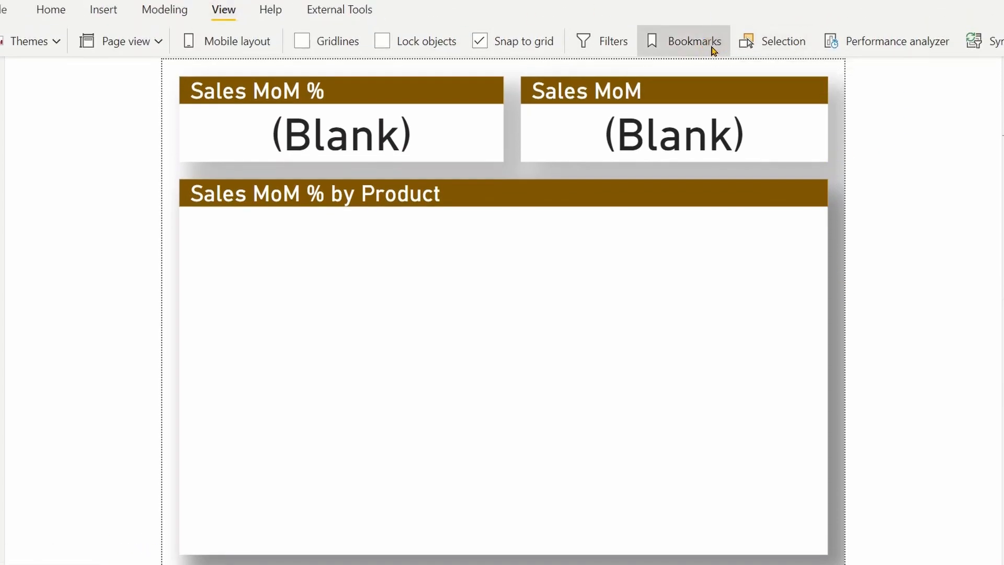
- Open the Bookmarks and Selection panes
click(691, 41)
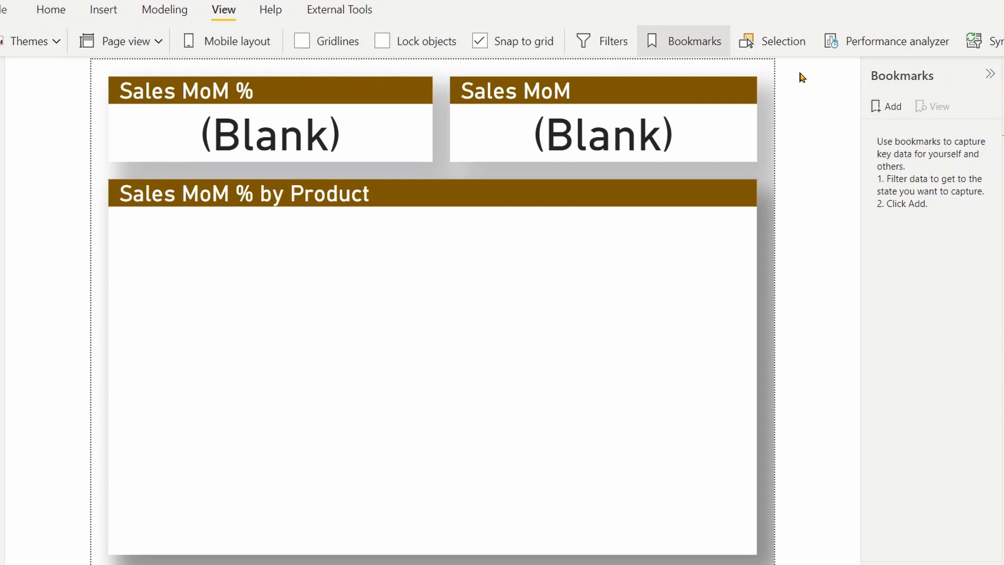
click(772, 41)
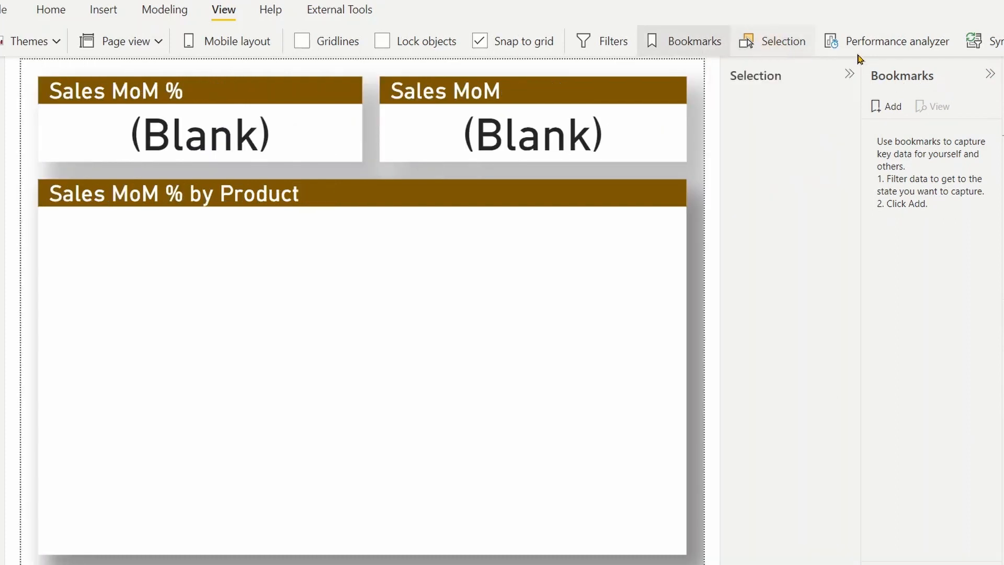
click(783, 41)
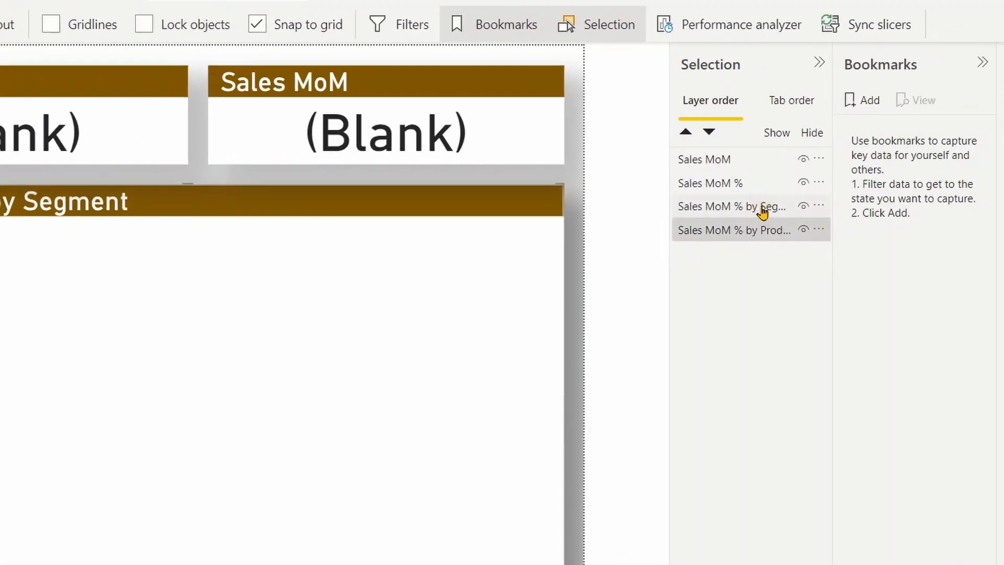
- Group both breakdown charts as MoM and hide the Product chart
click(731, 206)
text(N)
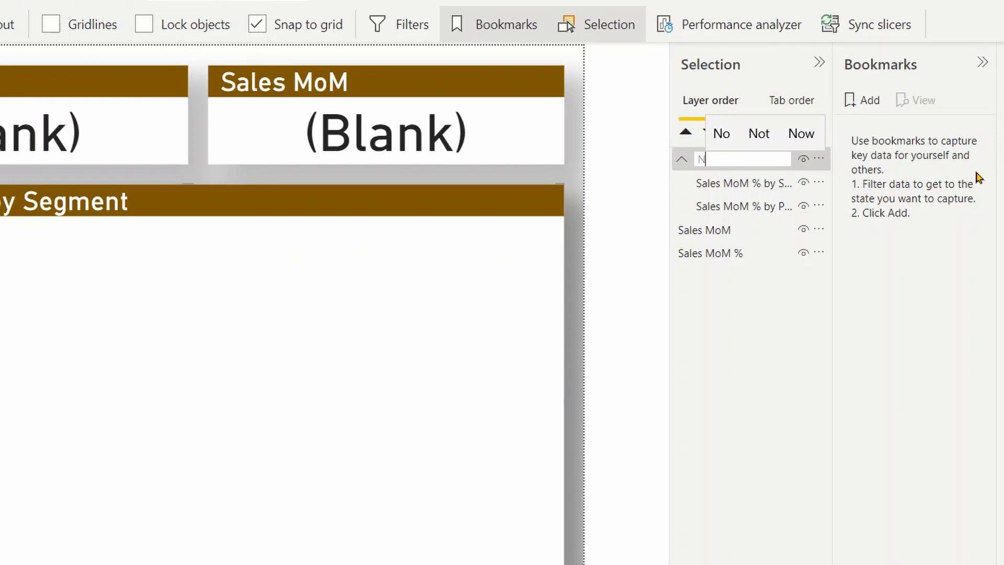
text(MoM)
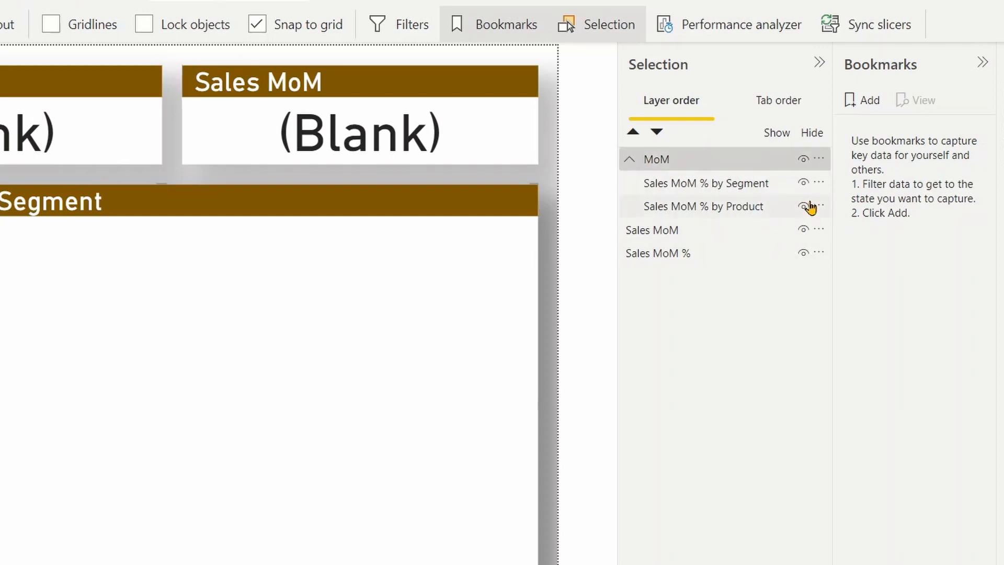
click(802, 206)
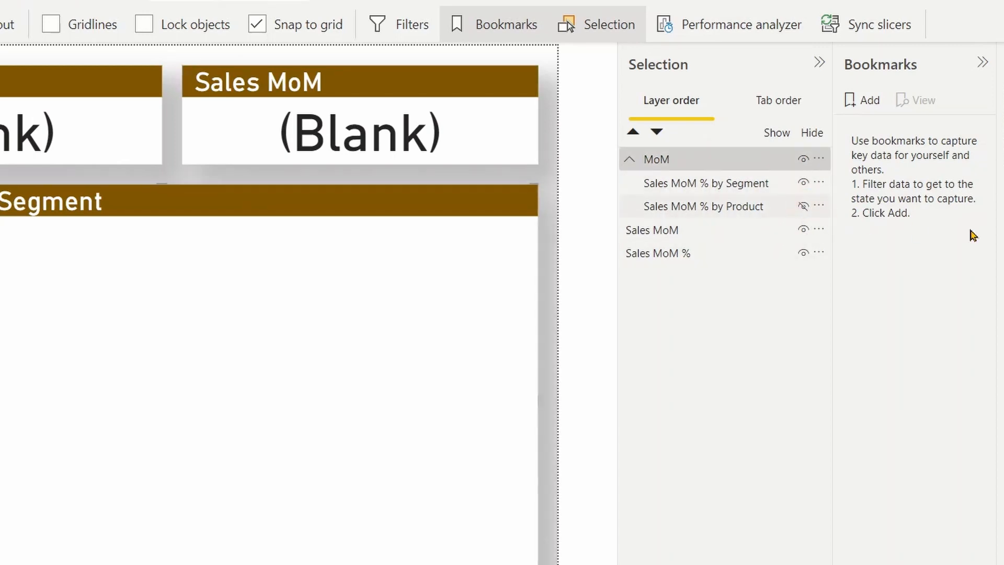
mouse_move(866, 103)
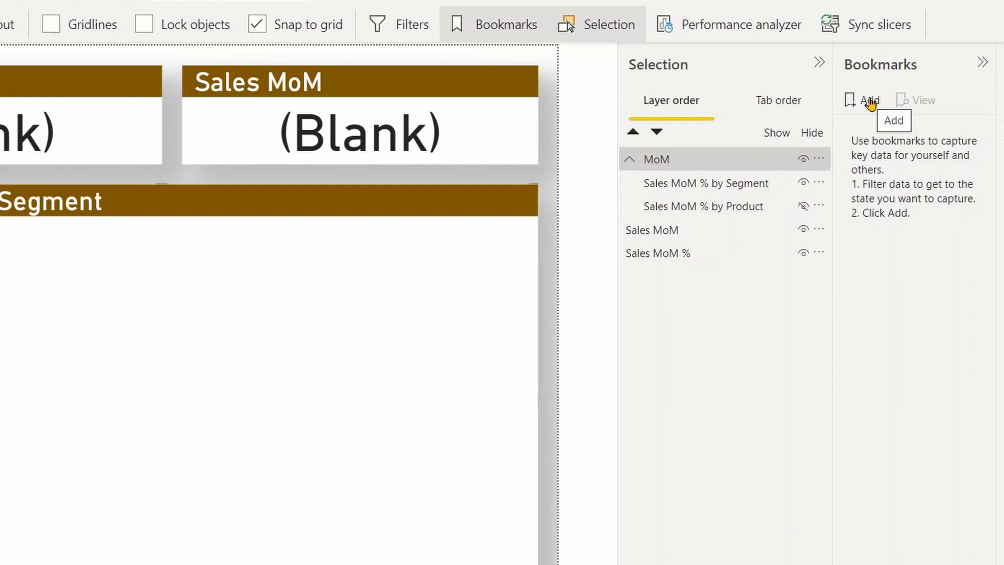
- Add a bookmark named Segment that ignores data and applies only to selected visuals
click(865, 100)
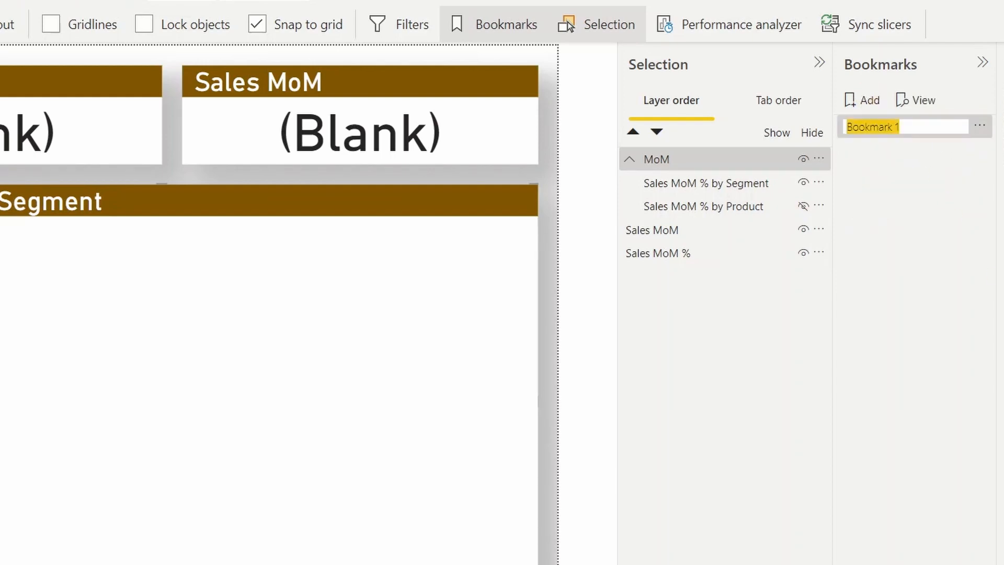
text(Segment)
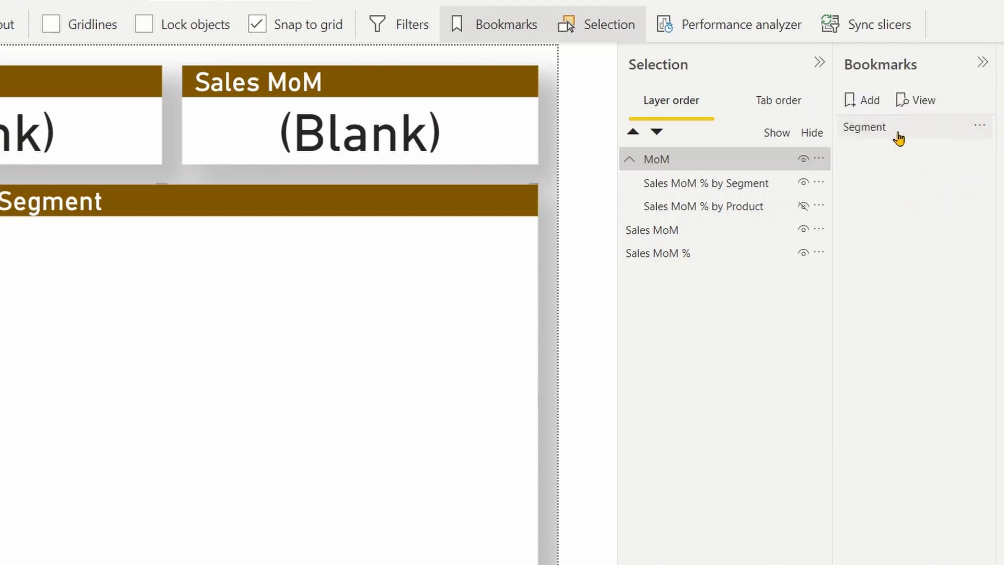
click(980, 126)
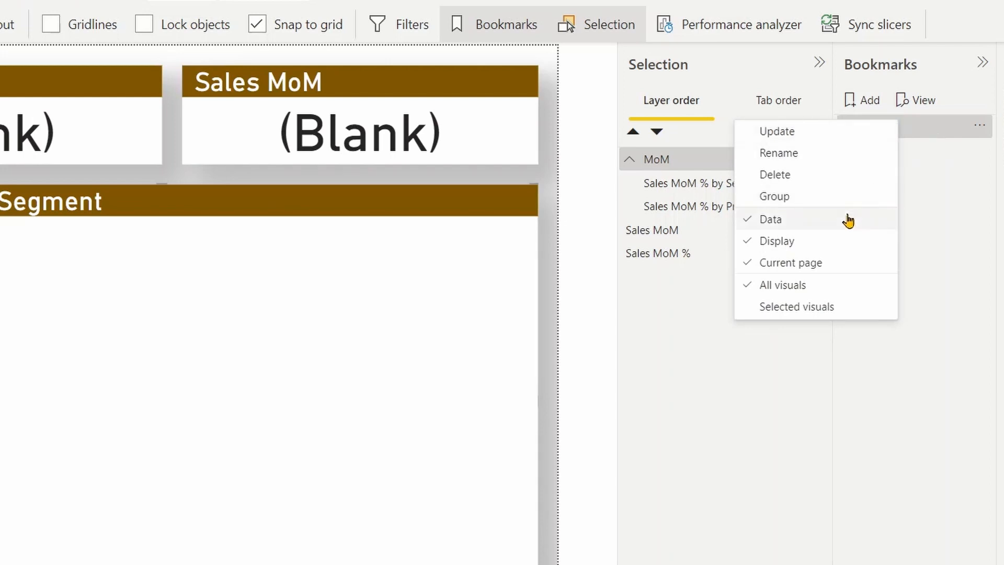
click(770, 219)
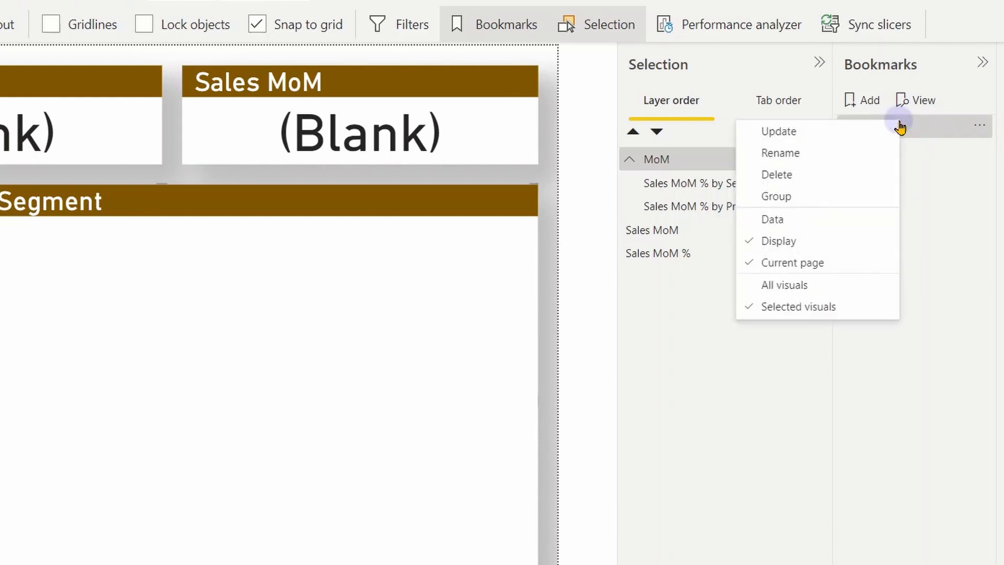
mouse_move(835, 269)
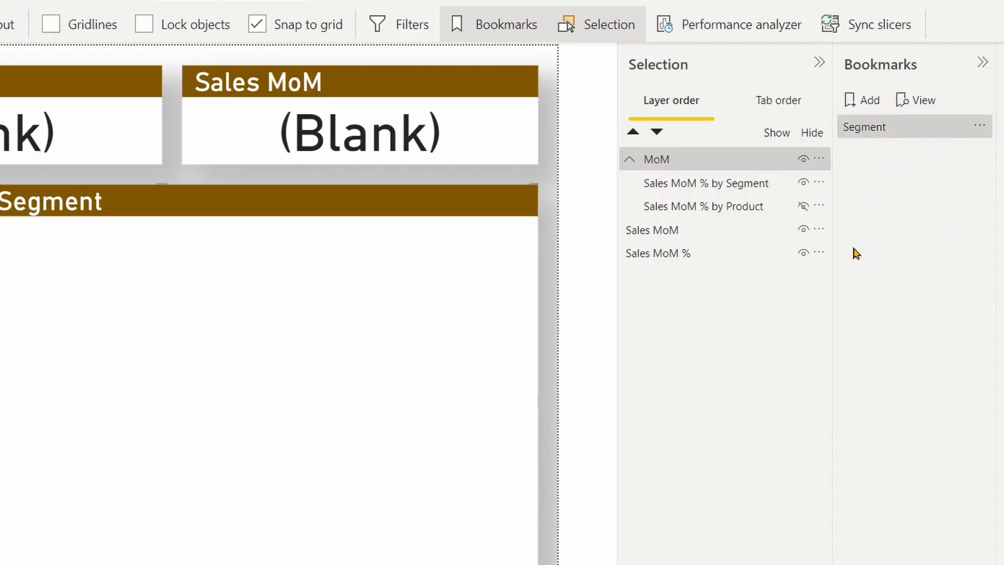
mouse_move(803, 183)
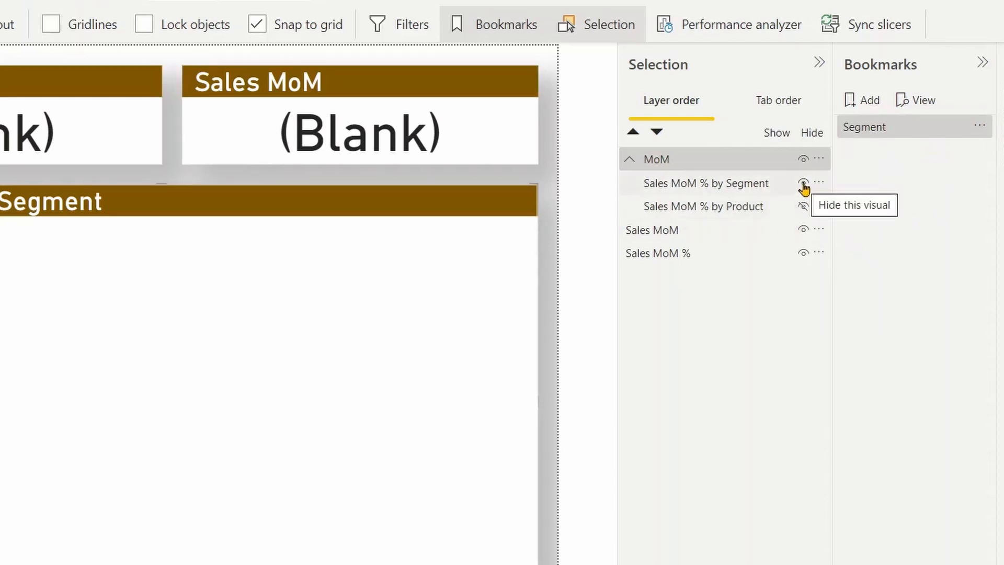
- Hide the Segment chart, save a Product bookmark for selected visuals, then test Segment
click(803, 183)
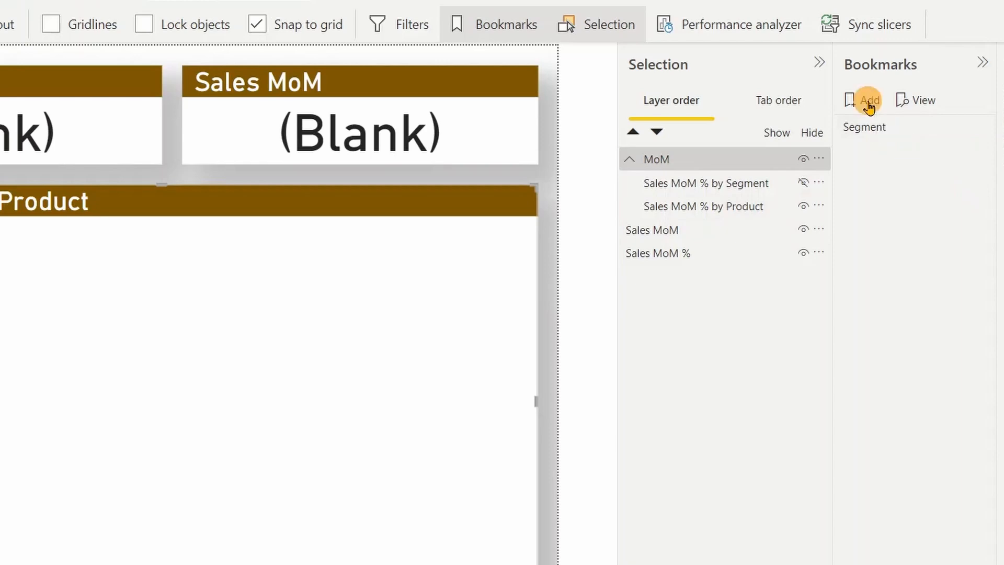
click(867, 99)
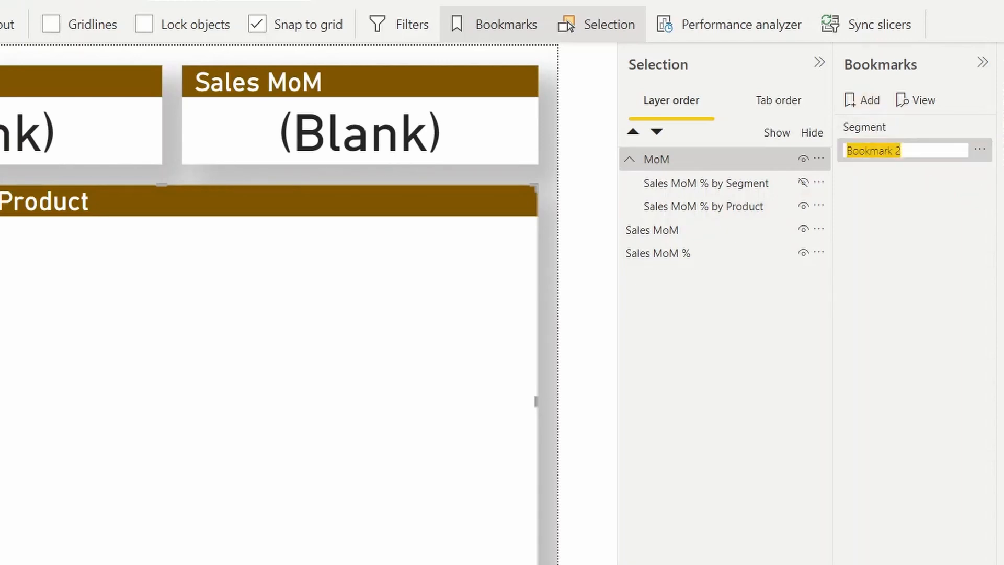
text(Product)
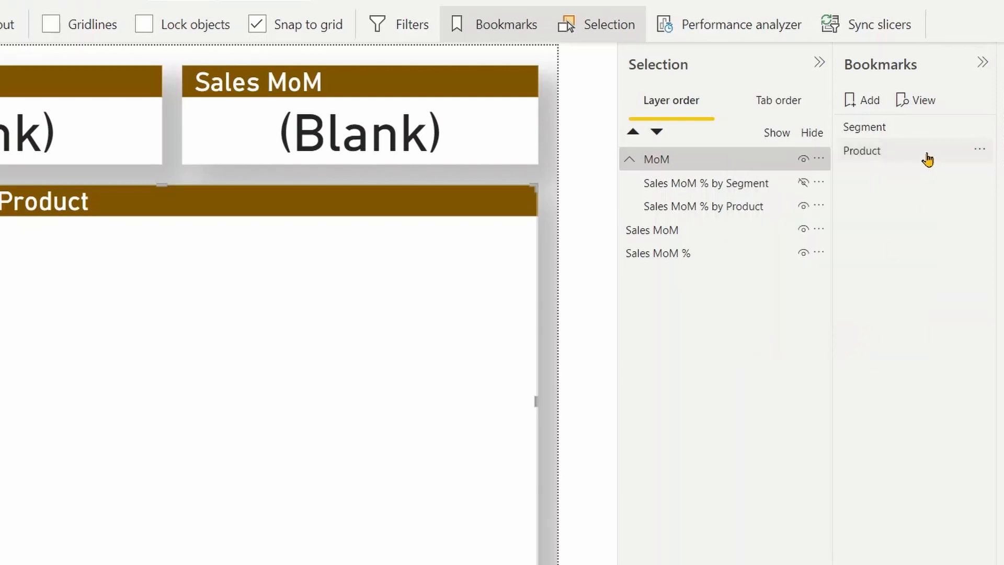
click(980, 150)
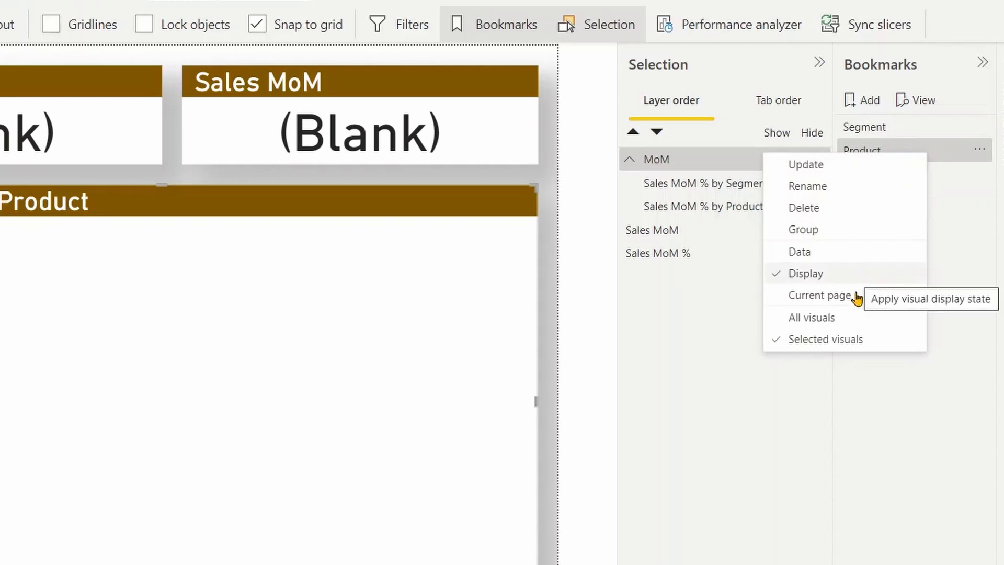
mouse_move(880, 188)
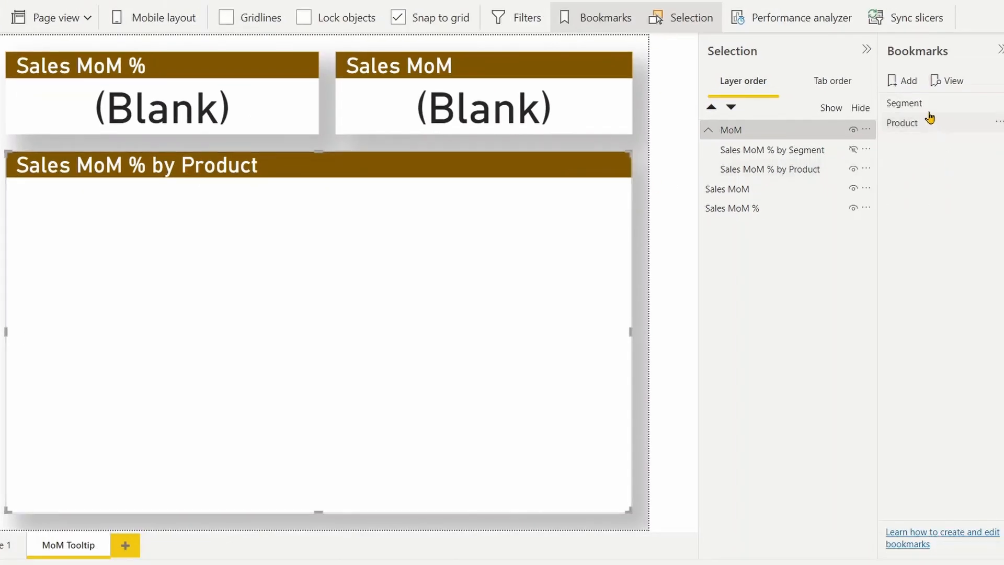
click(904, 103)
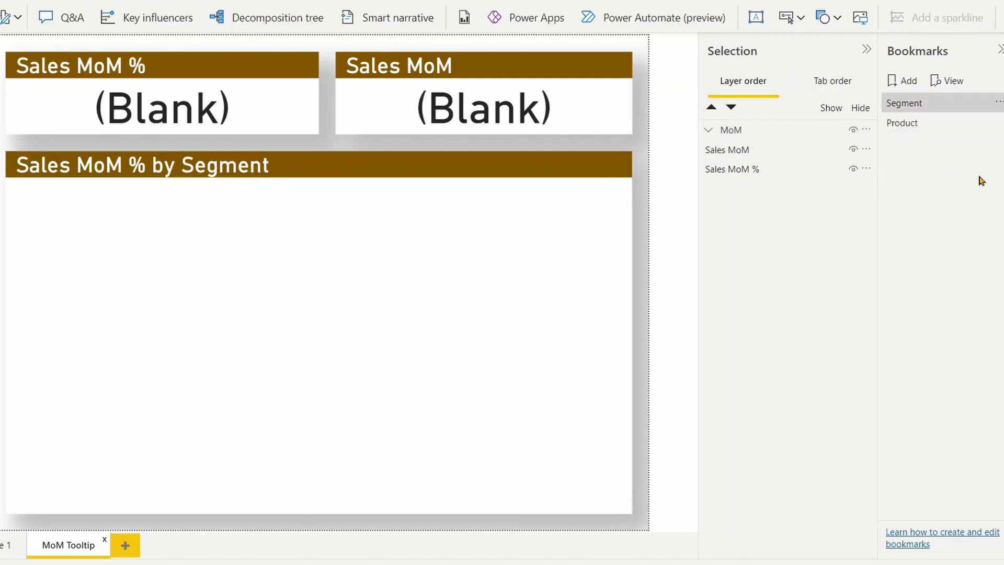
mouse_move(934, 106)
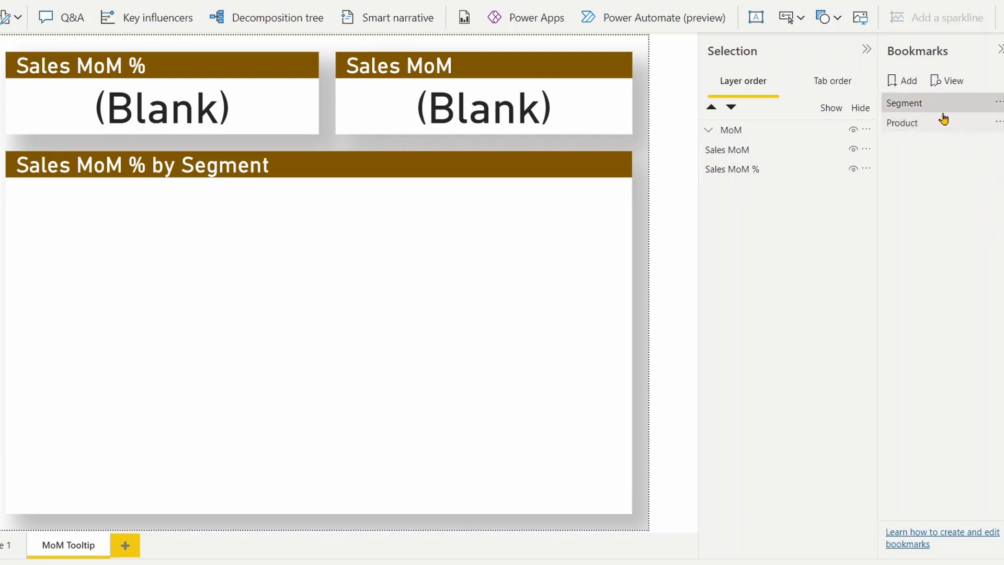
- Group the selected Segment and Product bookmarks under the name MoM
click(999, 102)
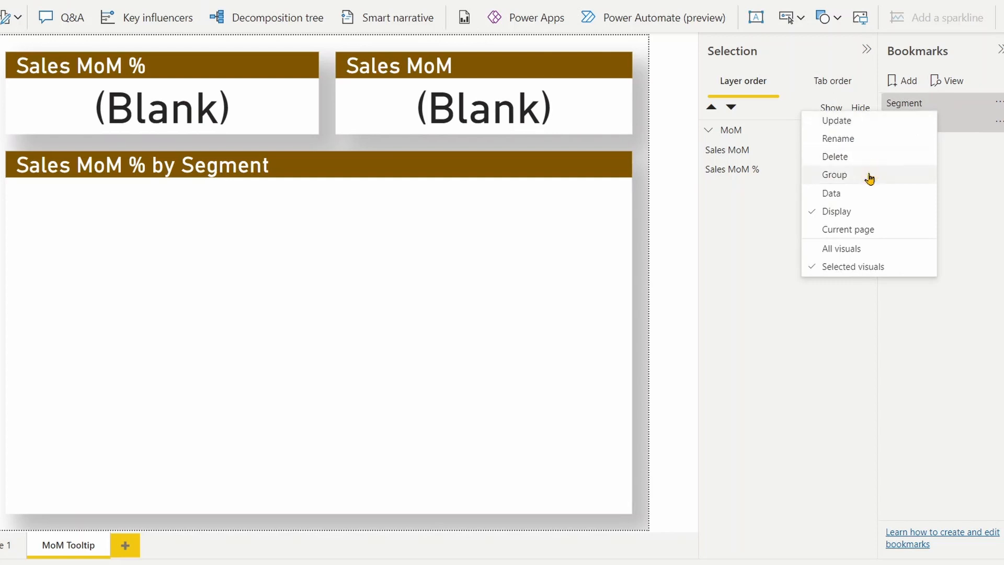
click(835, 175)
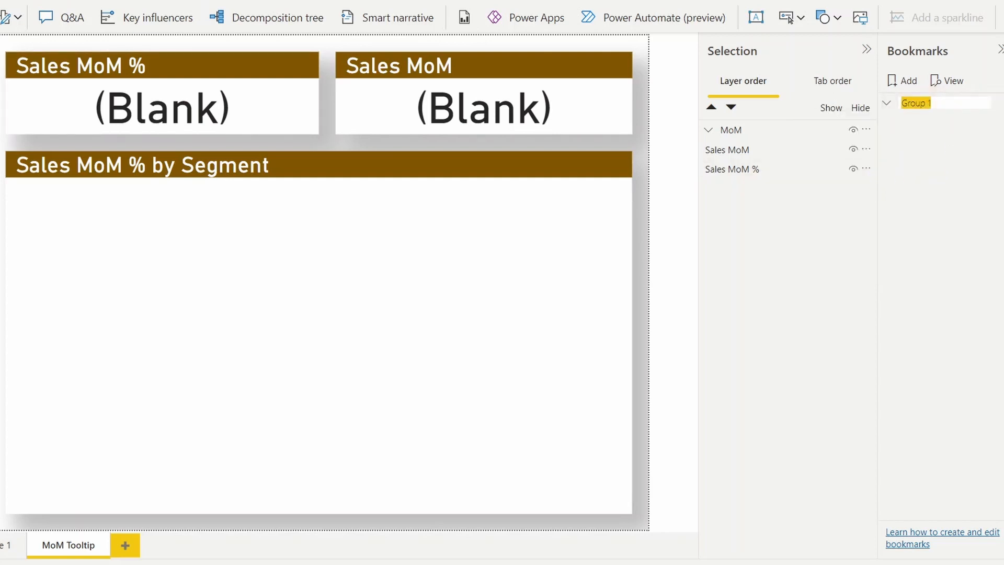
text(MoM)
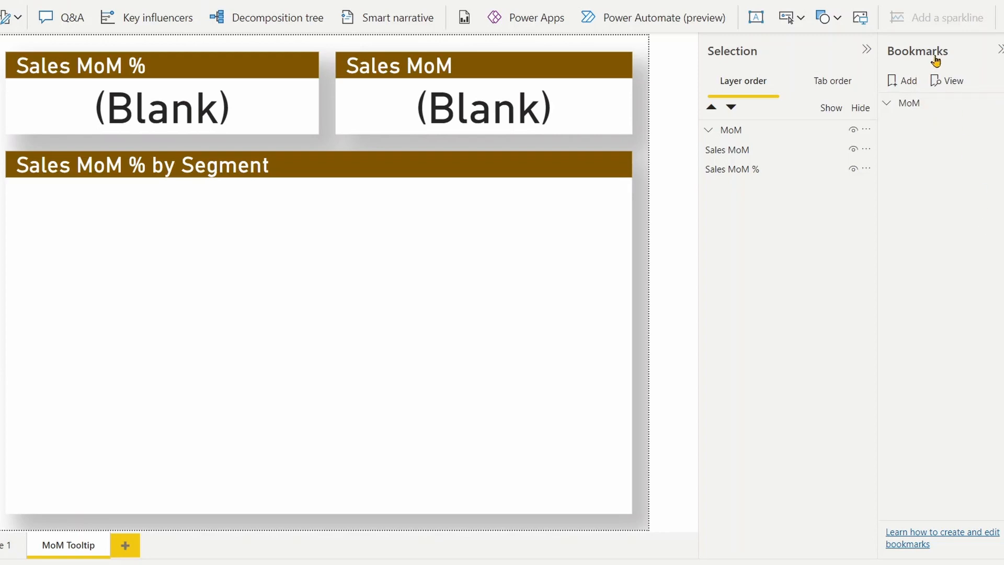
- Return to Page 1 and collapse the Selection and Bookmarks panes
click(997, 49)
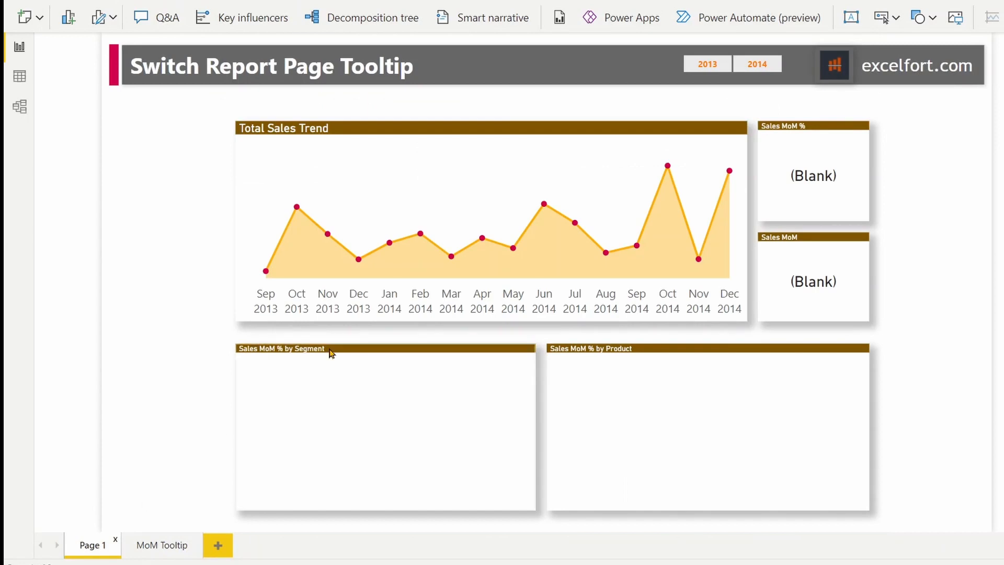
mouse_move(934, 181)
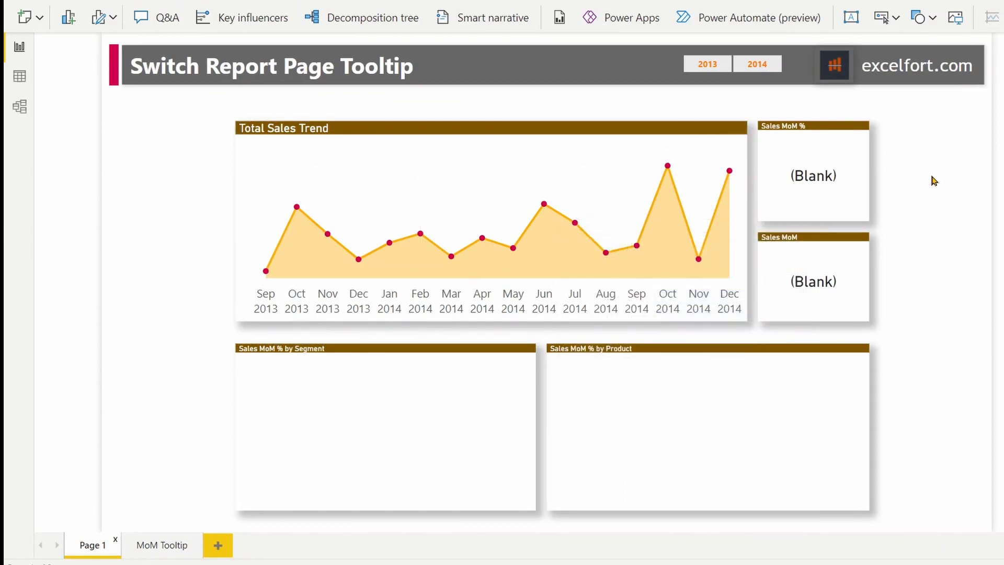
click(796, 273)
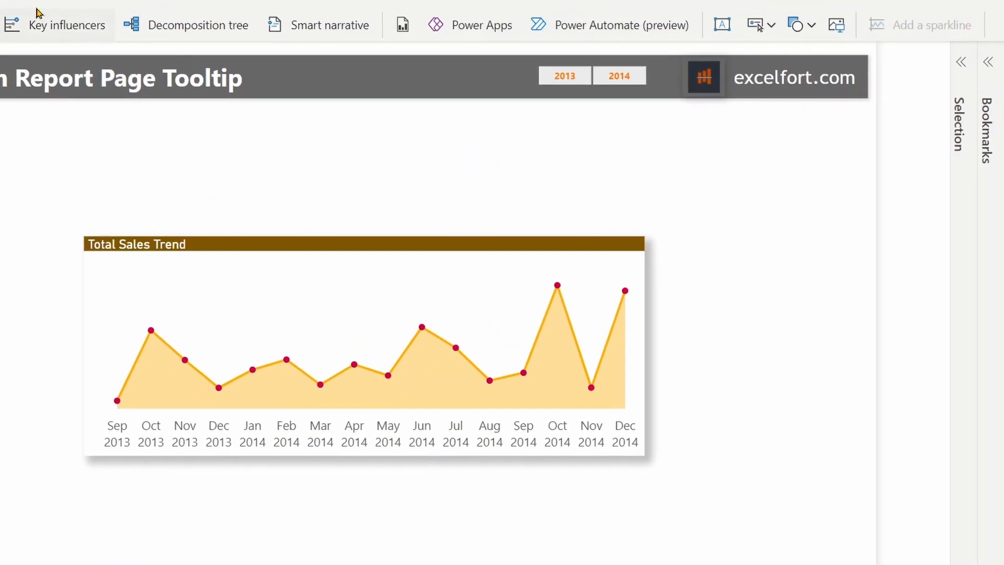
- Set the Segment/Product bookmark navigator to show only the MoM bookmark group
click(775, 24)
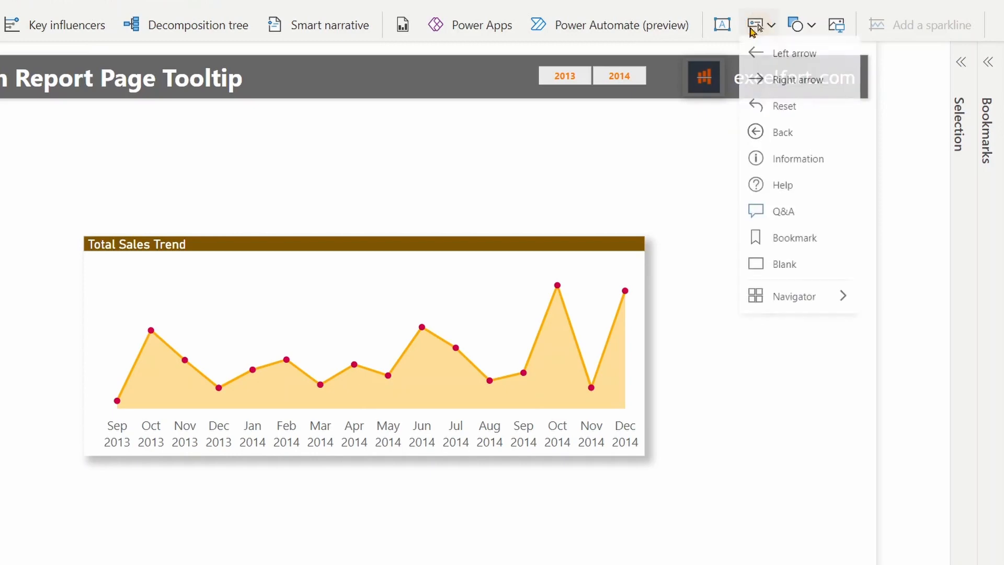
mouse_move(794, 301)
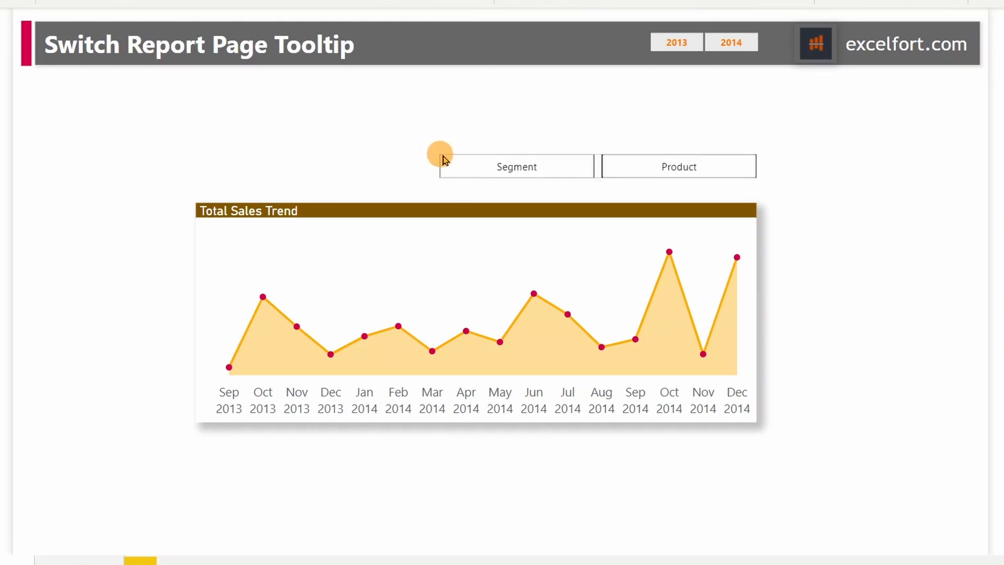
click(665, 182)
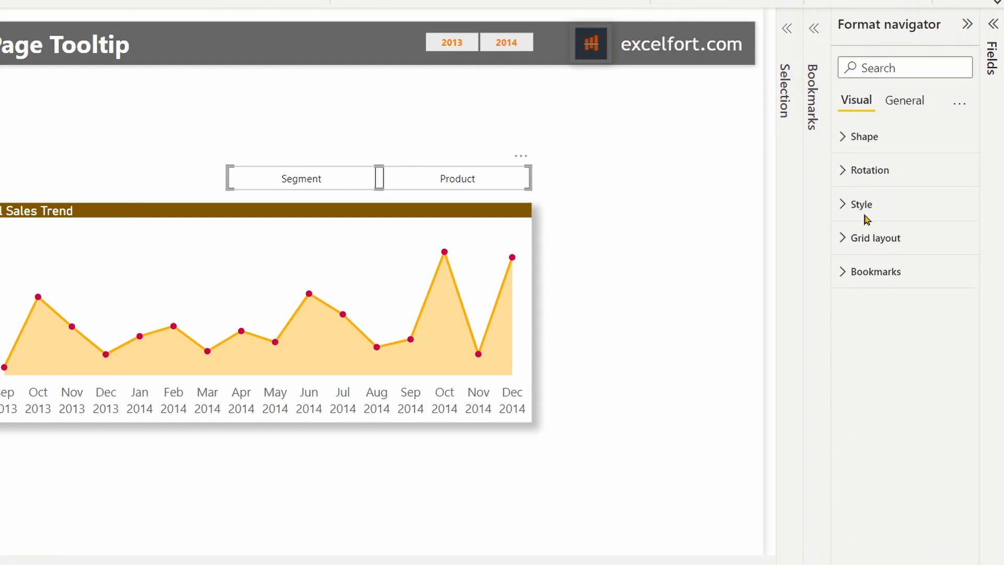
click(876, 271)
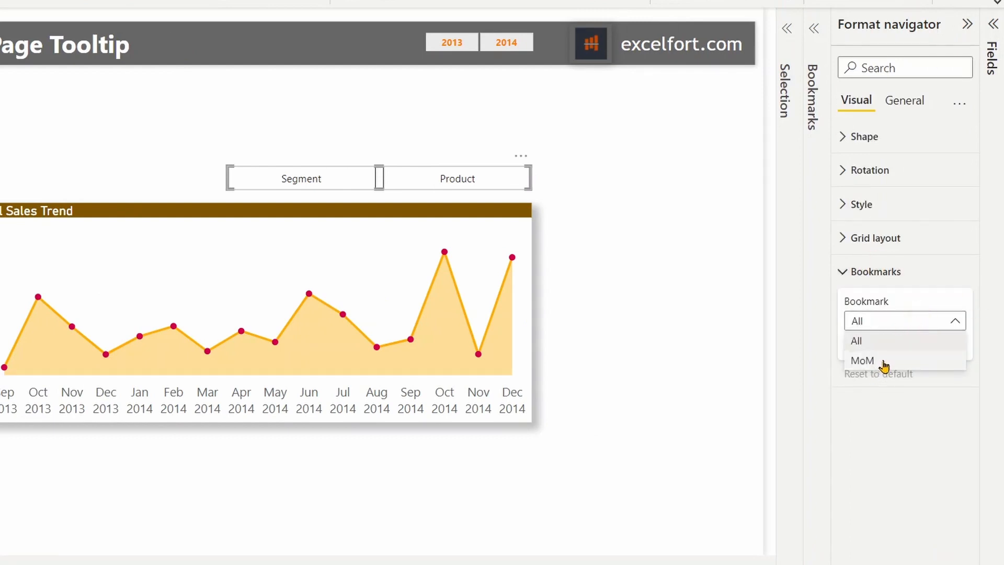
click(862, 361)
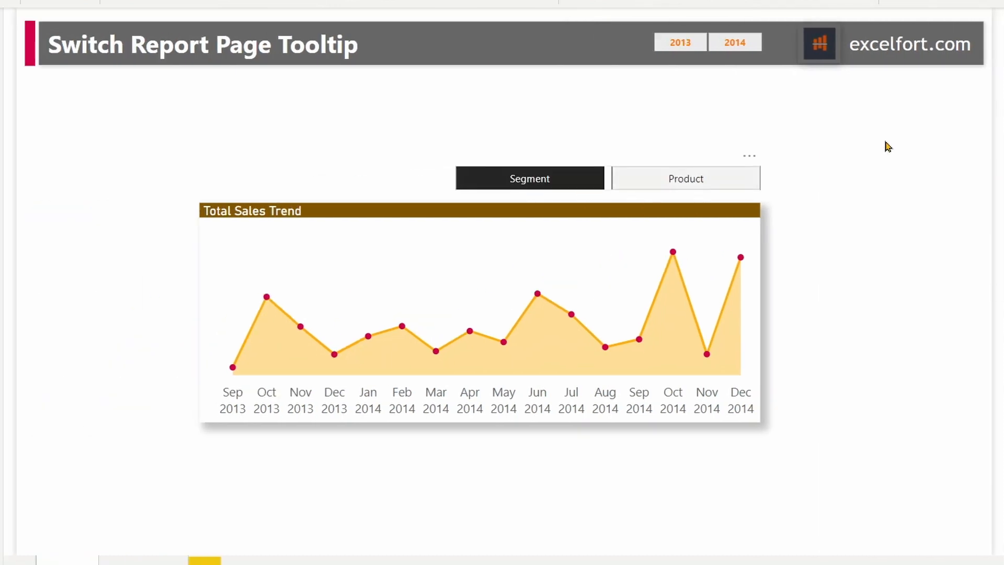
mouse_move(627, 321)
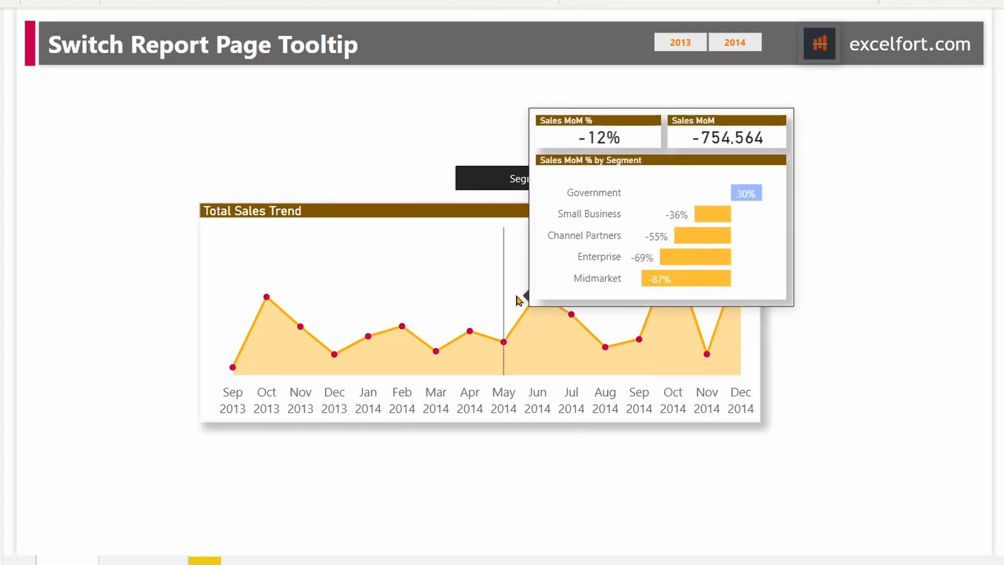
mouse_move(803, 172)
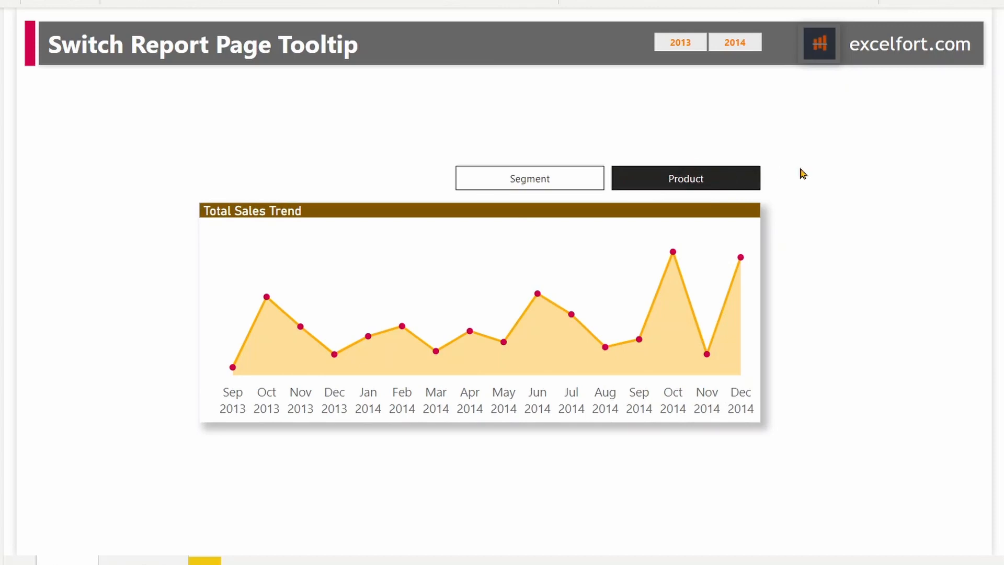
mouse_move(674, 252)
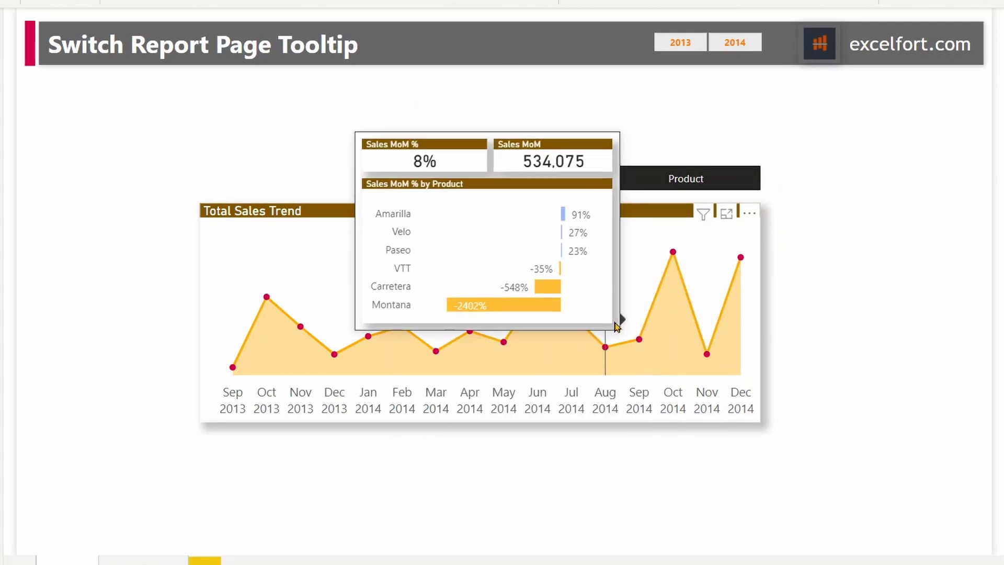
mouse_move(867, 174)
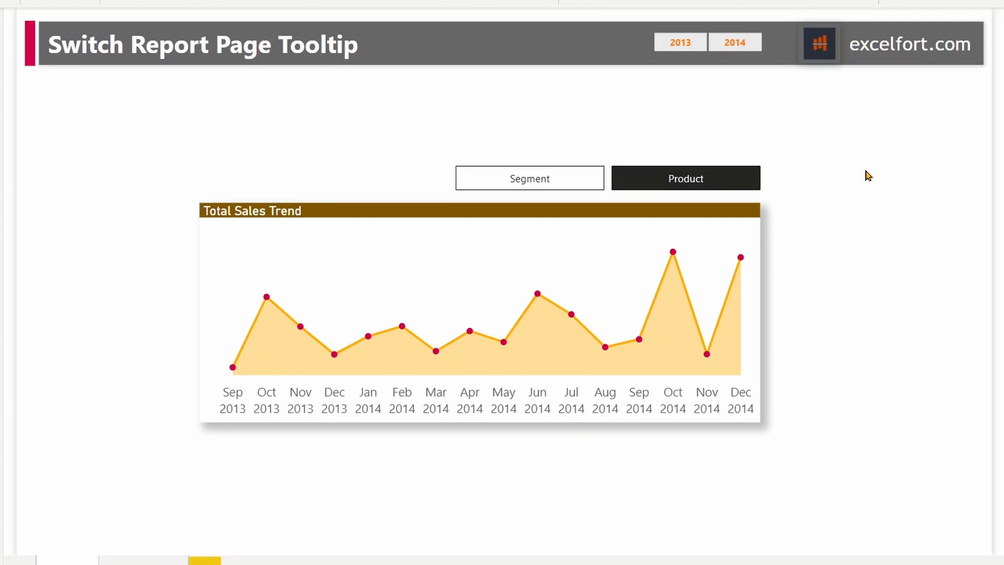
- Select the Segment/Product navigator again for formatting
click(530, 178)
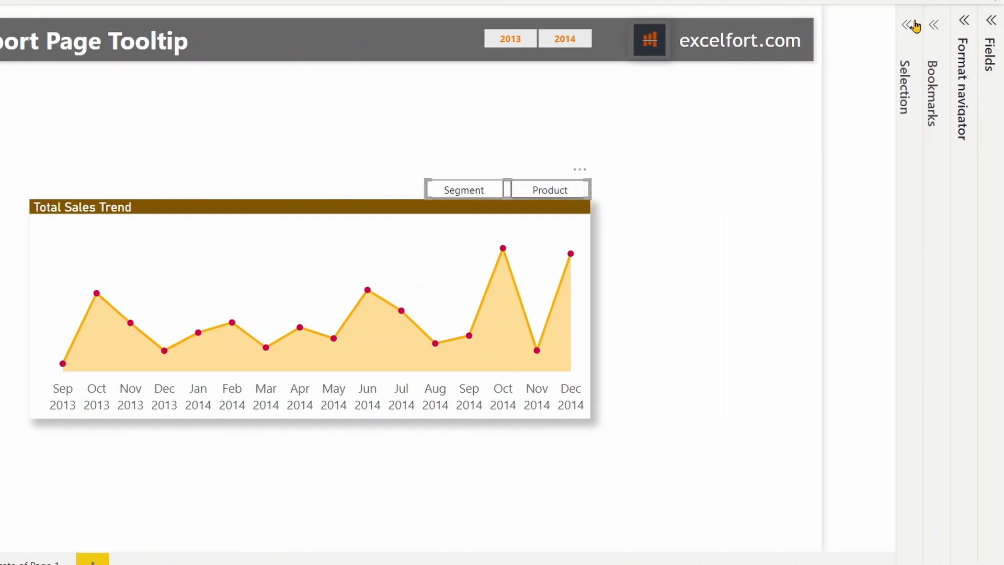
- Give the navigator's default-state buttons white text and a gold fill
click(934, 23)
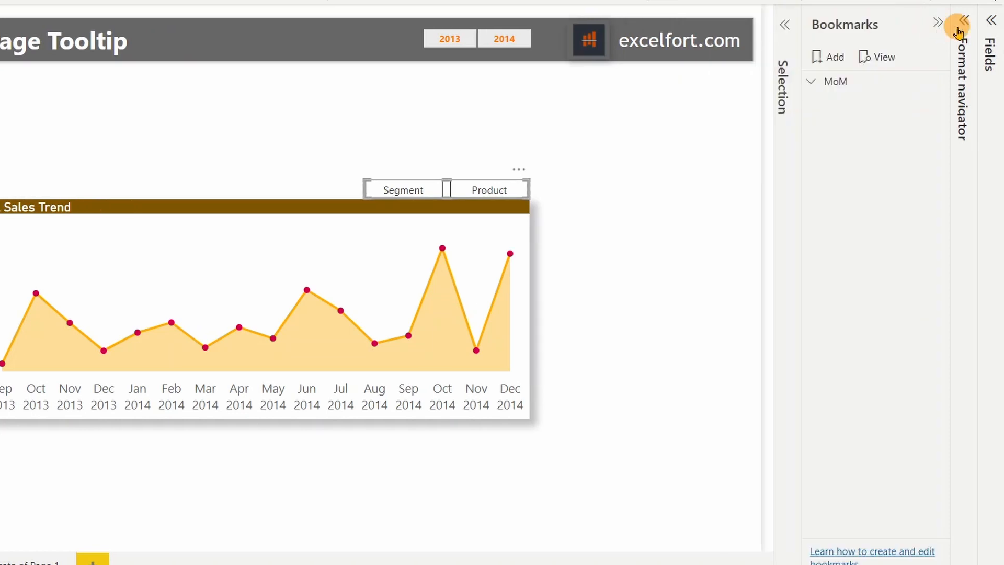
click(963, 24)
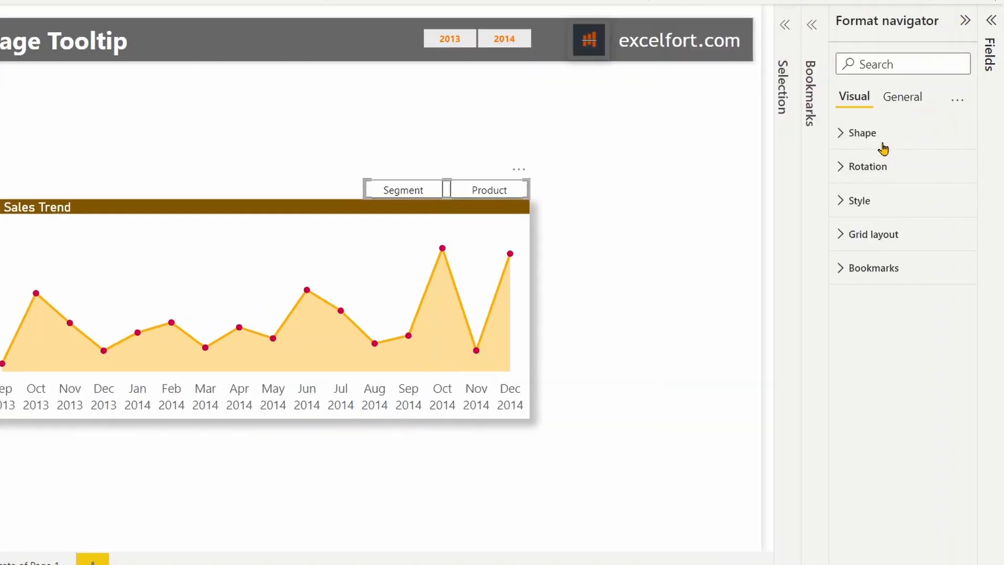
click(856, 133)
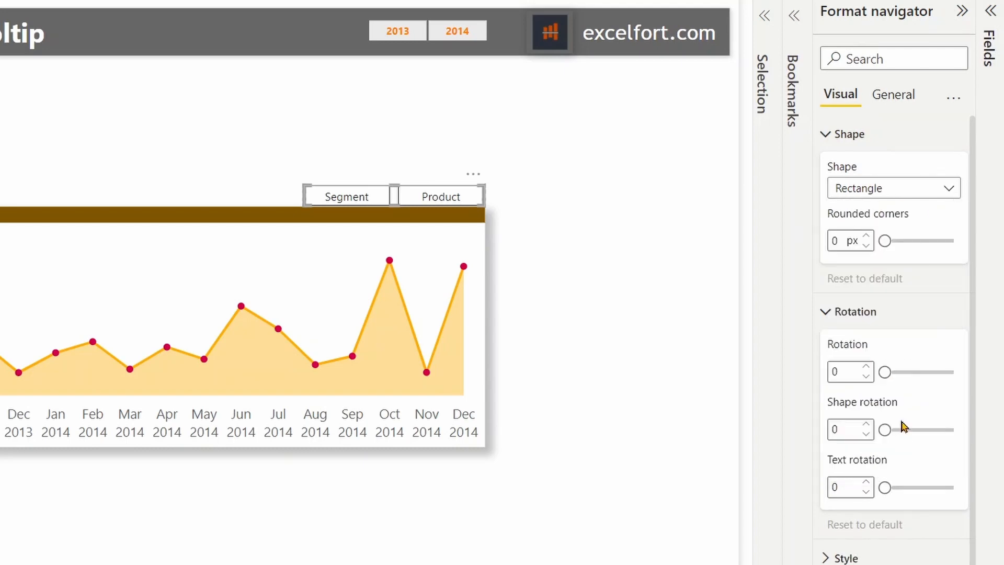
click(849, 134)
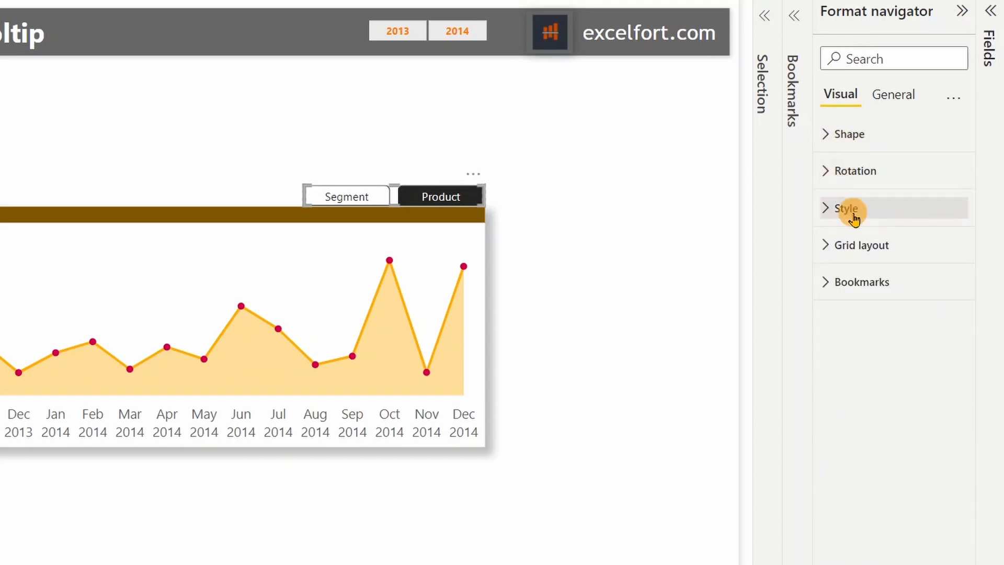
click(848, 208)
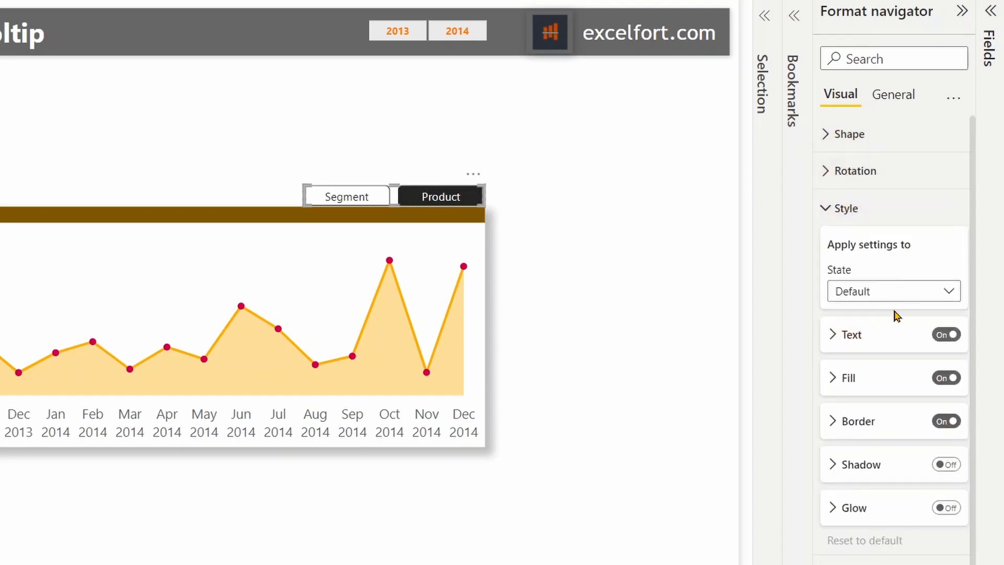
click(832, 334)
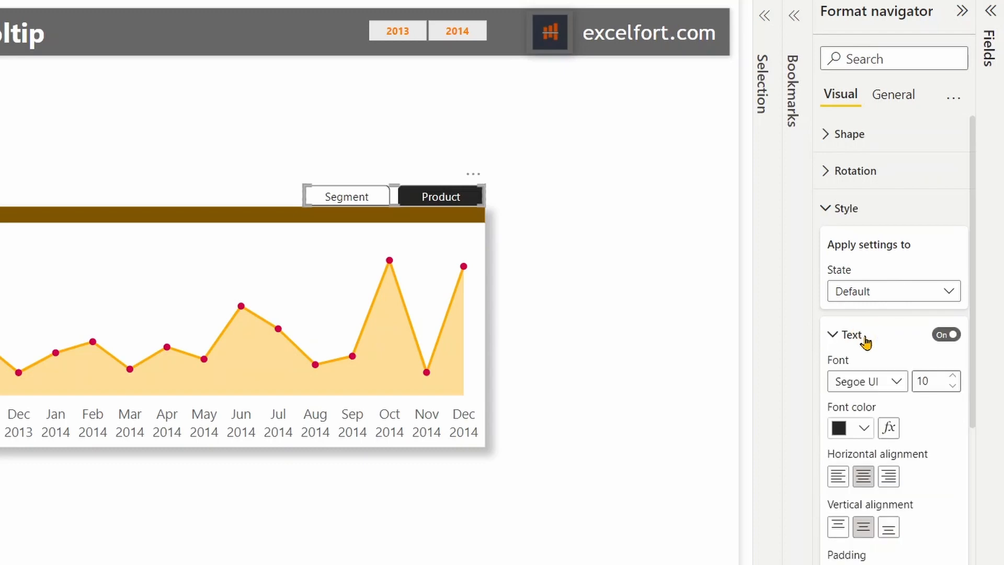
click(850, 428)
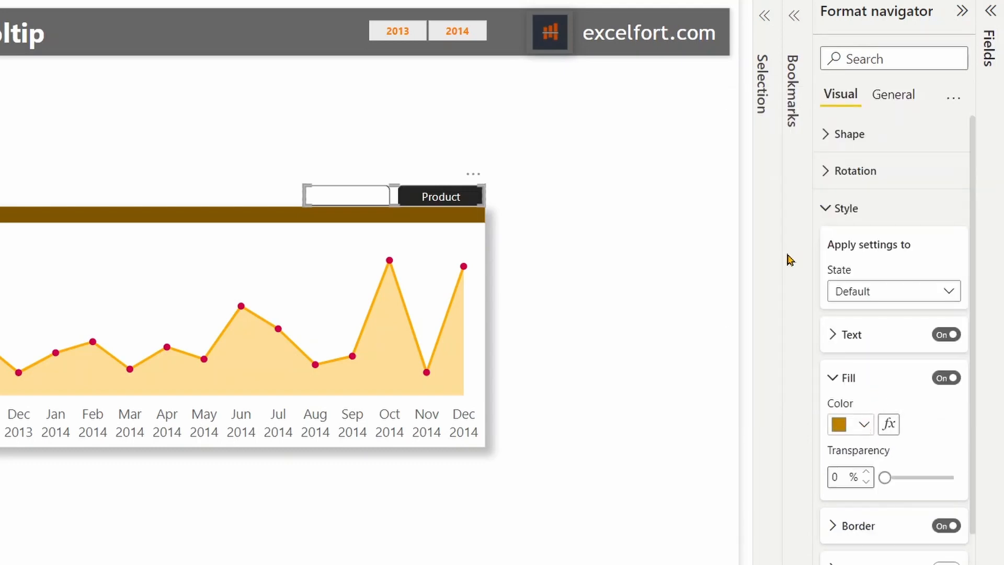
- Fill the navigator's Selected-state button dark brown, leaving the default state gold
click(895, 291)
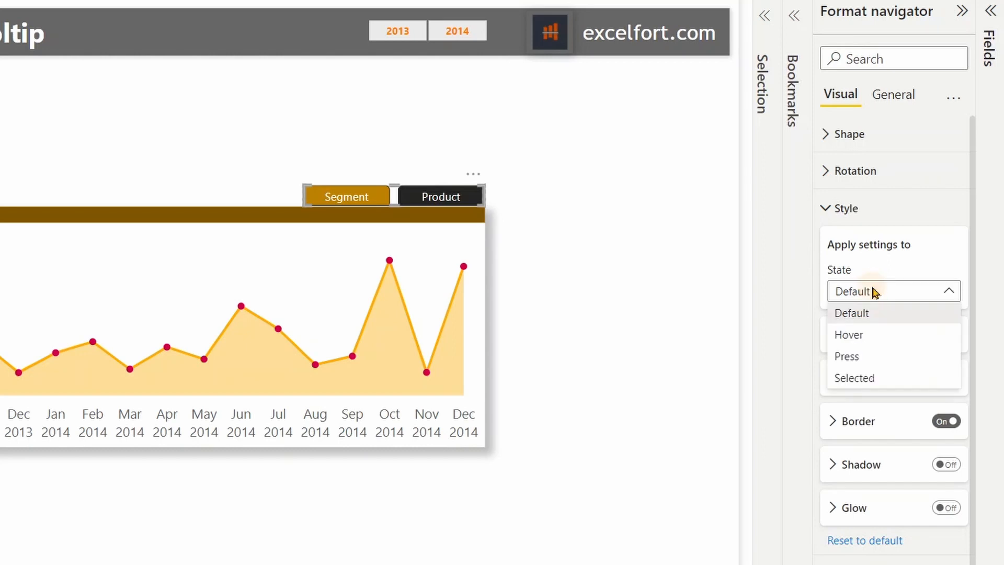
click(854, 378)
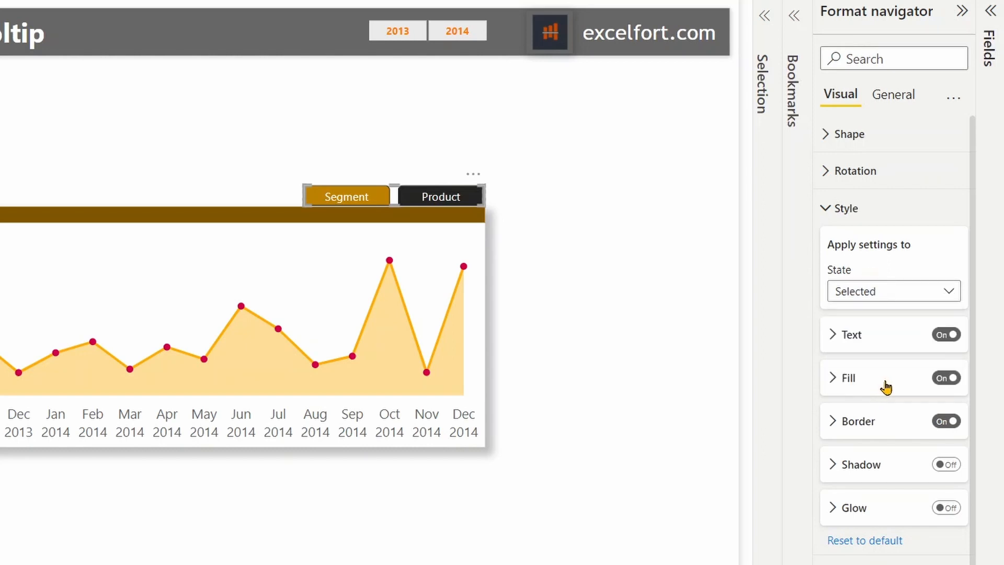
click(833, 334)
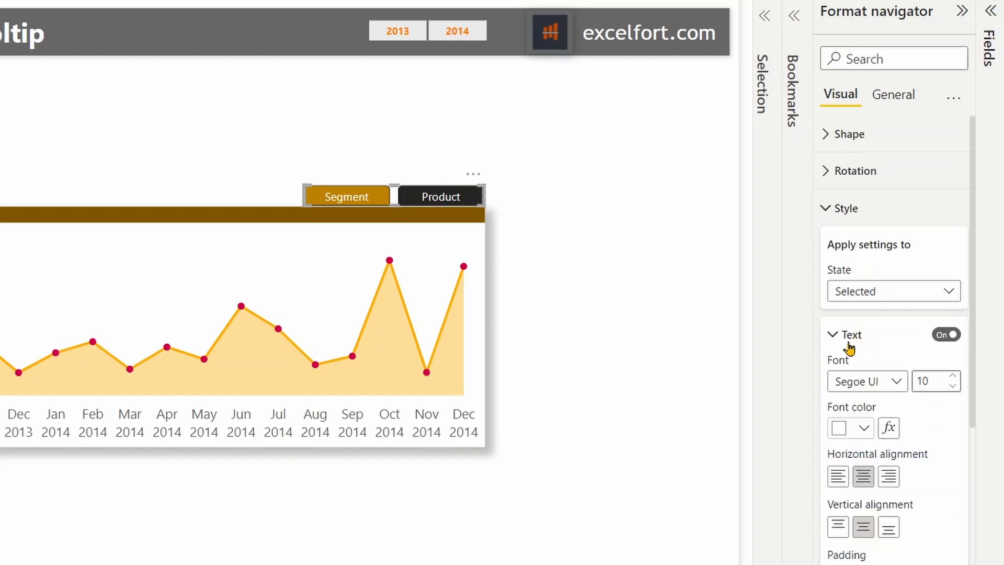
click(834, 335)
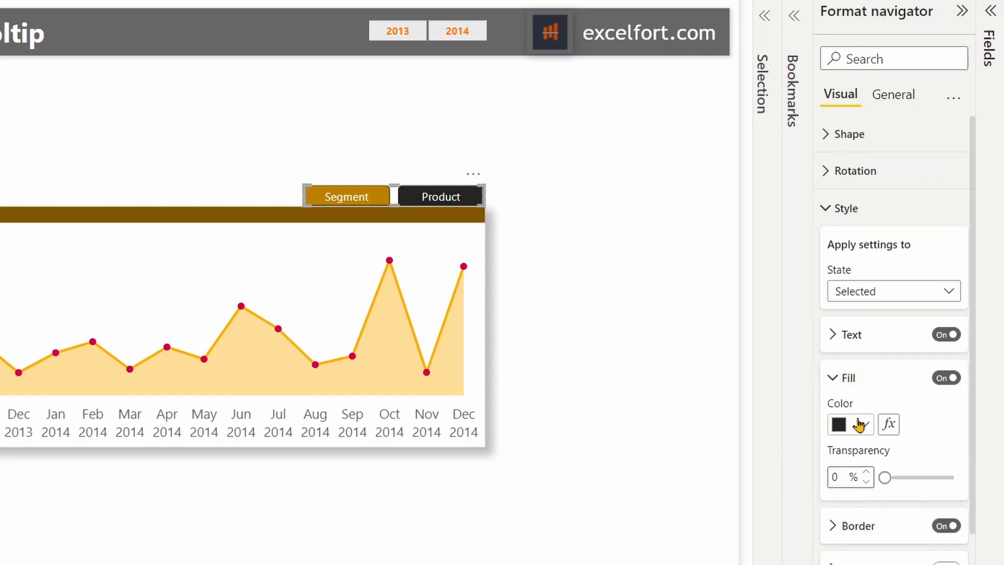
click(841, 424)
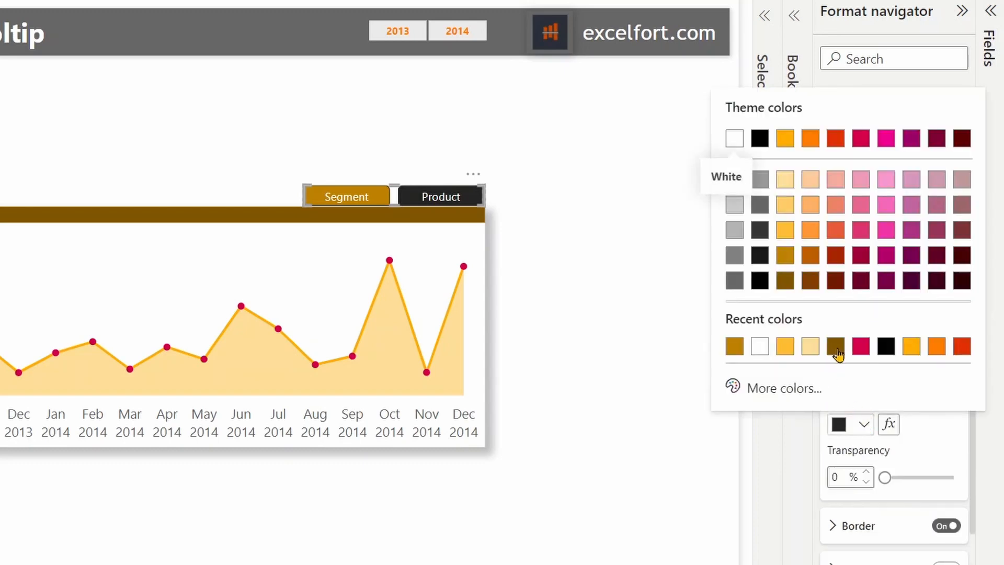
click(836, 346)
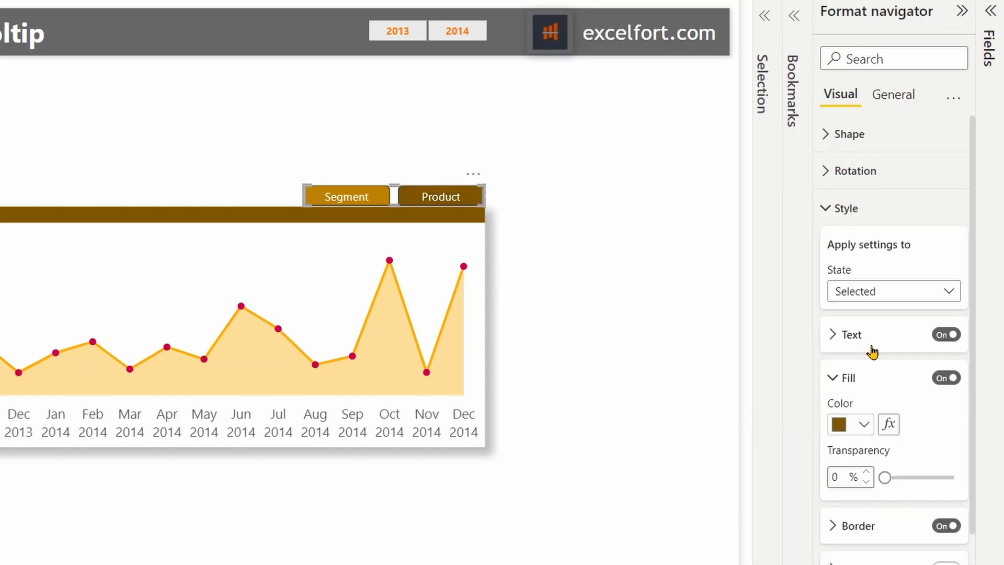
click(832, 378)
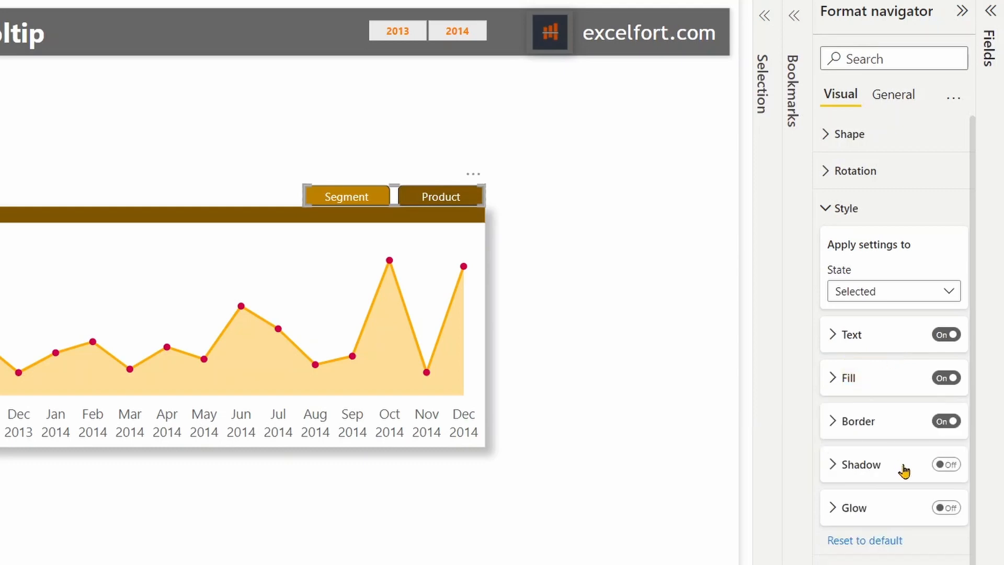
click(945, 421)
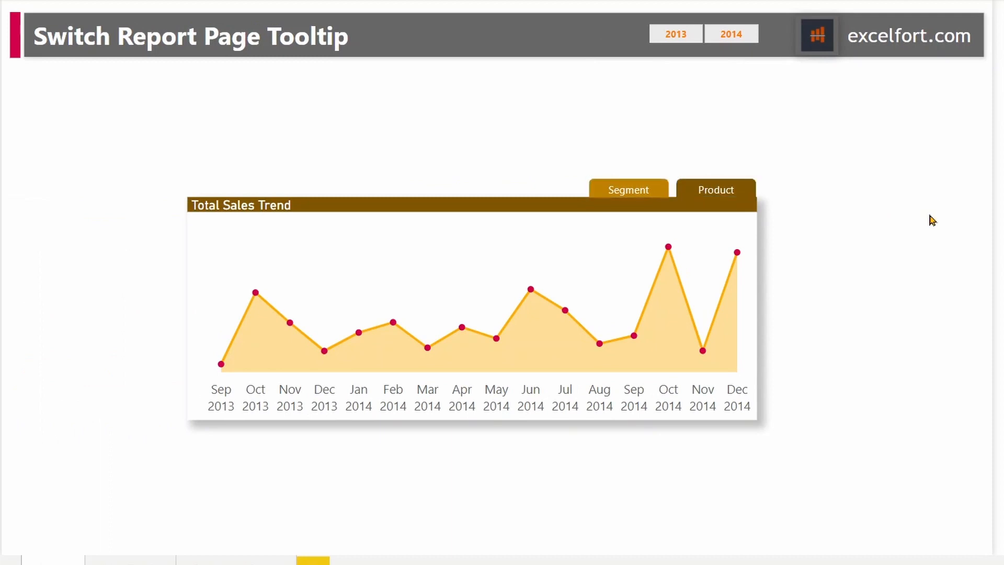
mouse_move(850, 160)
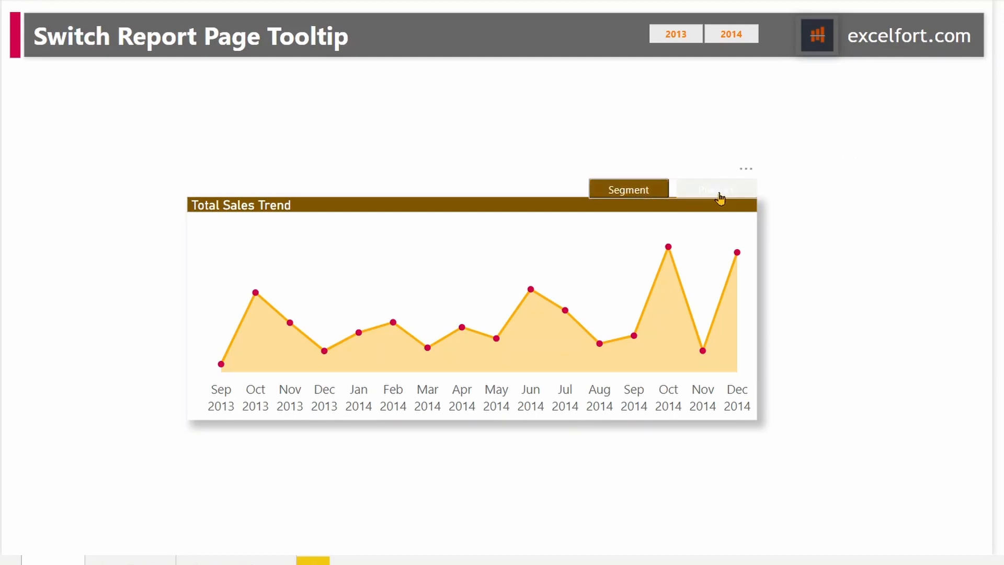
mouse_move(702, 351)
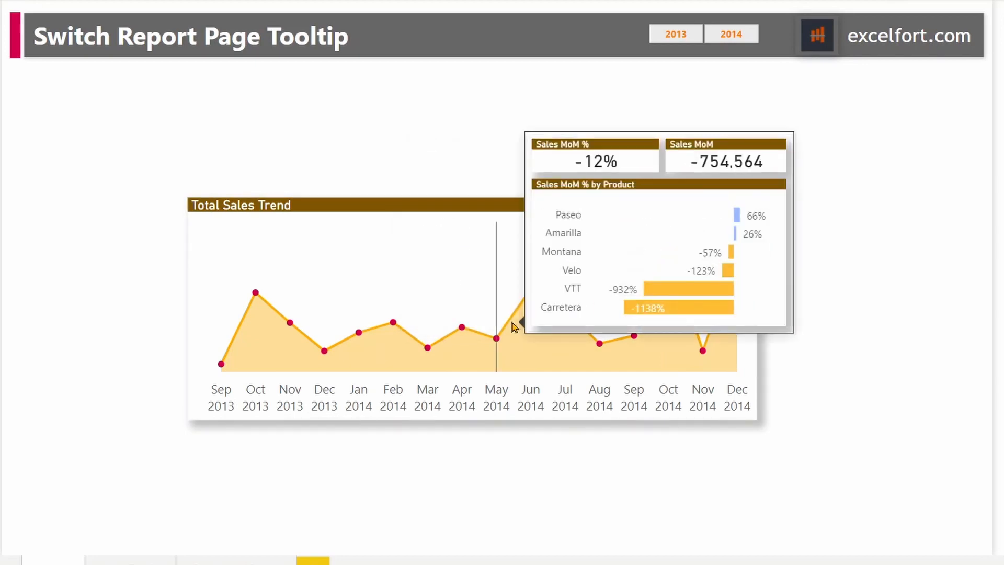
mouse_move(709, 323)
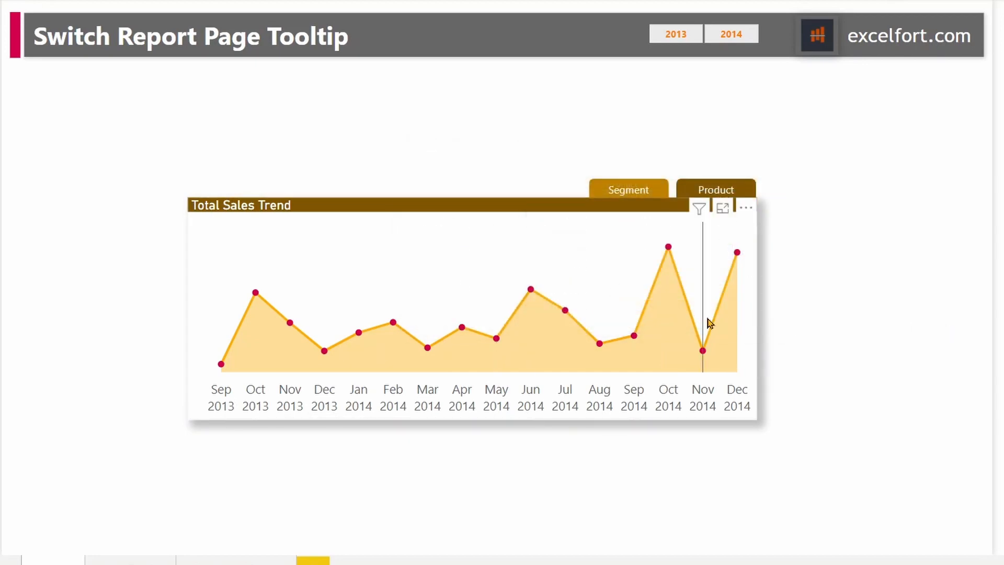
mouse_move(512, 329)
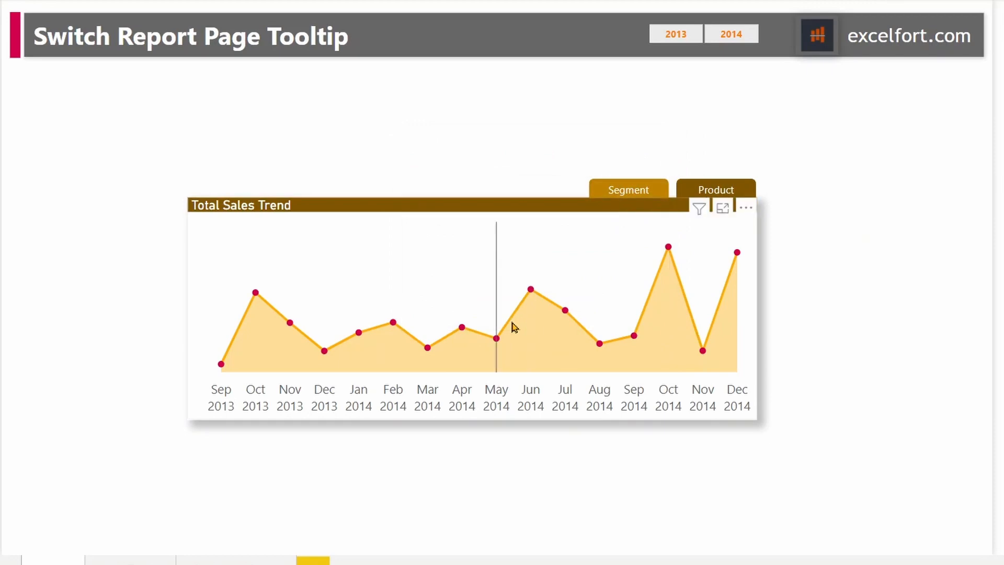
mouse_move(945, 327)
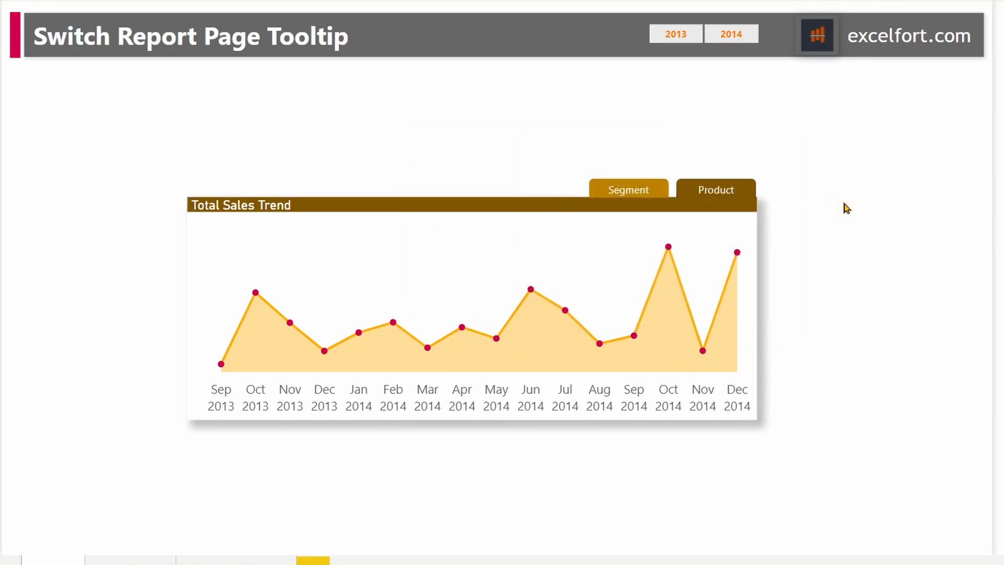
mouse_move(703, 351)
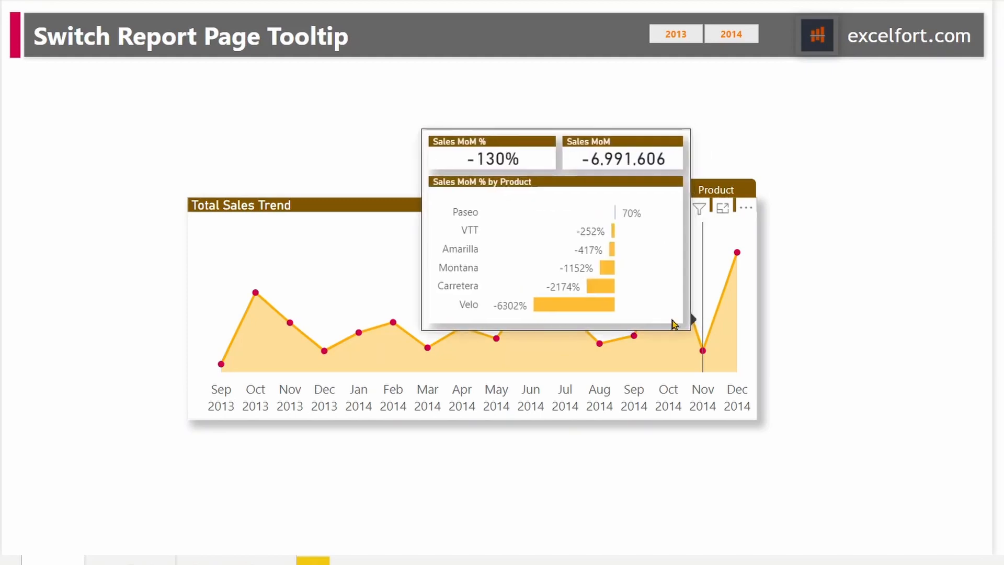
mouse_move(495, 338)
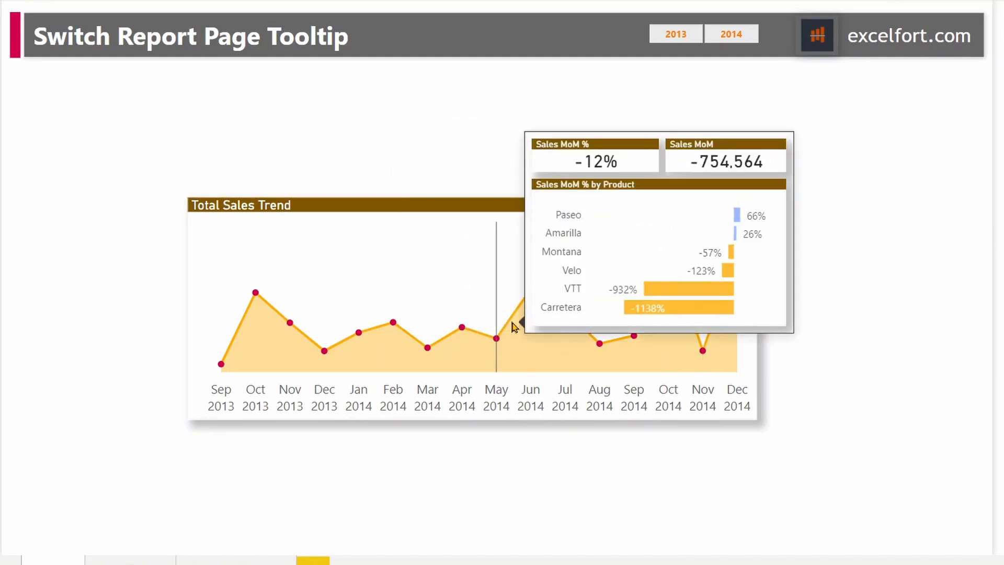